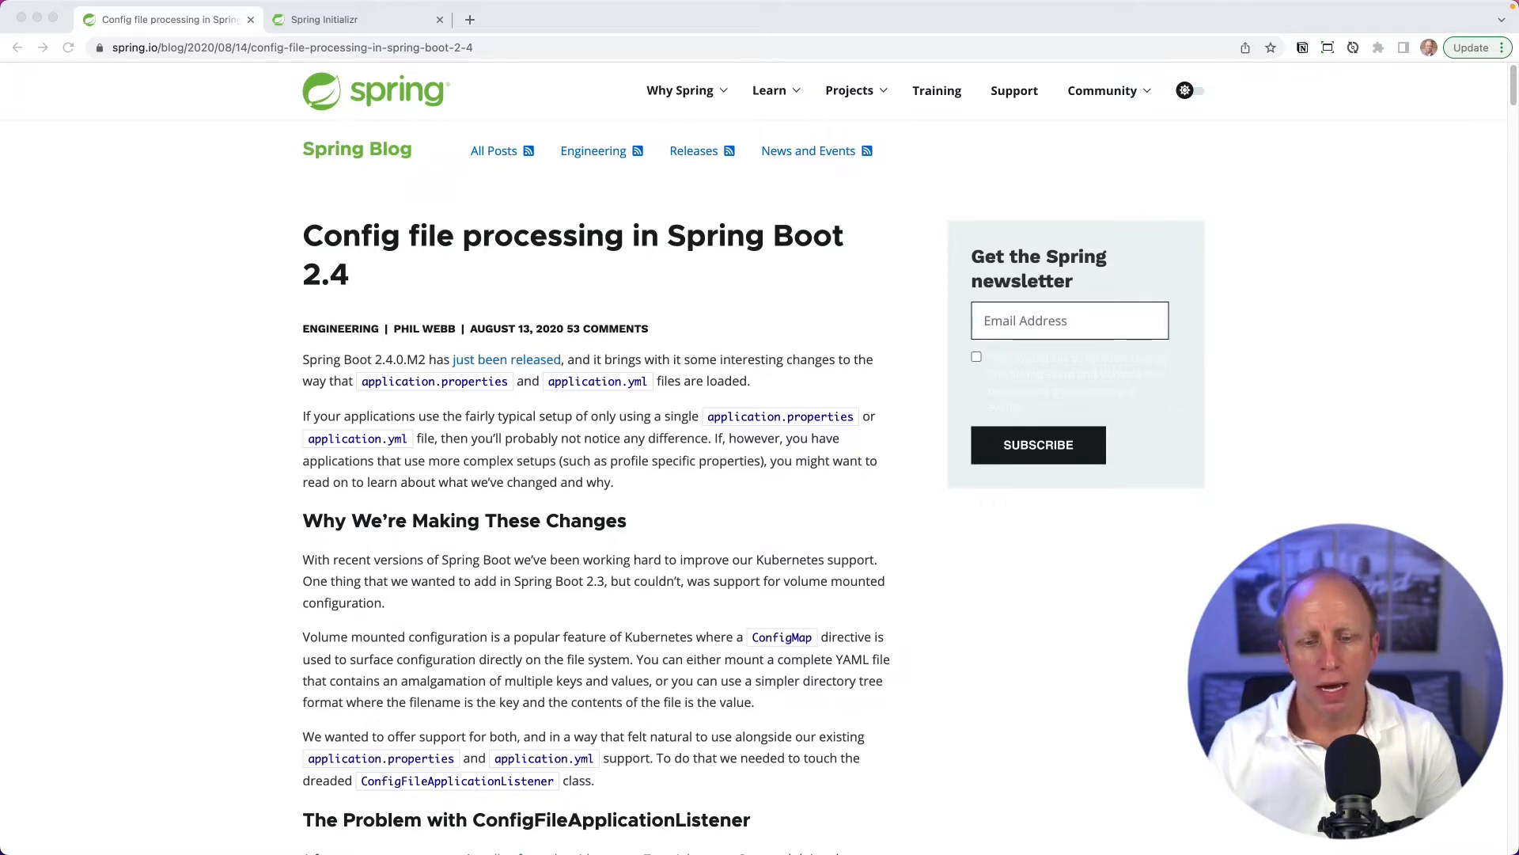
- Read the Boot 2.4 config post through its multi-document and profile-specific sections, then switch to Spring Initializr
scroll("down", 3)
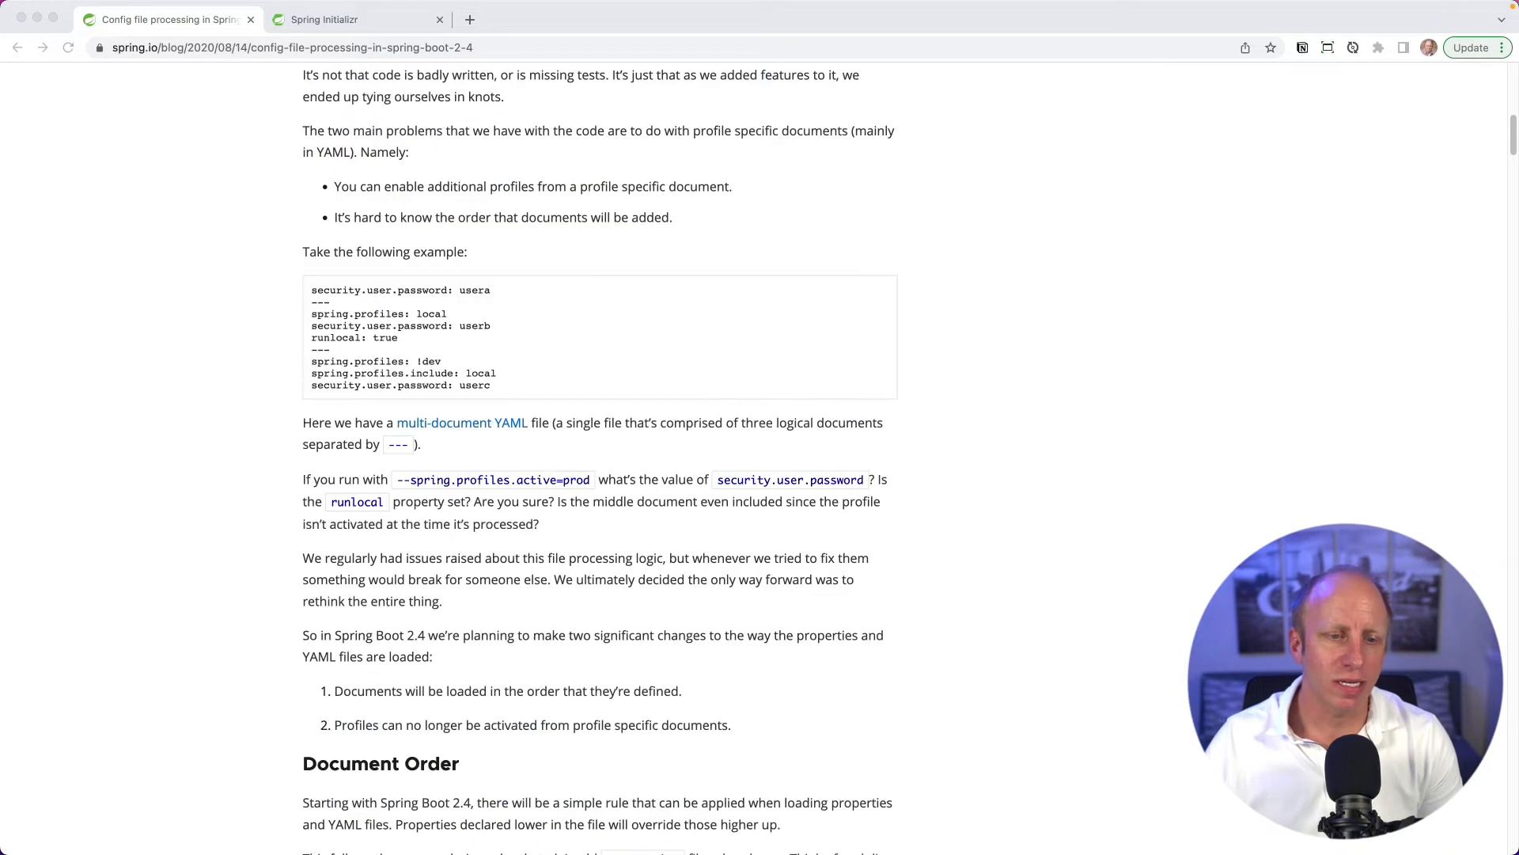
scroll("down", 3)
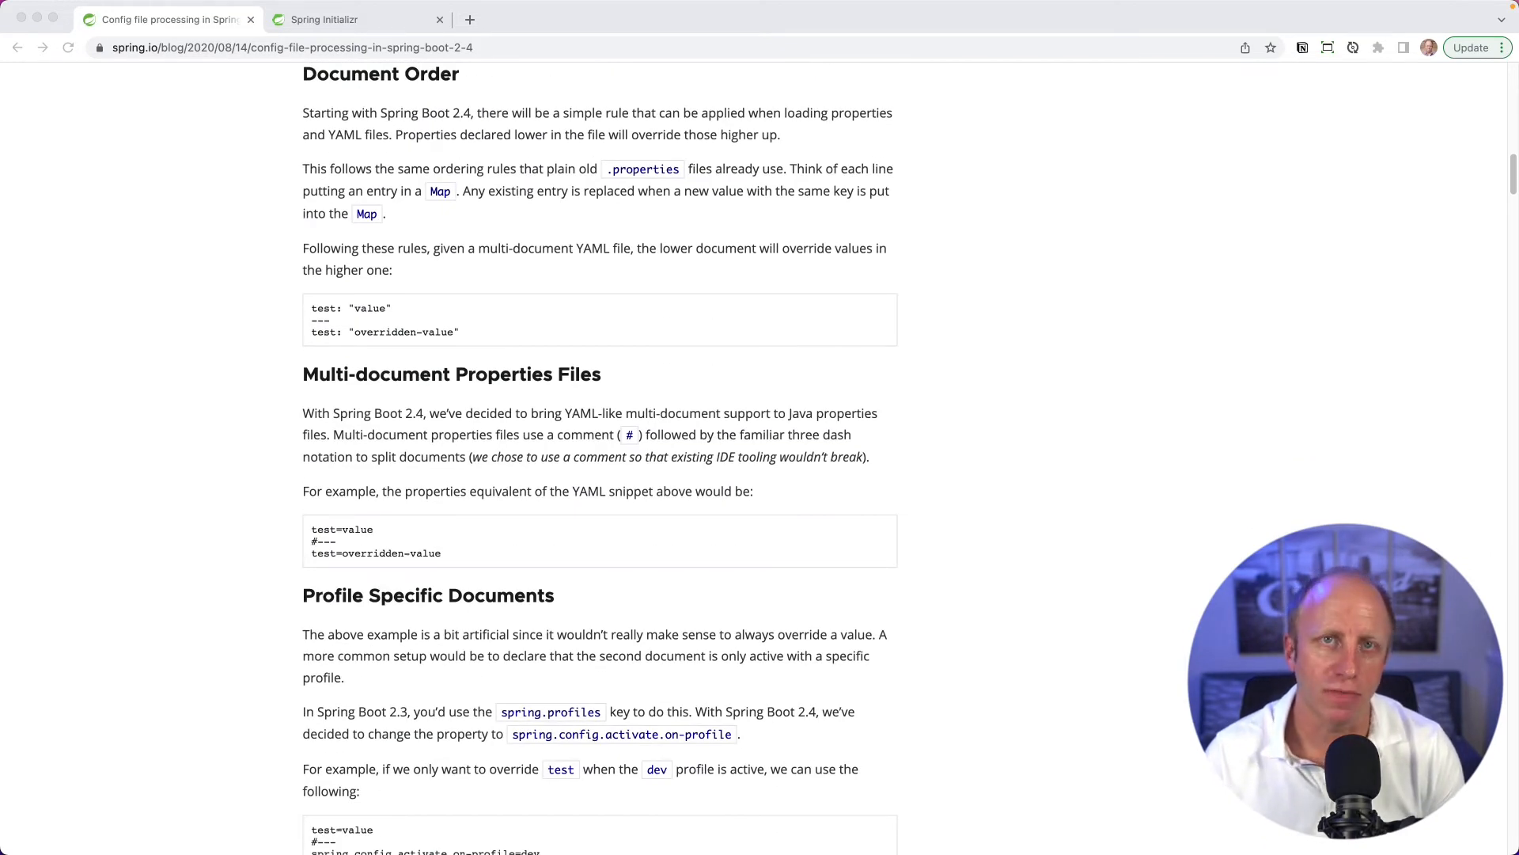
scroll("down", 3)
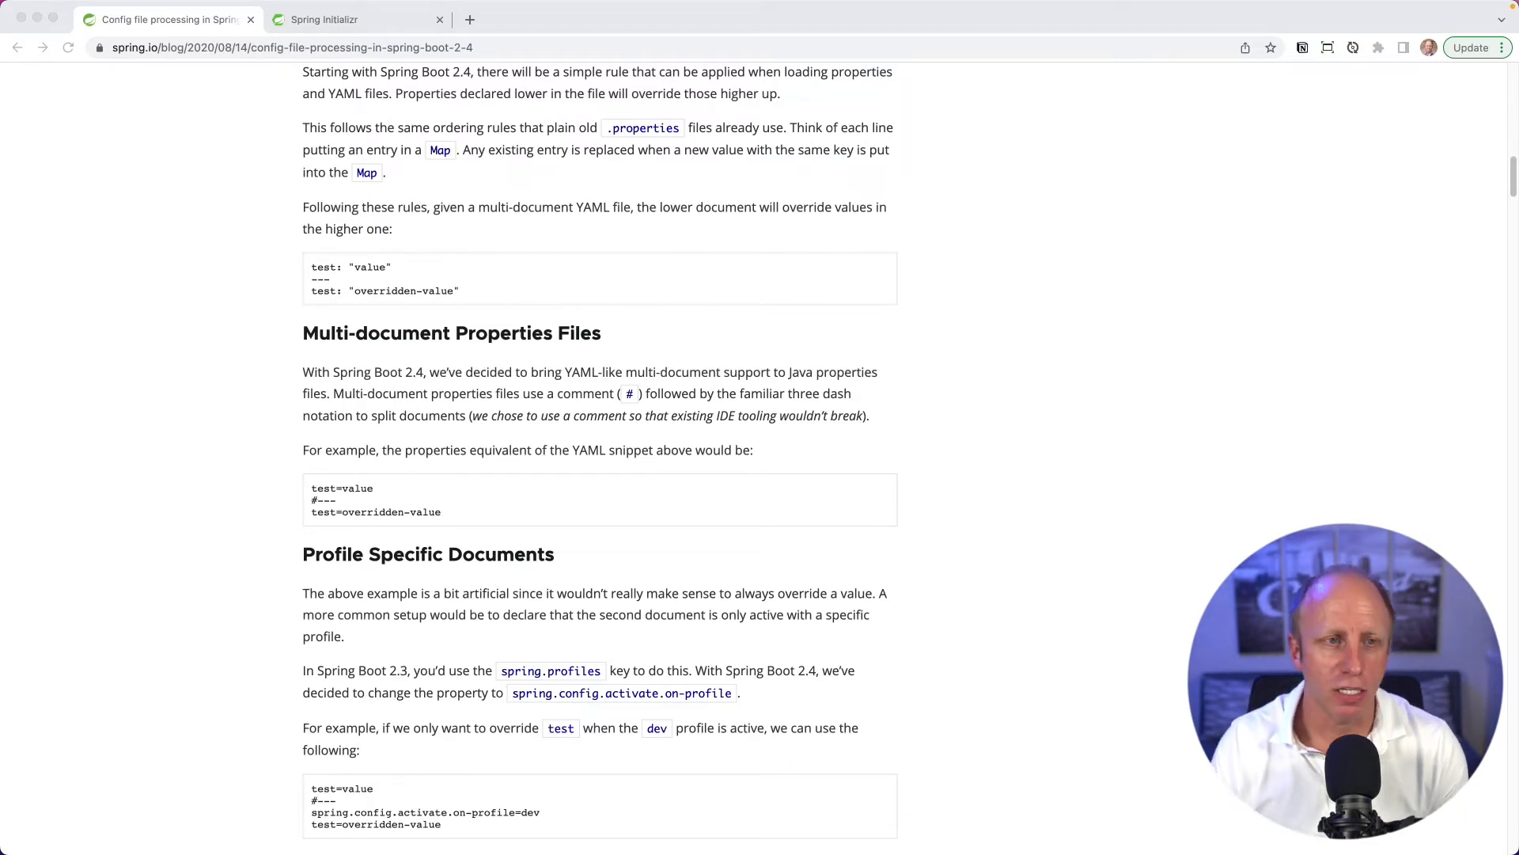
left_click(355, 19)
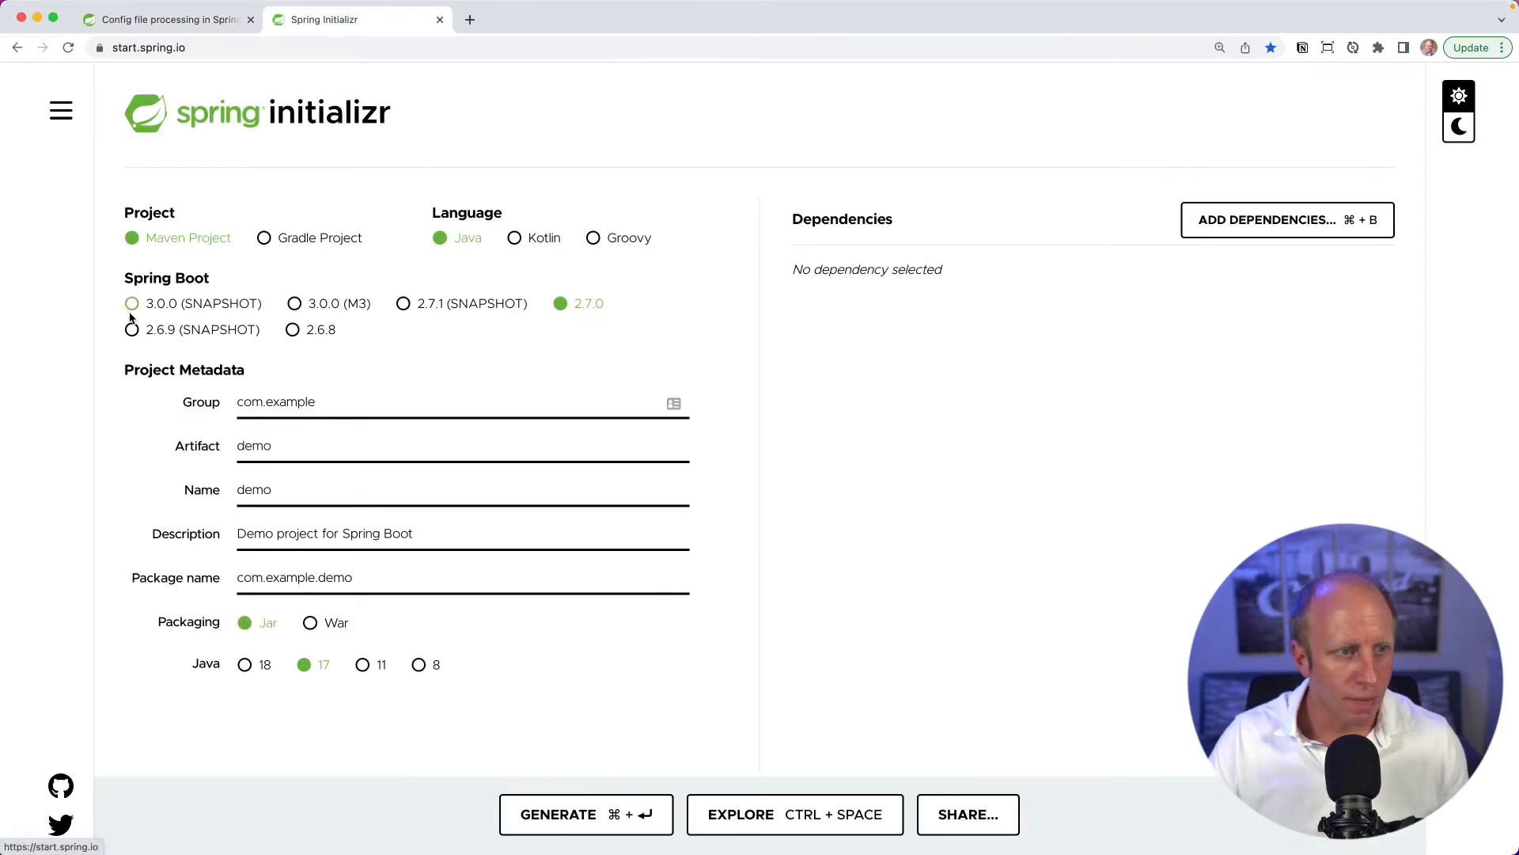
- Generate a Spring Boot 3.0.0 snapshot project dev.danvega:multidoc with the Spring Web dependency
left_click(132, 303)
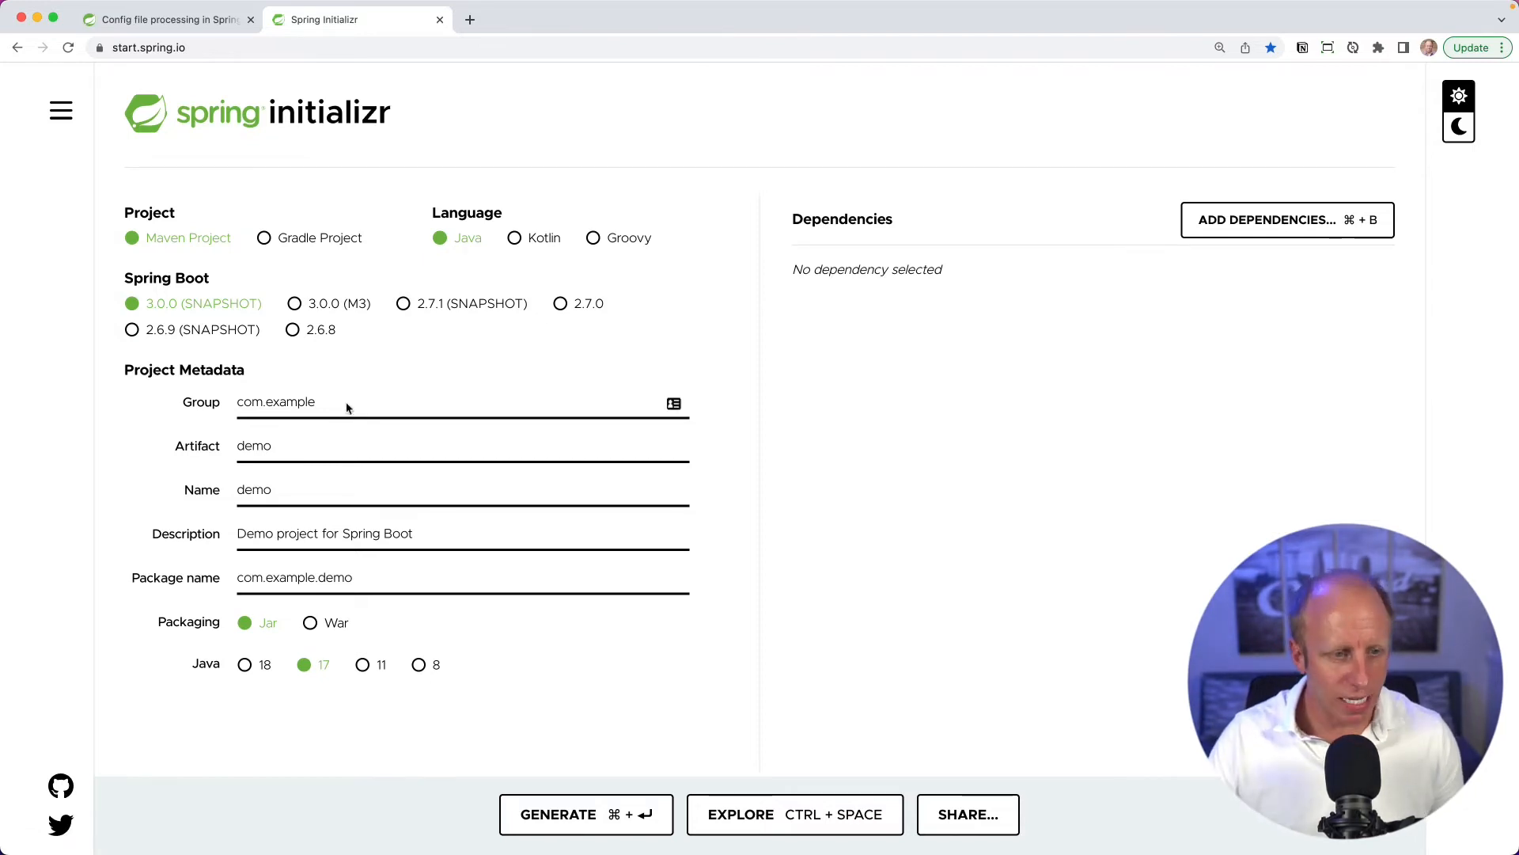
type("d")
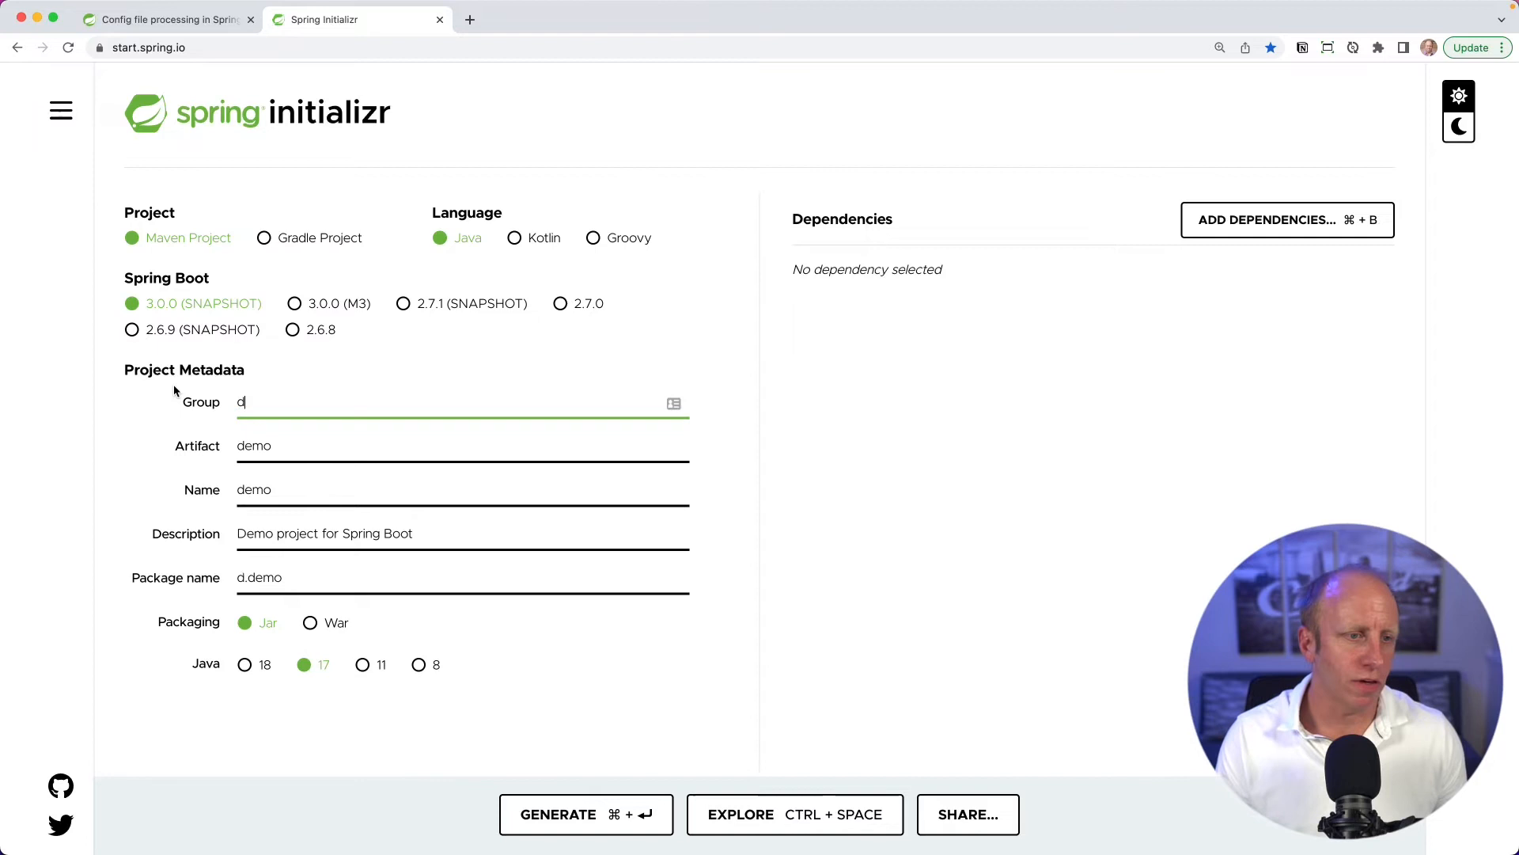
type("ev.danvega")
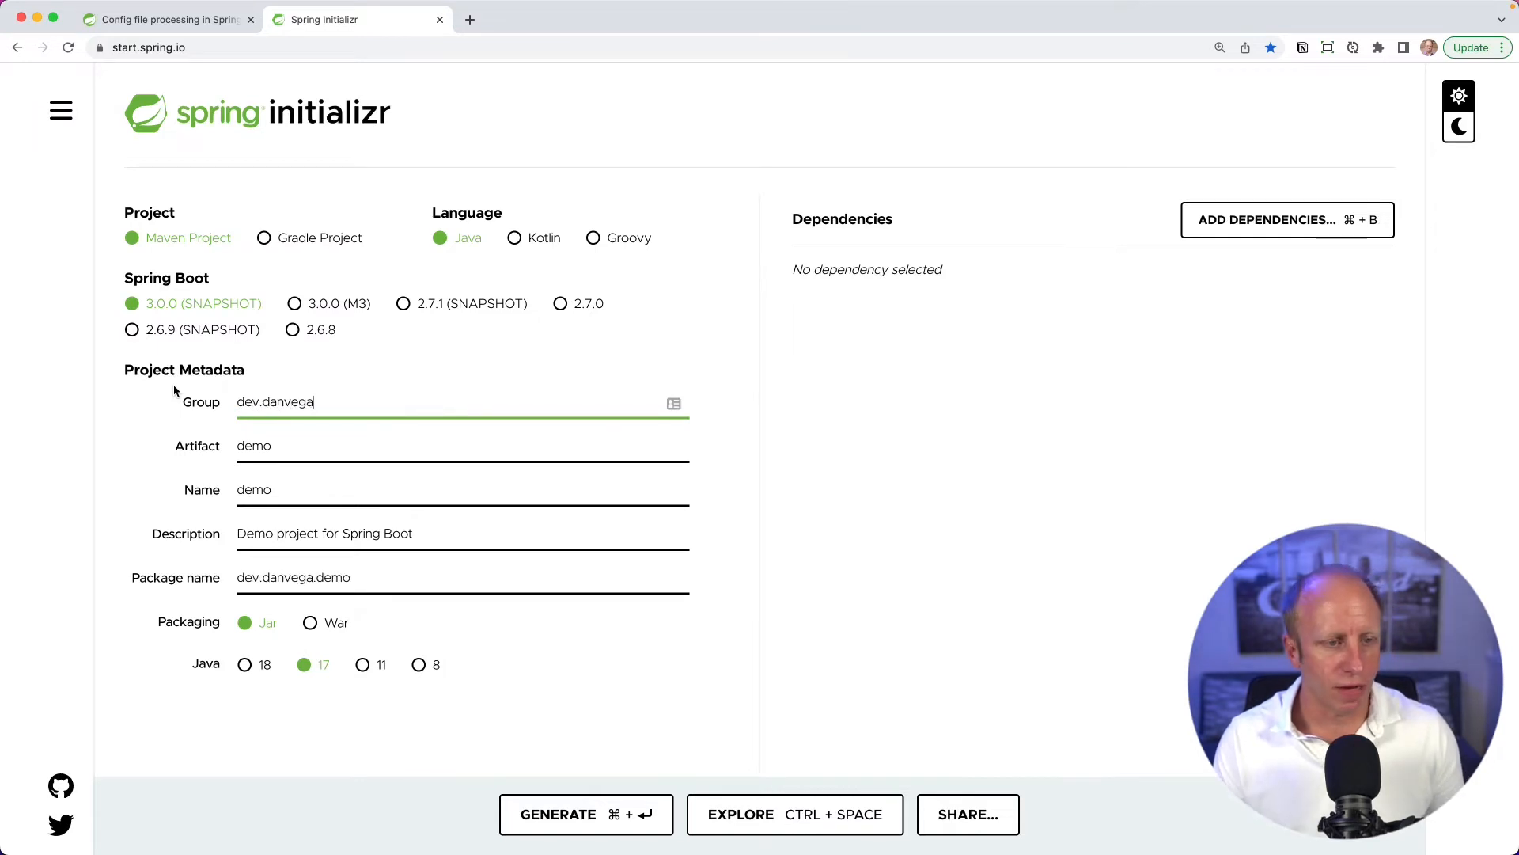
type("m")
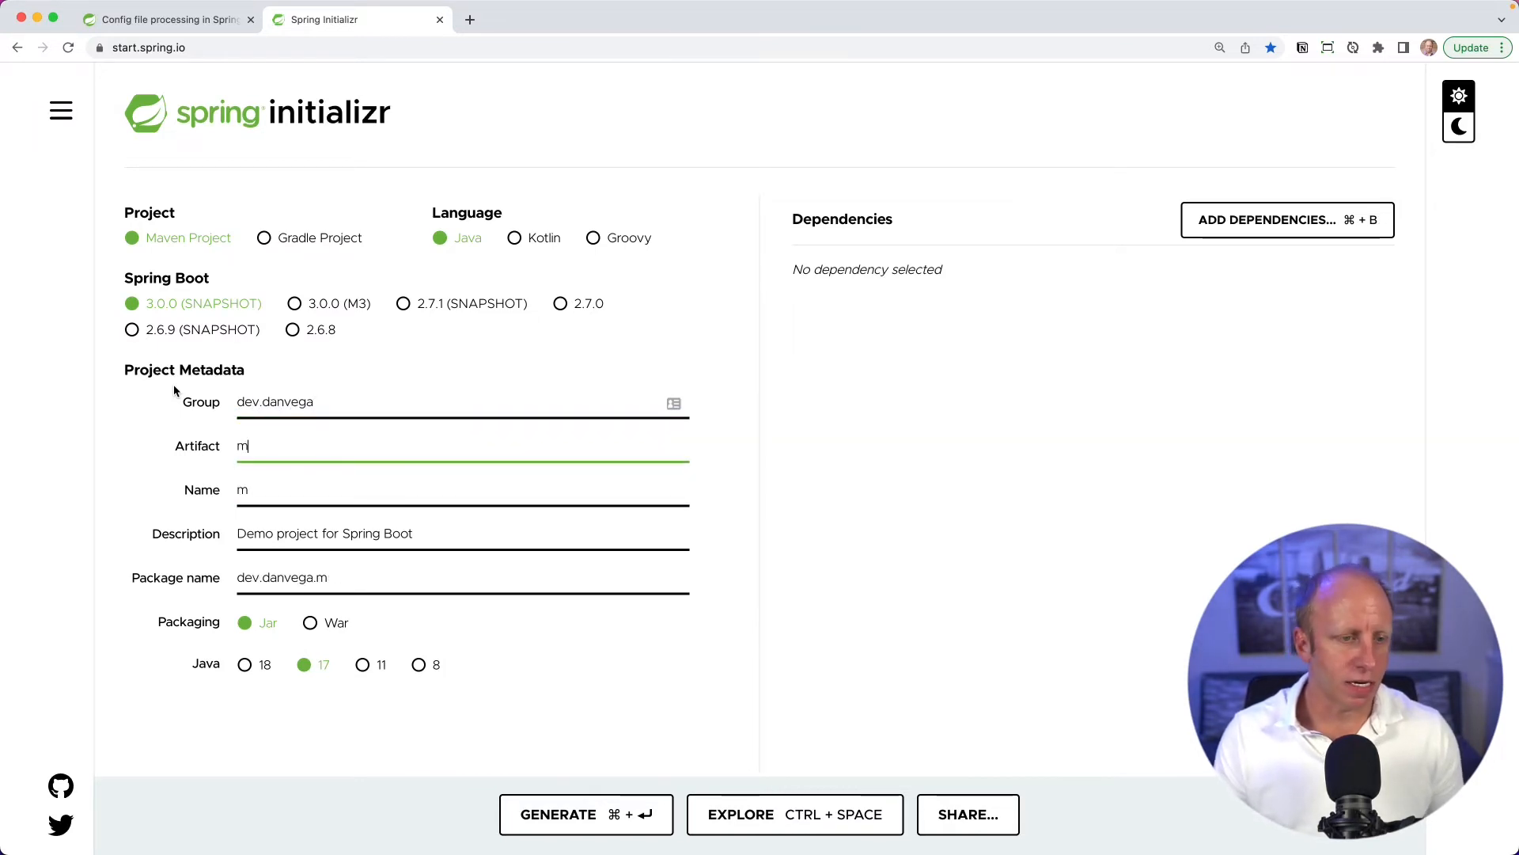
type("ultidoc")
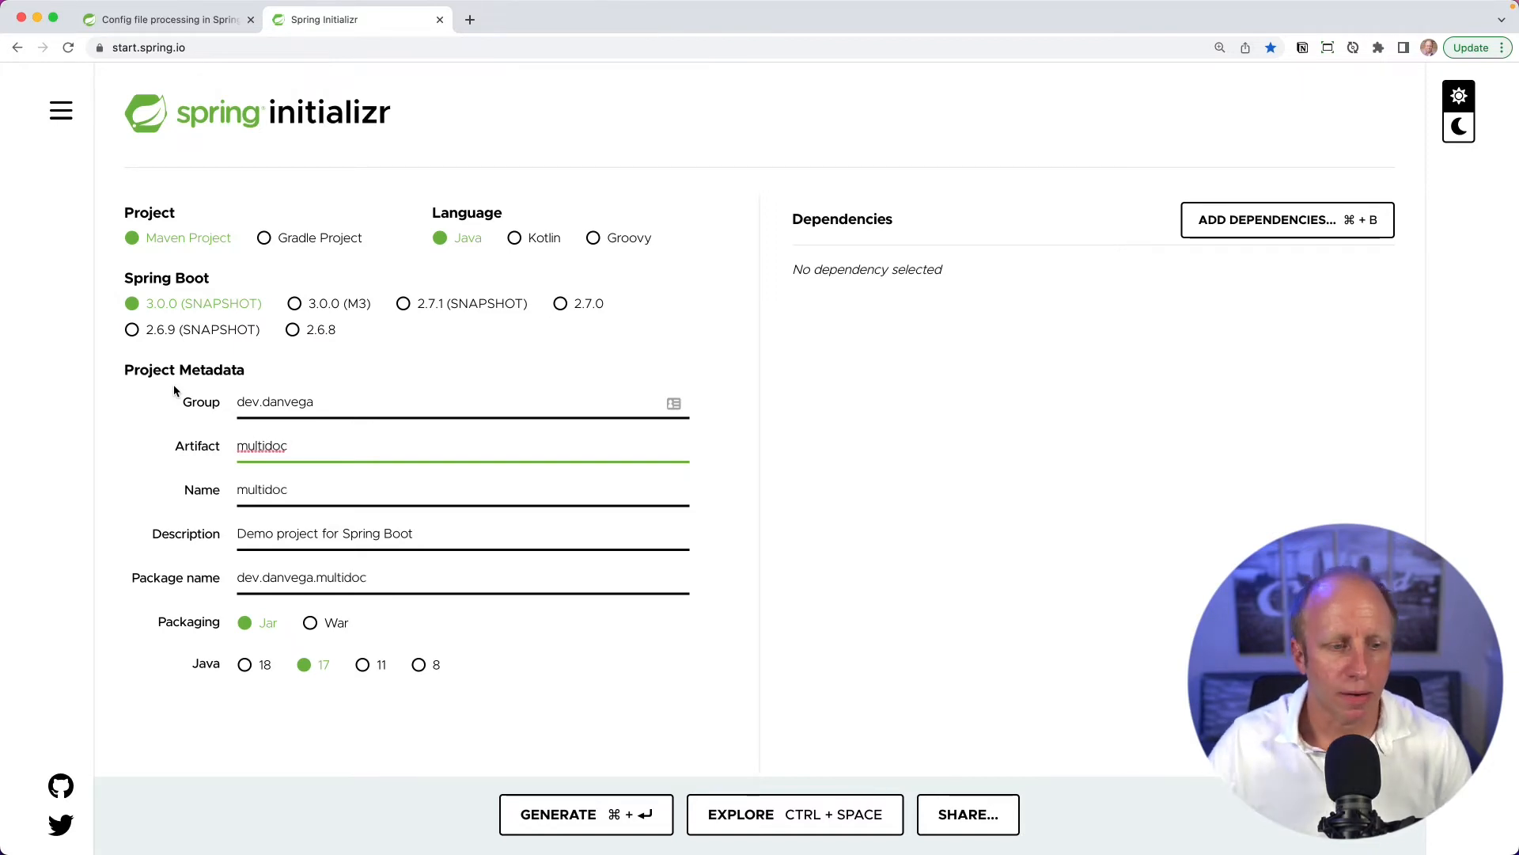
left_click(1286, 219)
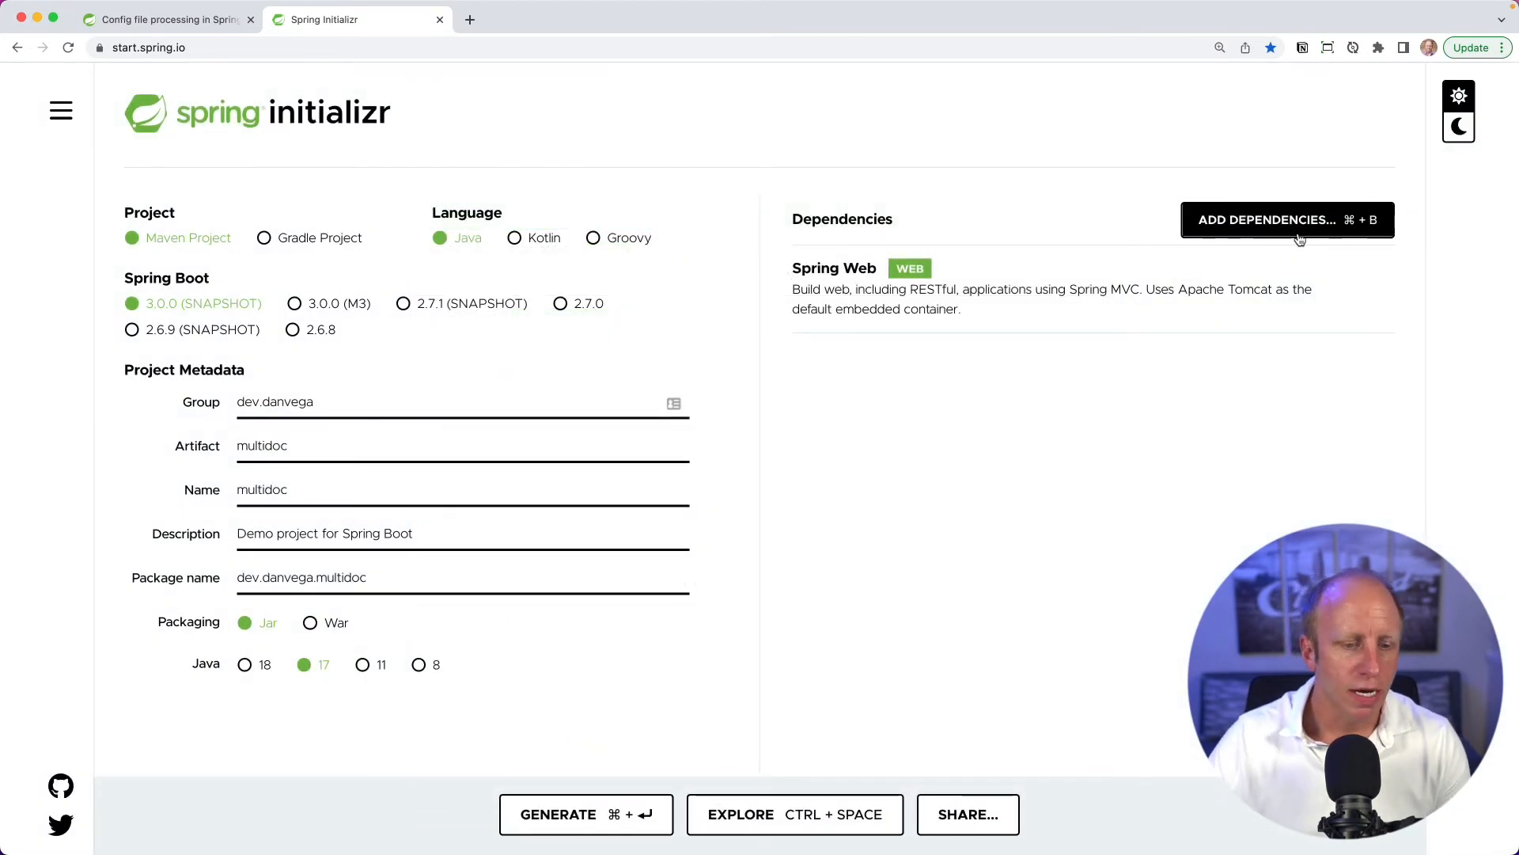
left_click(587, 814)
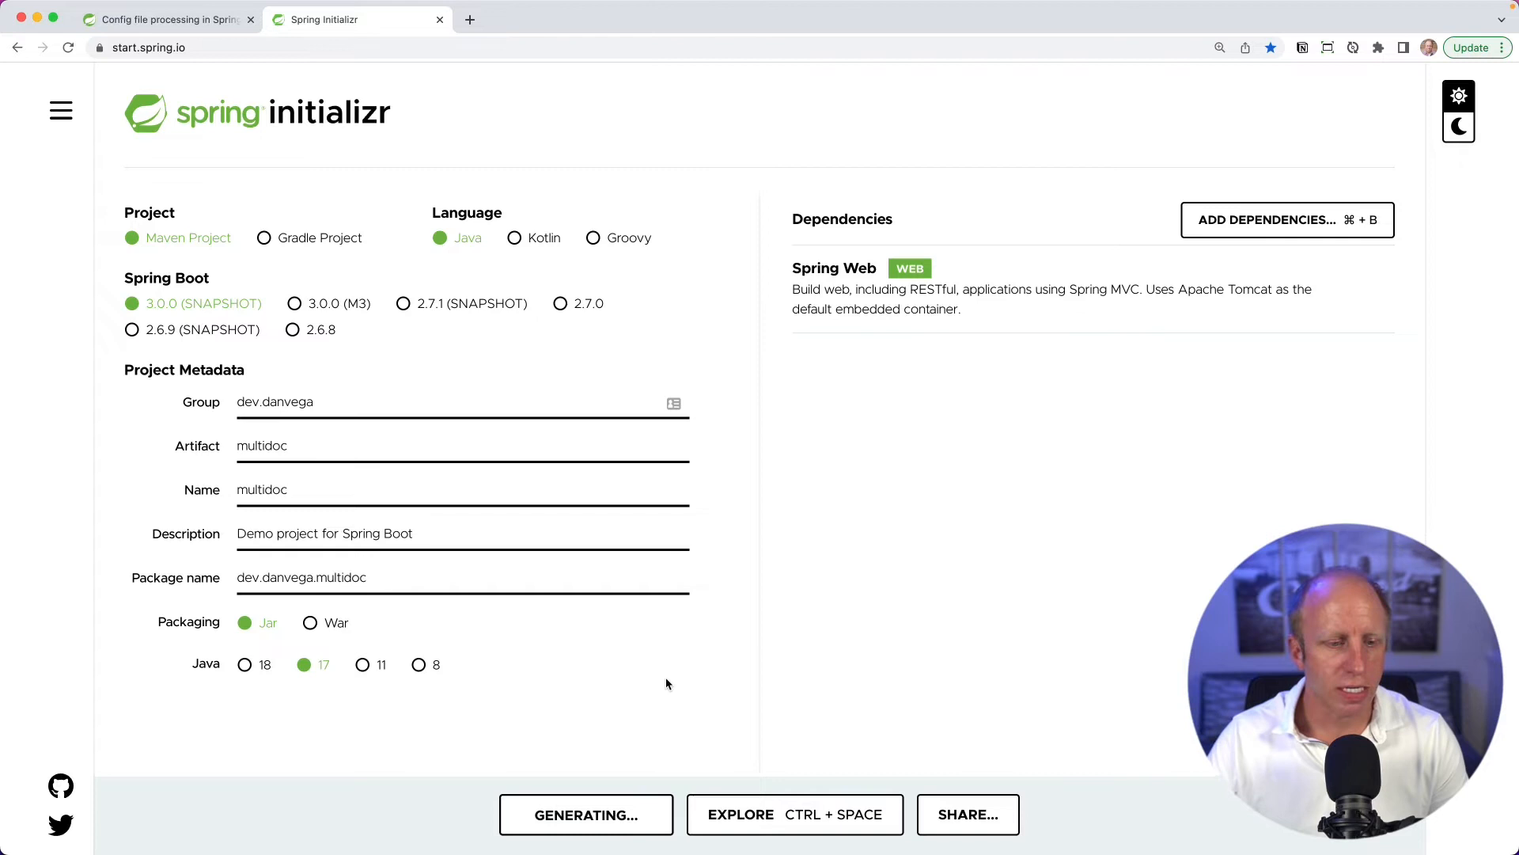
left_click(586, 815)
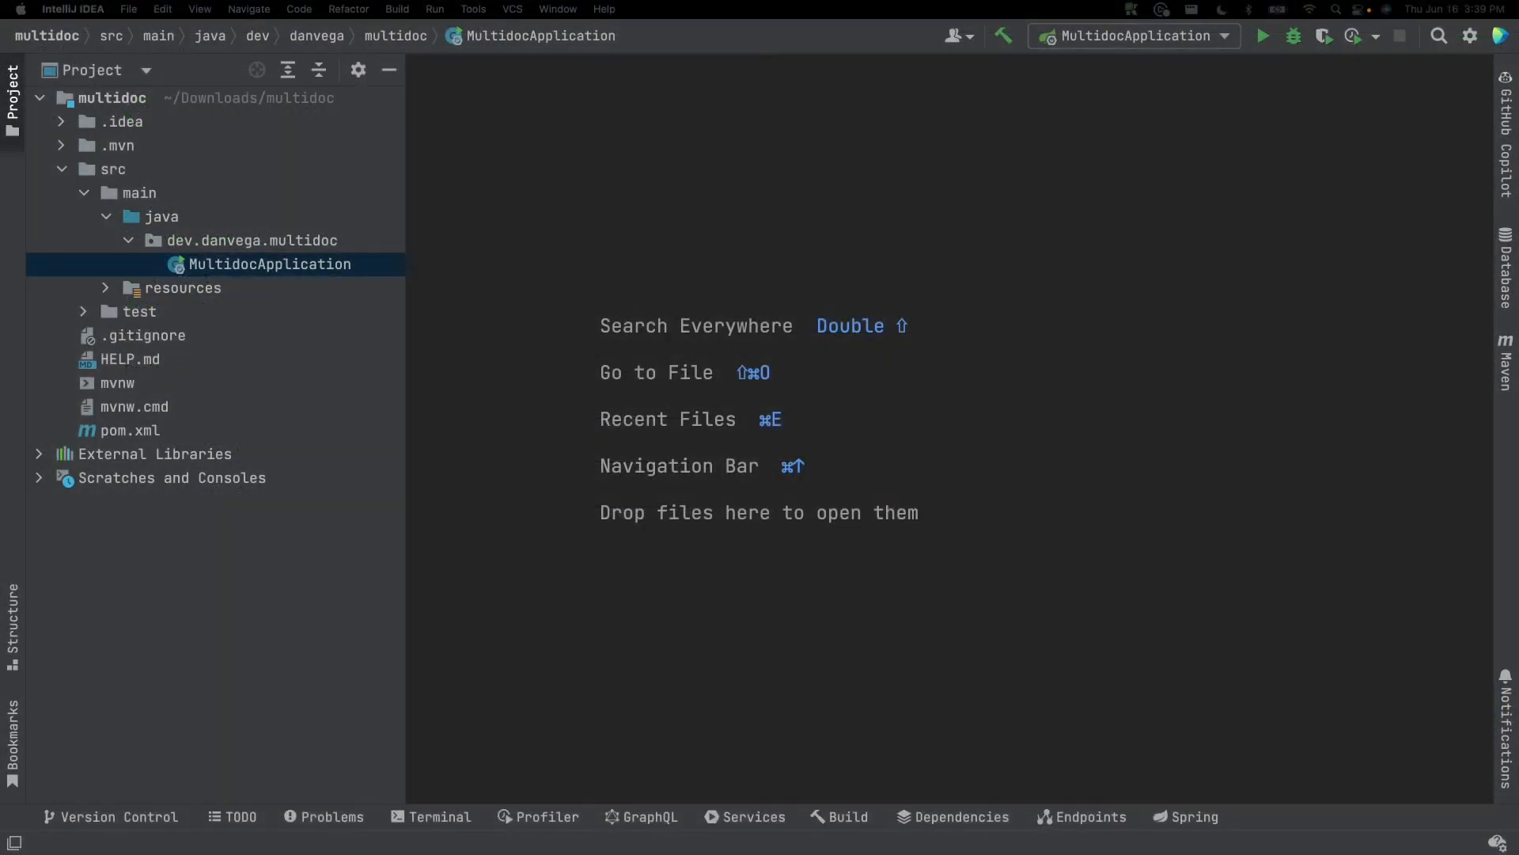
- Create a controller.HomeController class in the dev.danvega.multidoc package
left_click(253, 241)
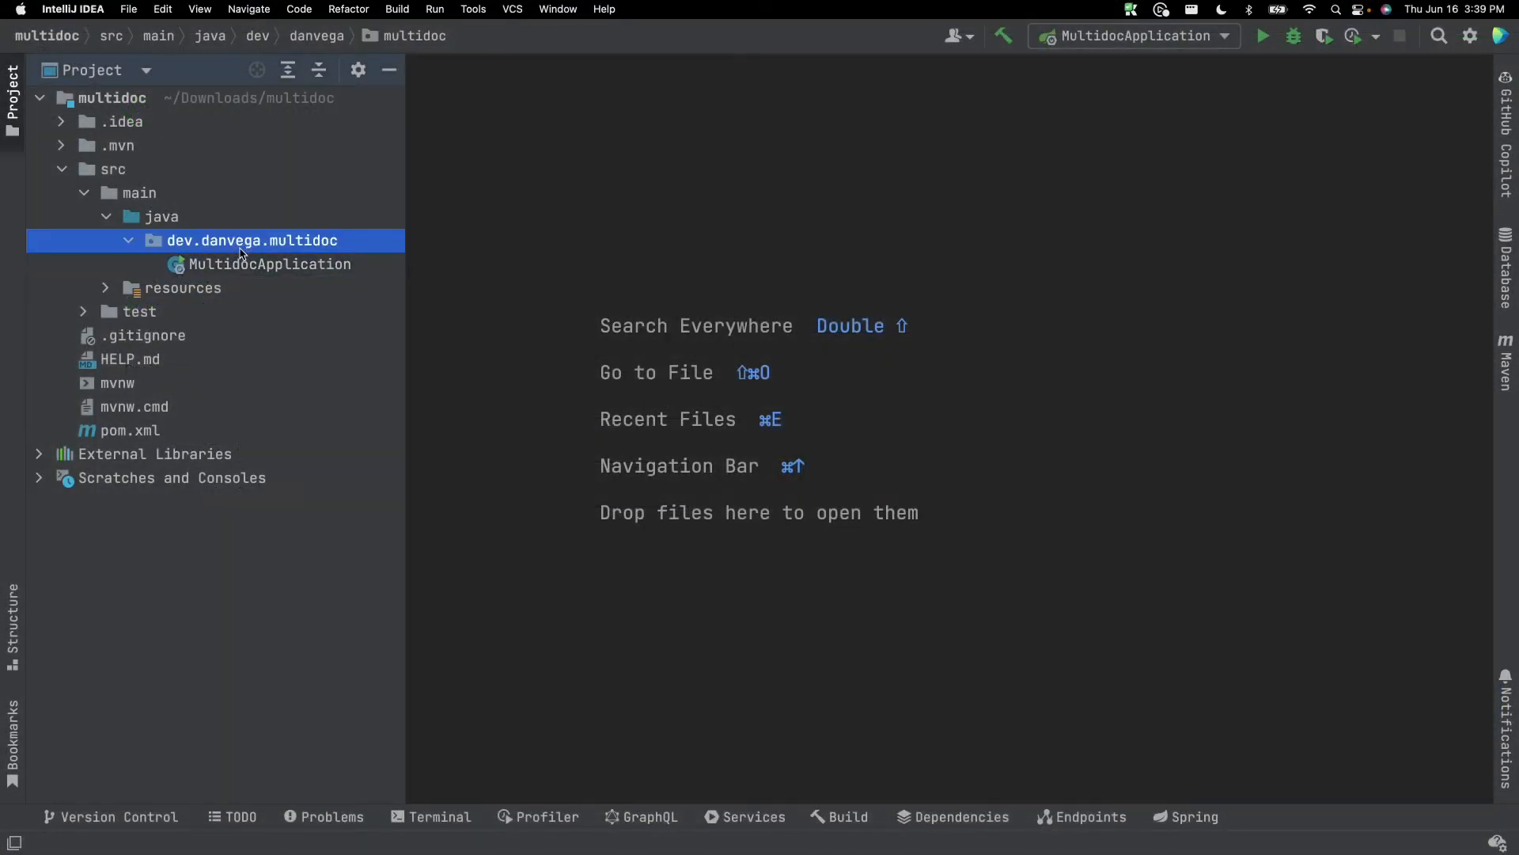
right_click(239, 251)
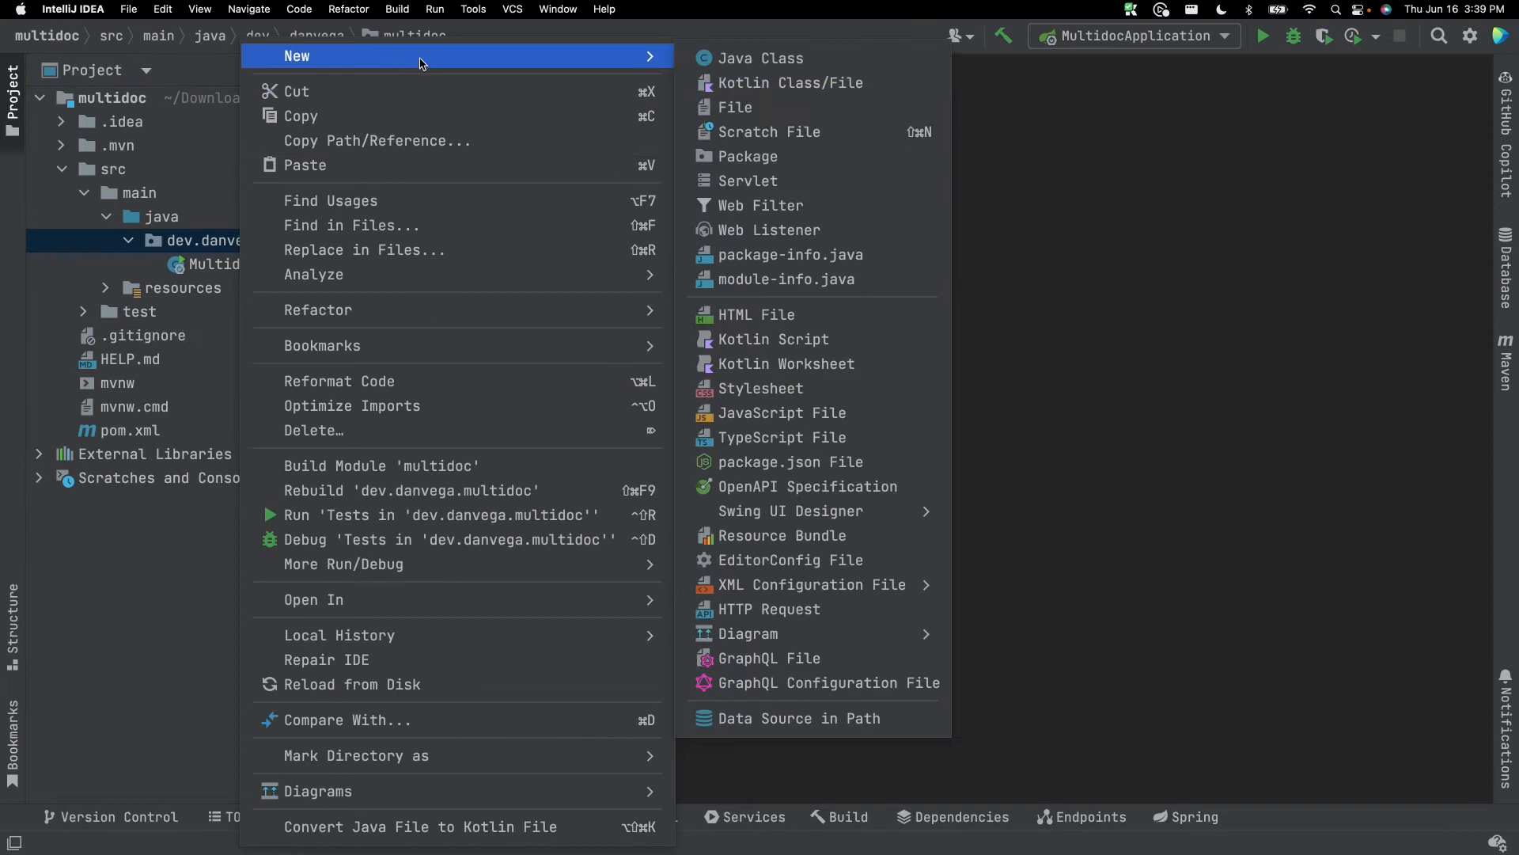
left_click(747, 155)
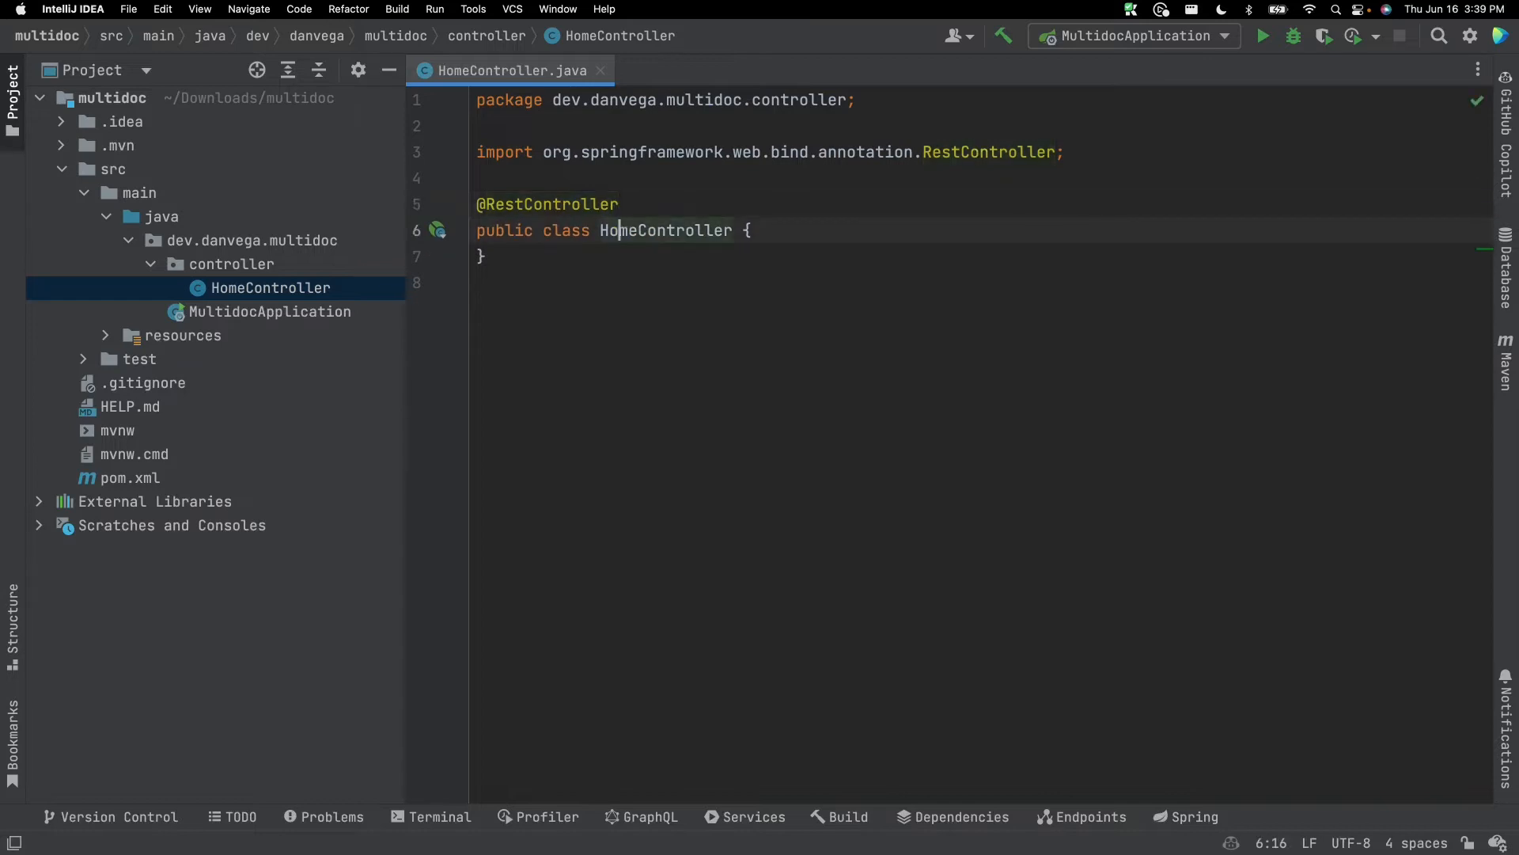
key("enter")
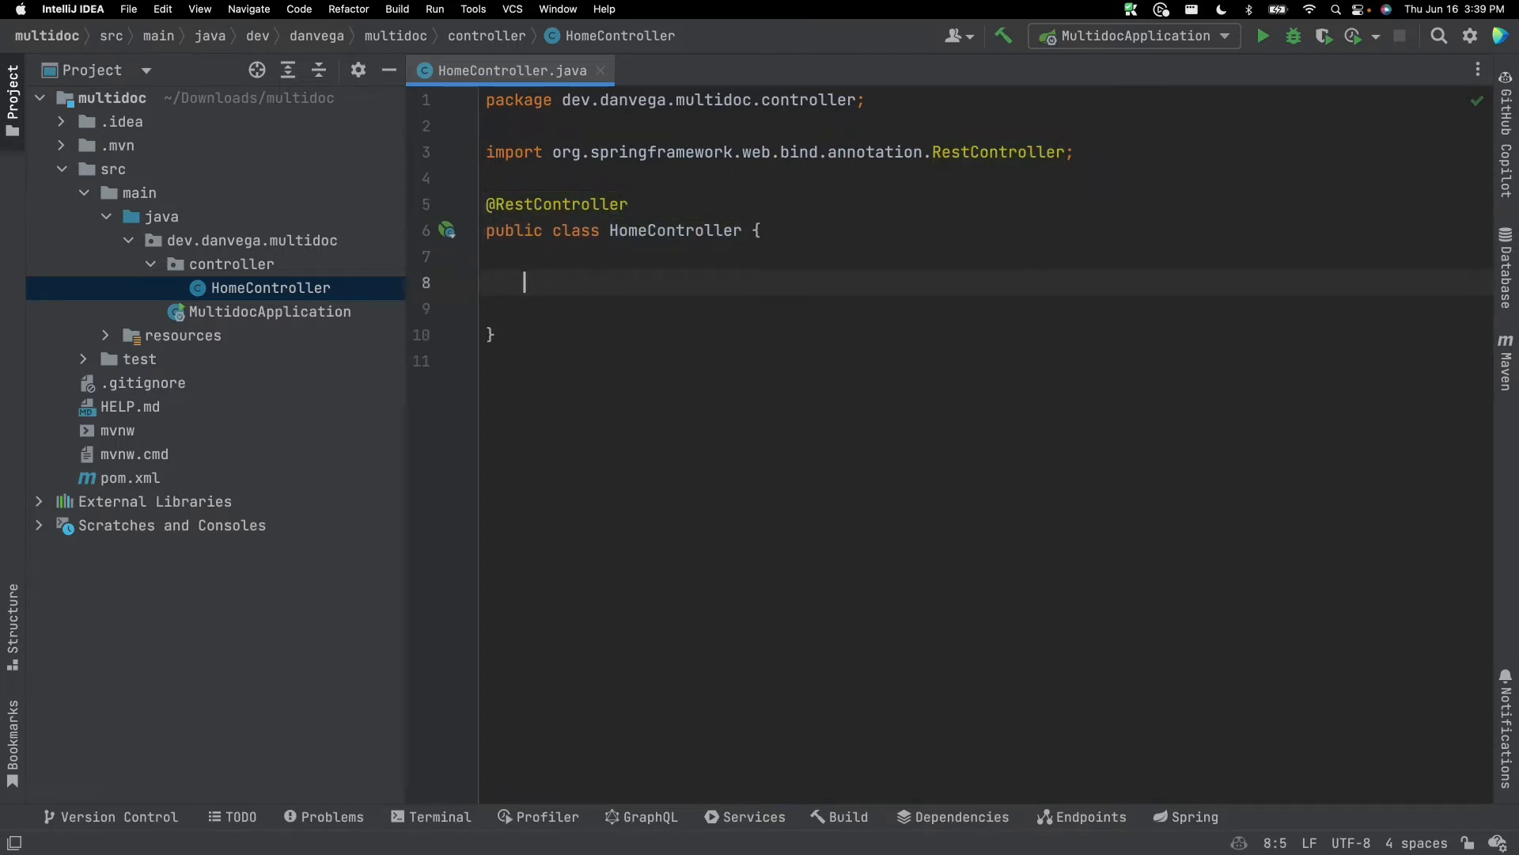
type("@GetMapping")
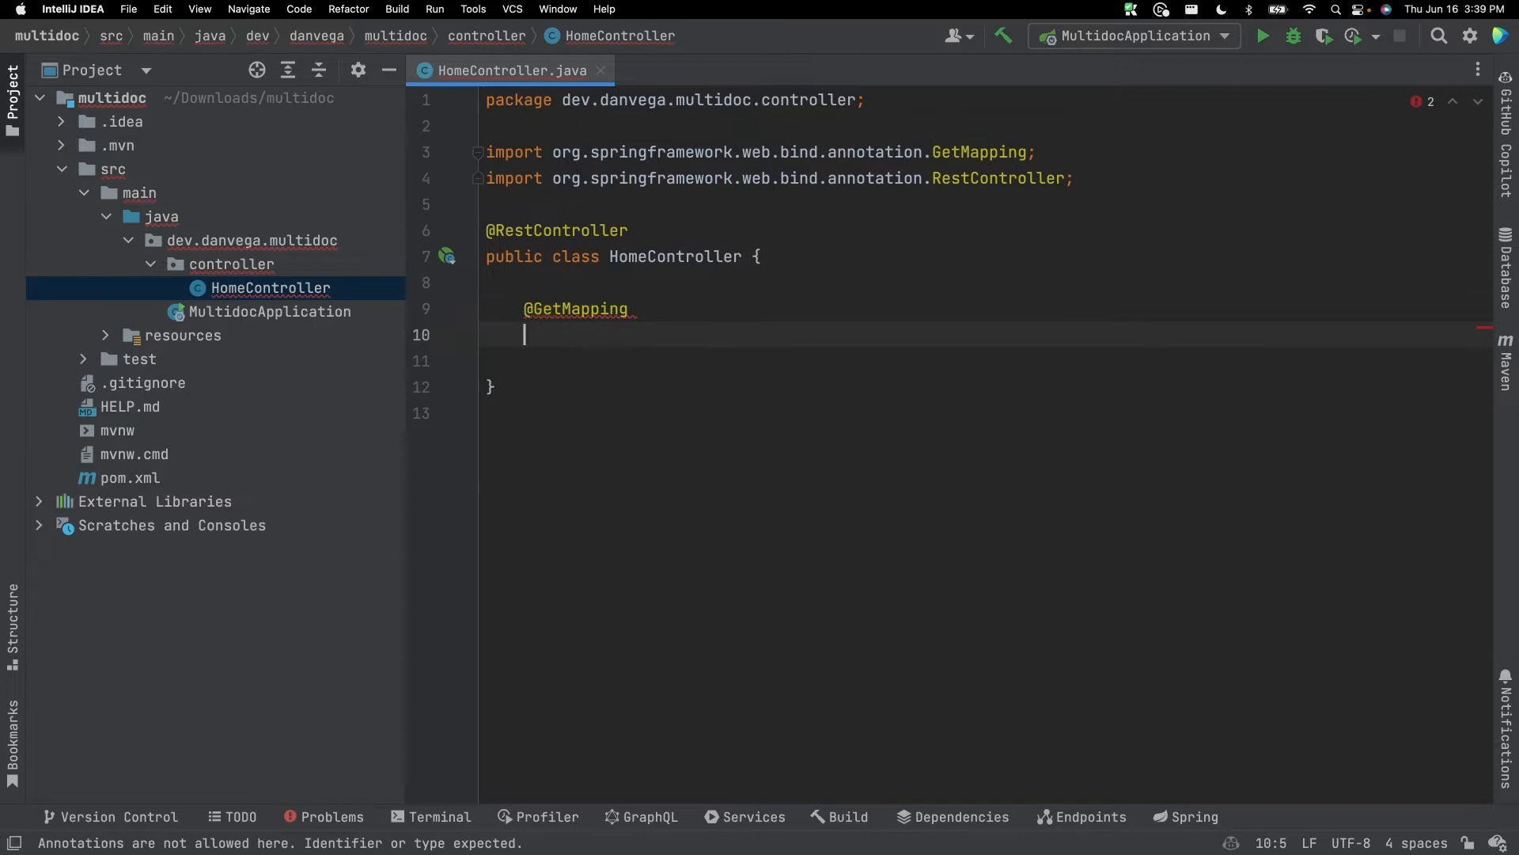
type("public String home() {")
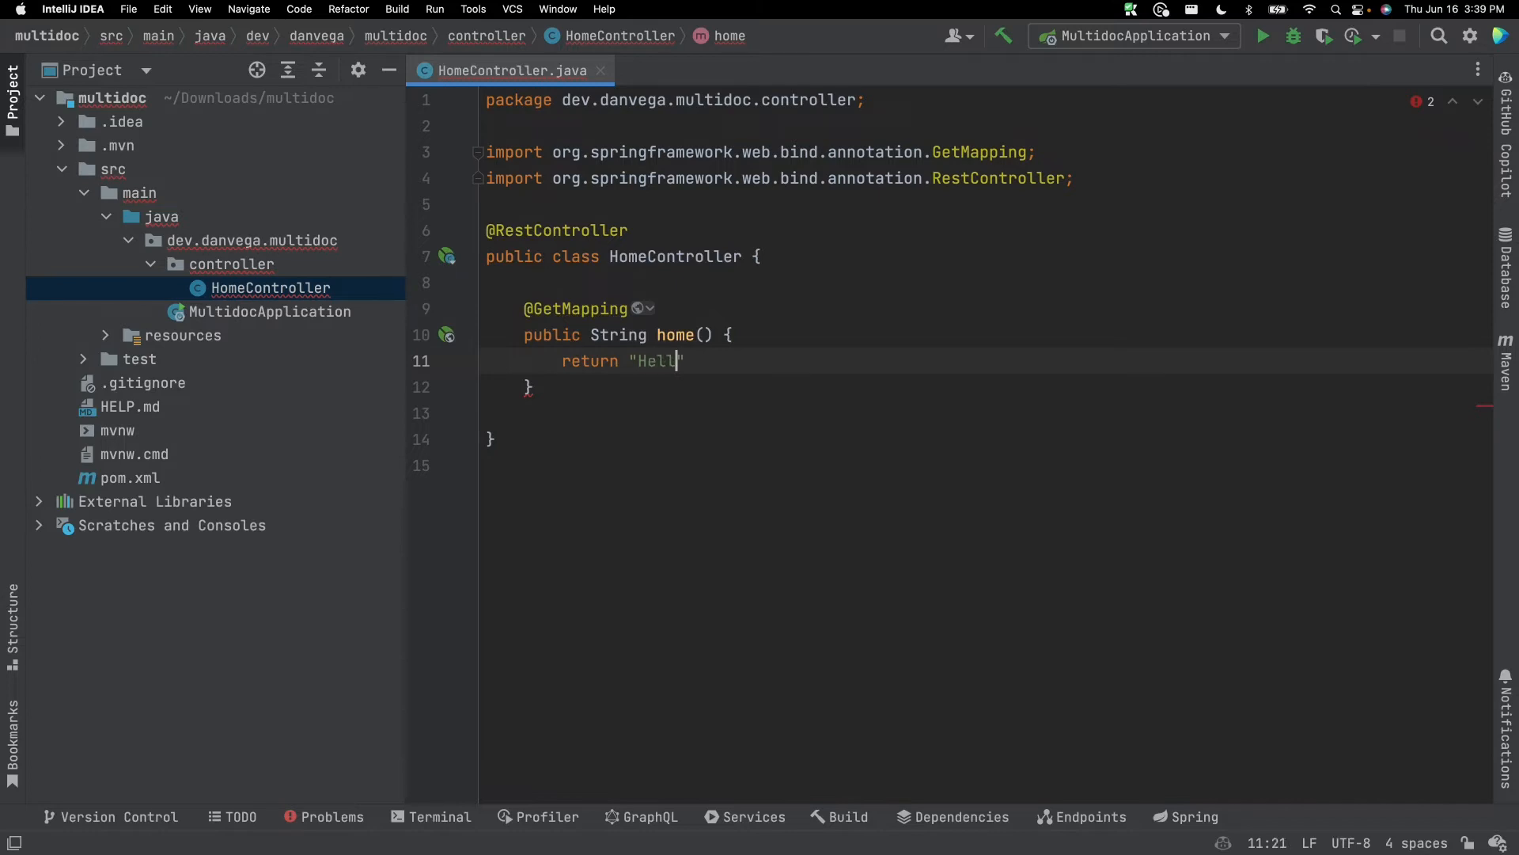
type("o, Wo")
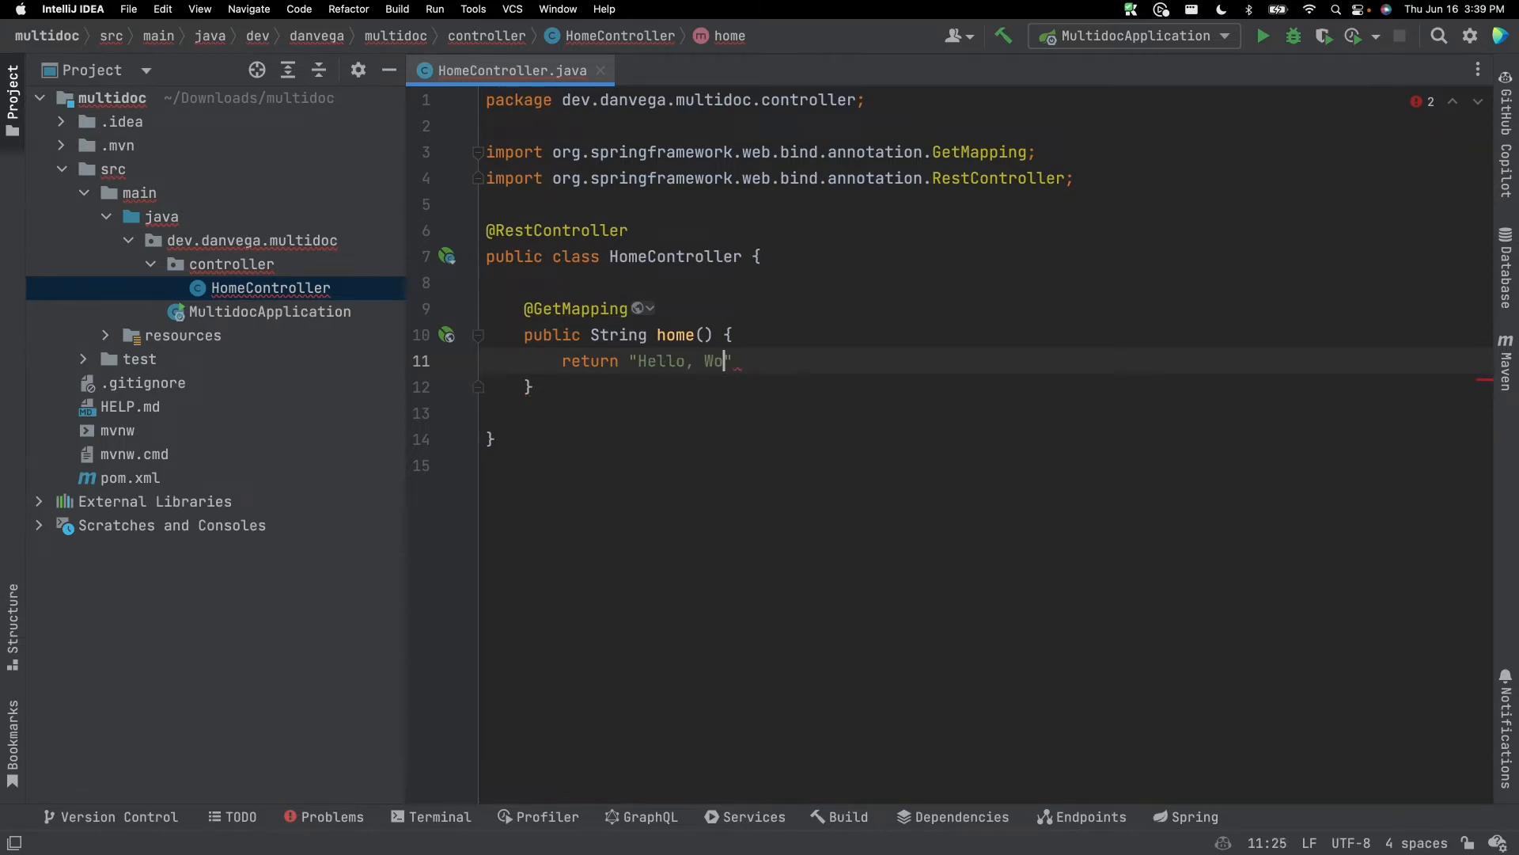
type("rld!\";")
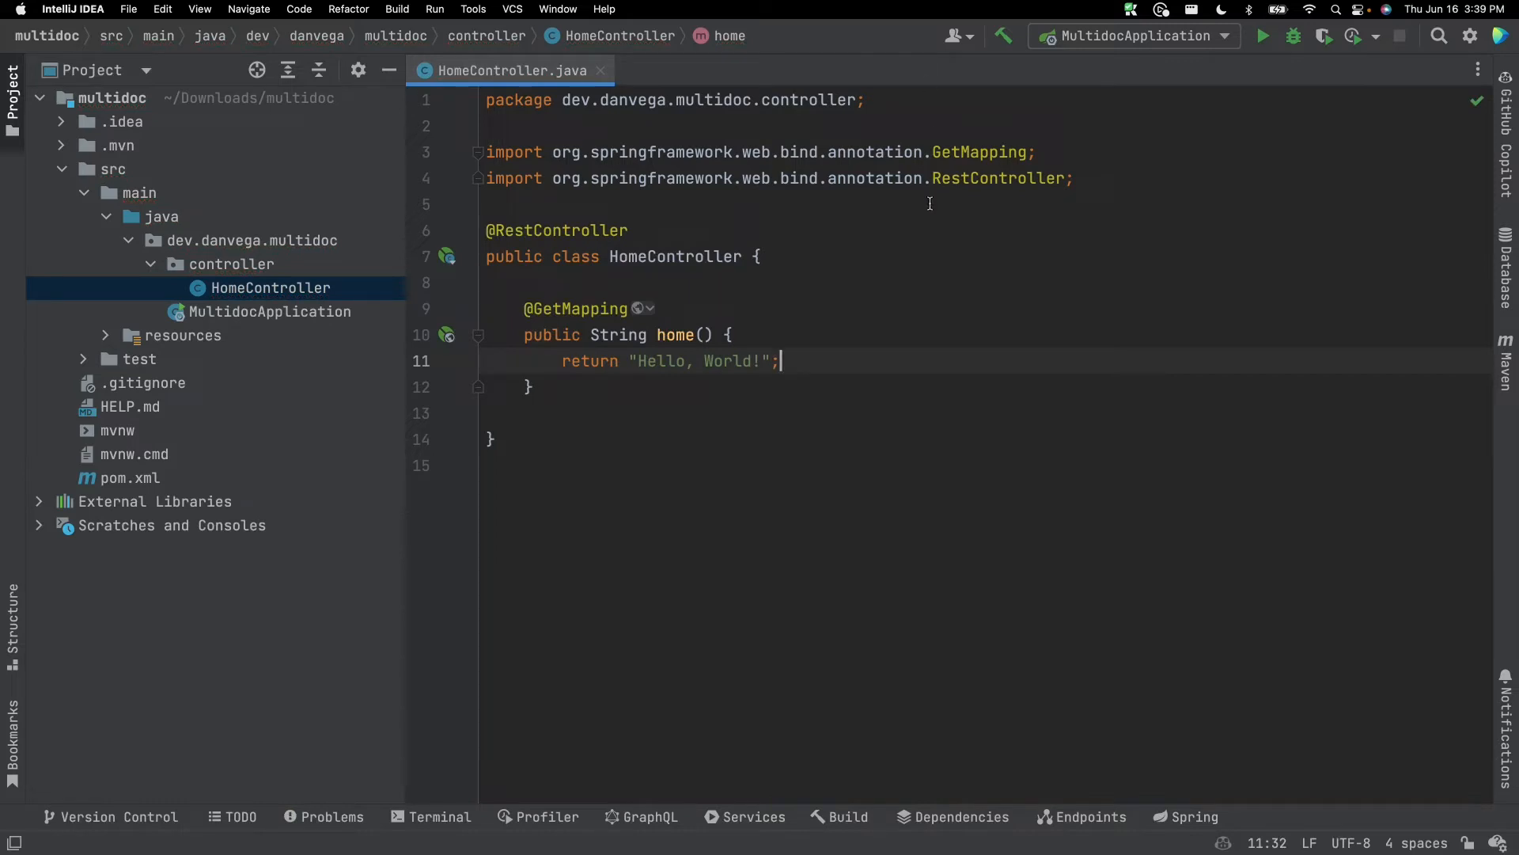
left_click(181, 335)
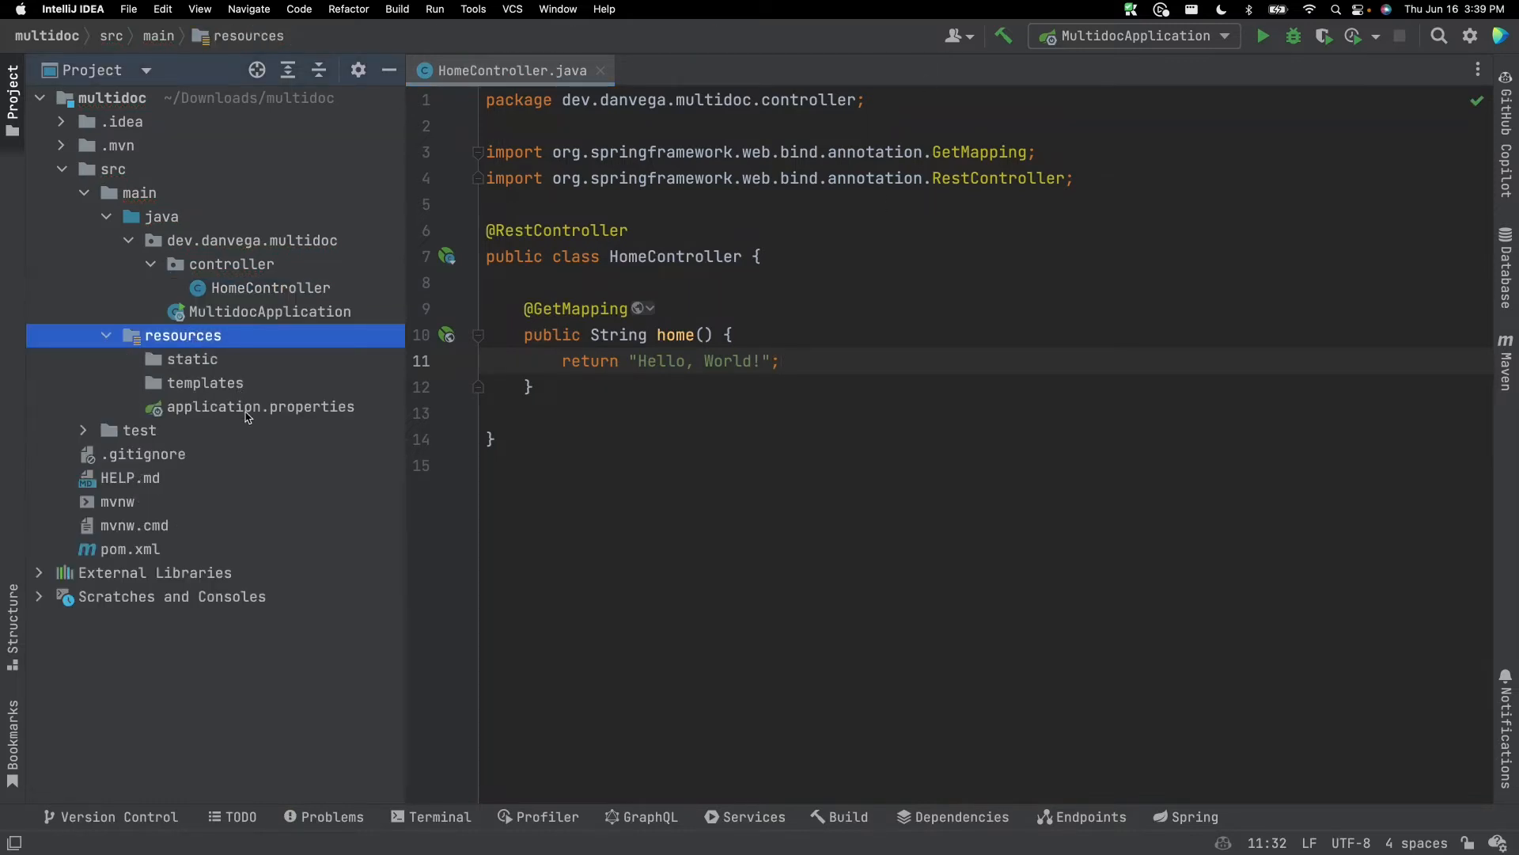
- Create an application.yml file in the resources folder
right_click(182, 335)
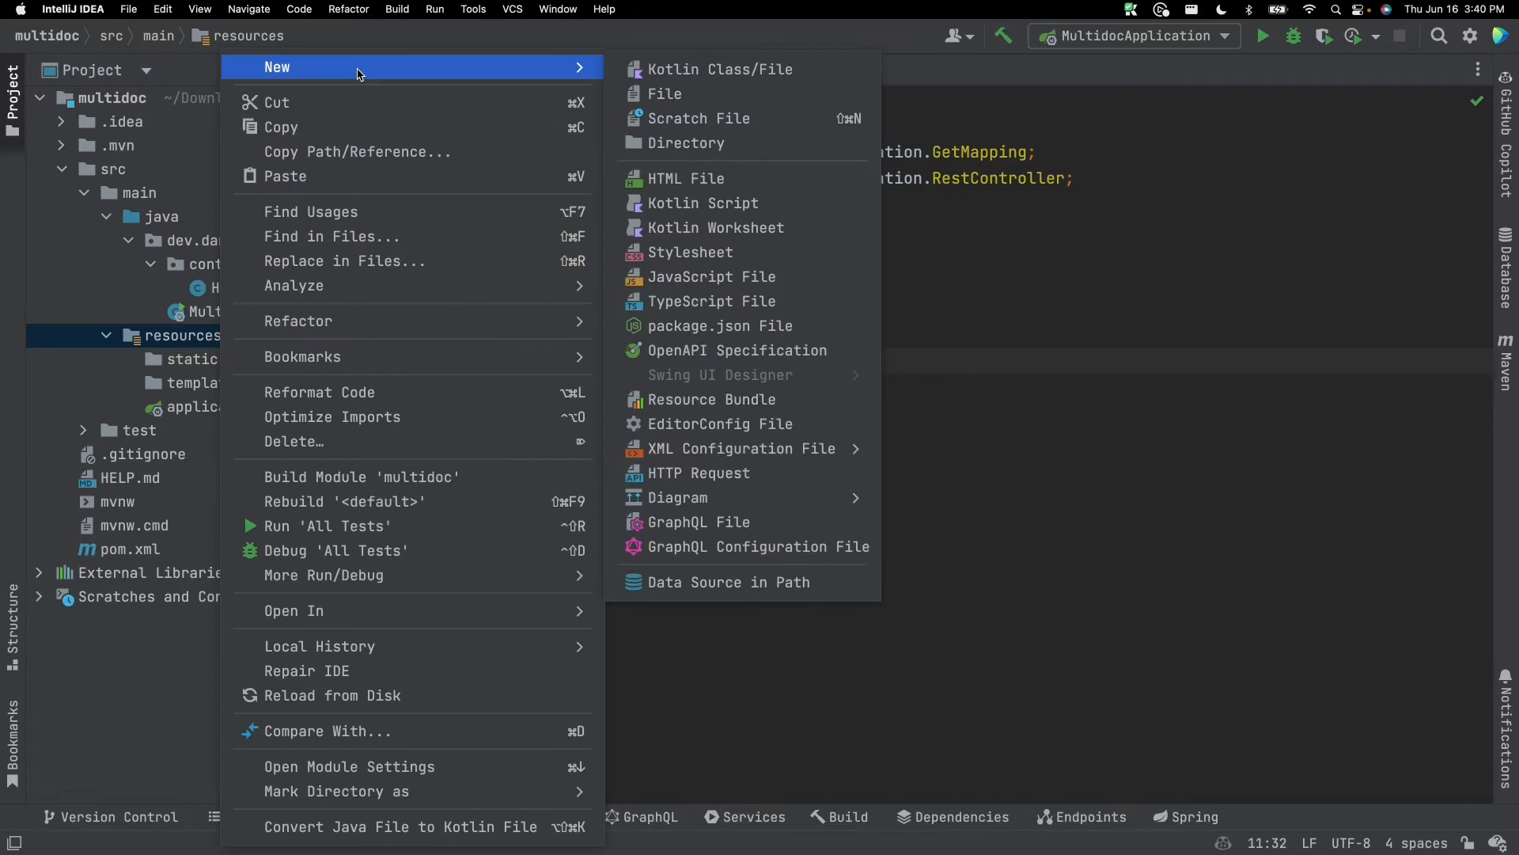
left_click(665, 95)
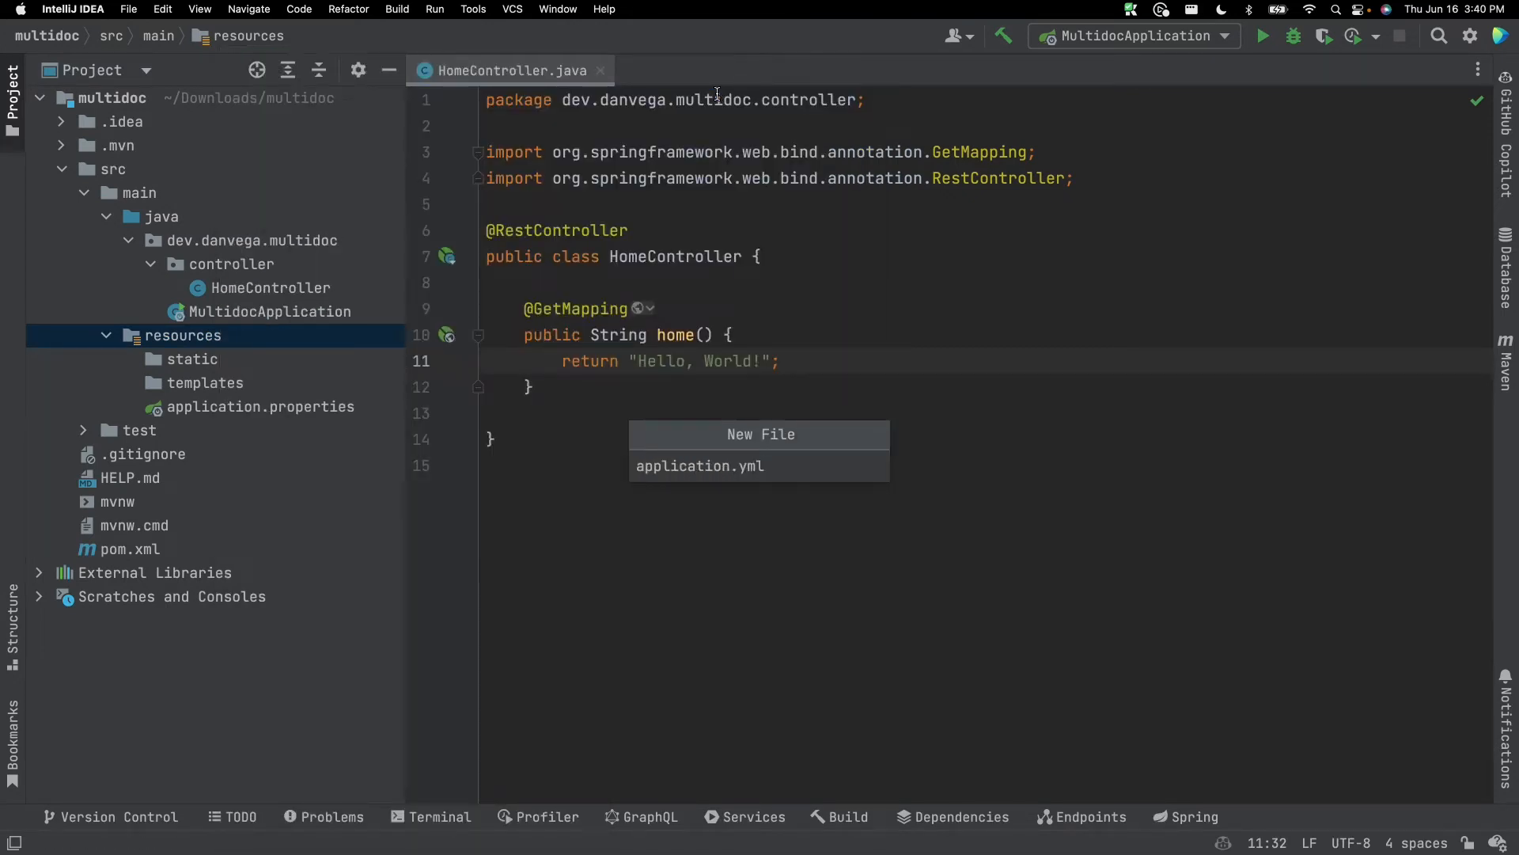
left_click(699, 467)
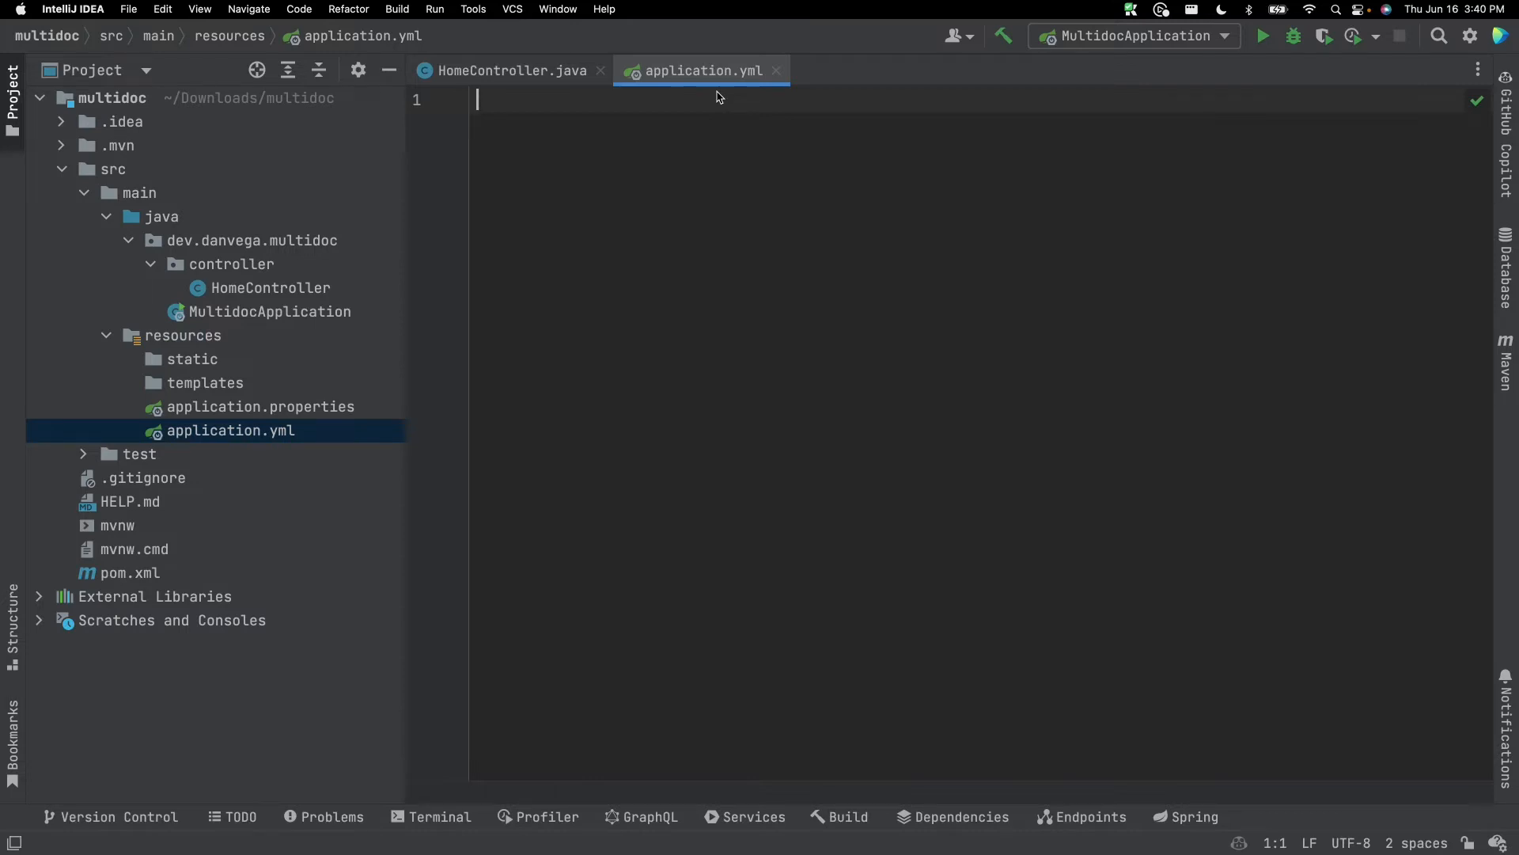
- Define welcome.msg as "Hello, YAML!" in application.yml
type("w")
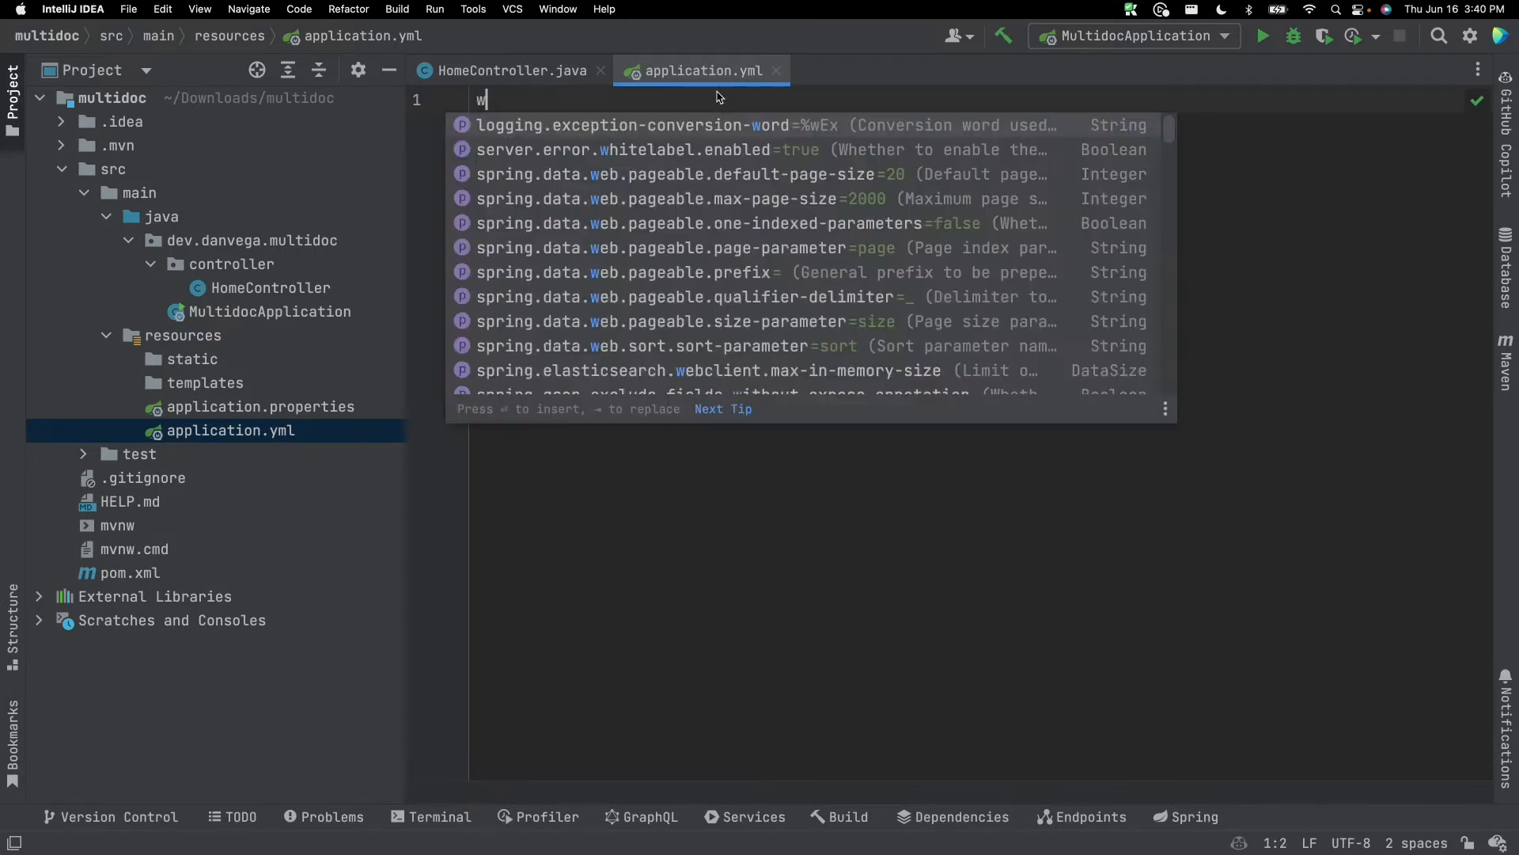
type("ec")
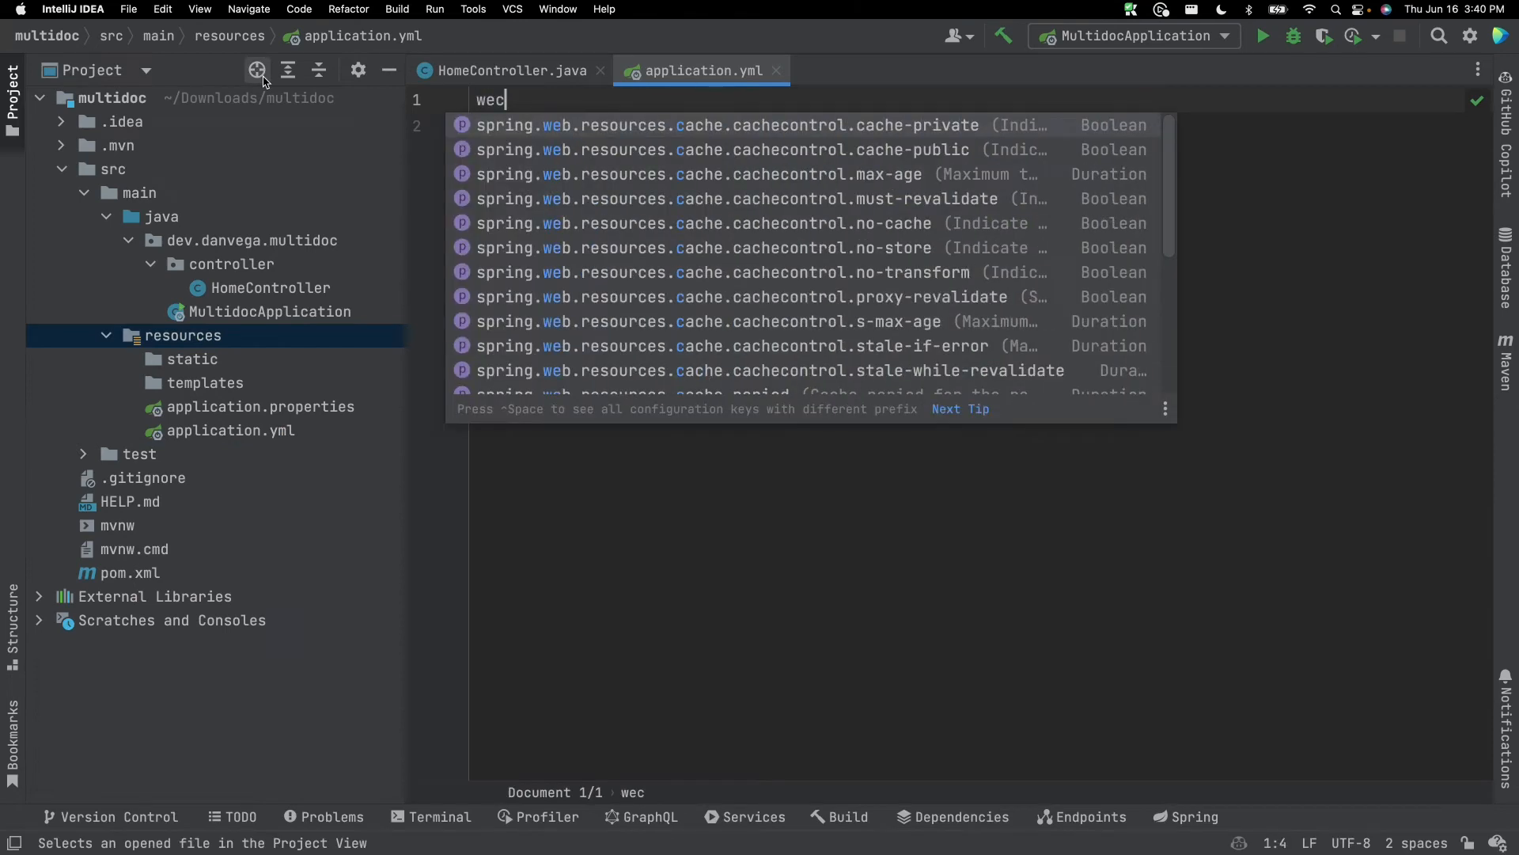
type("welcome:")
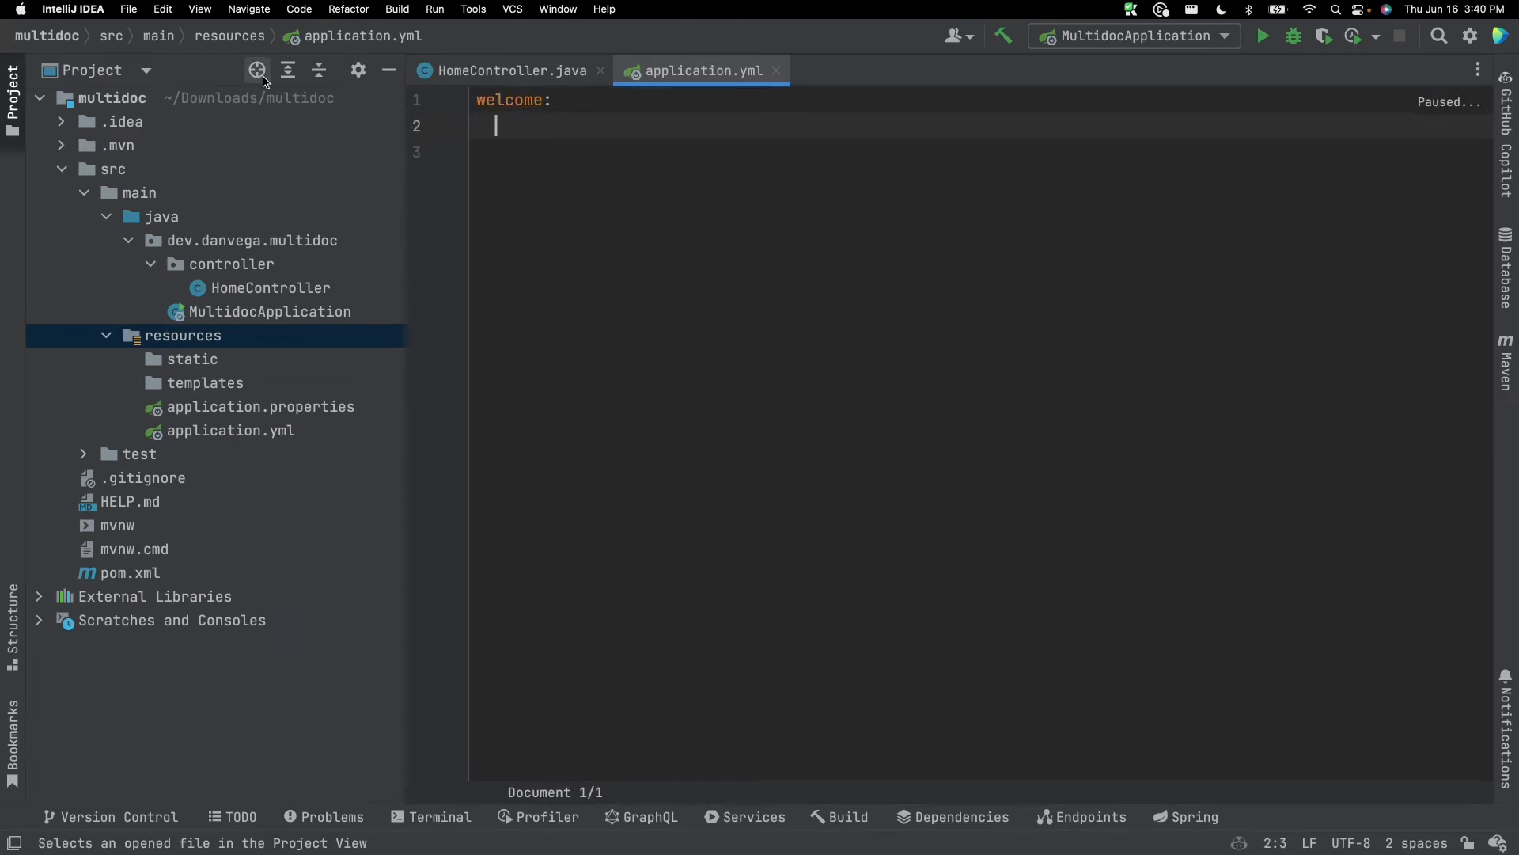
type("msg:")
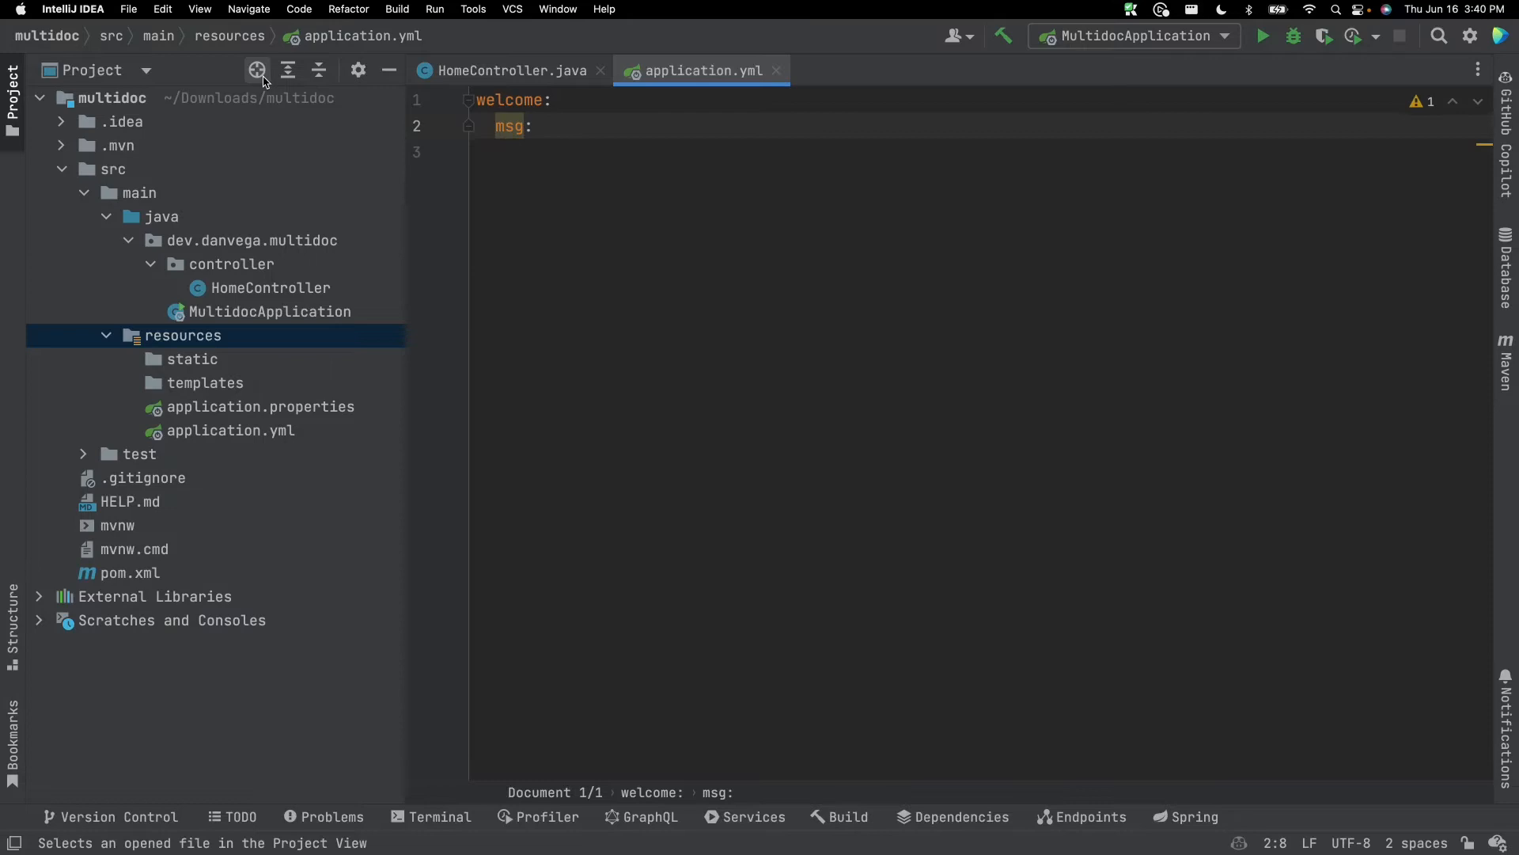
type("Hello,")
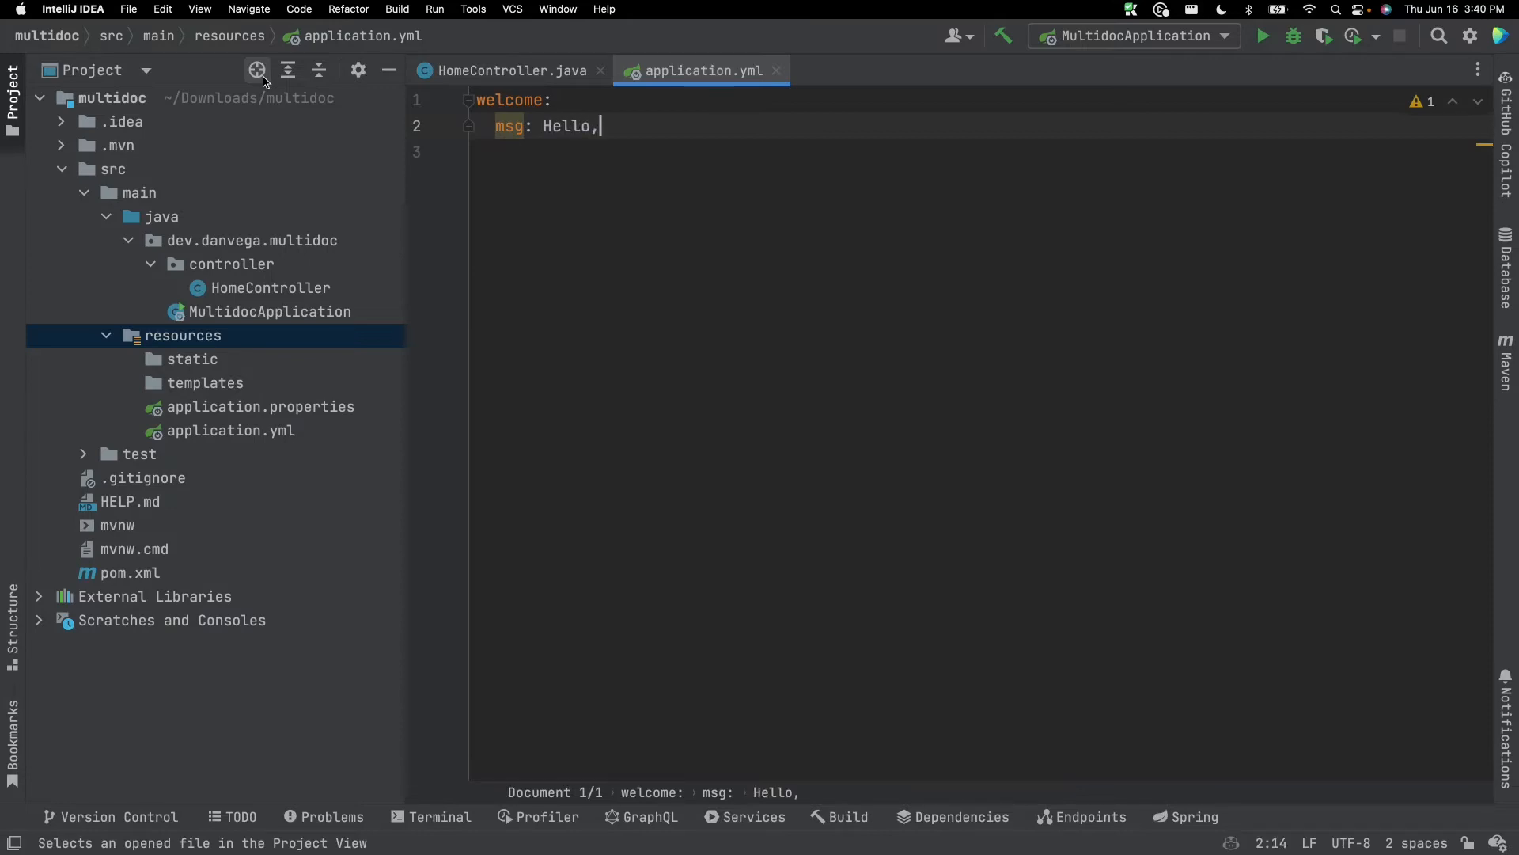
type("Y")
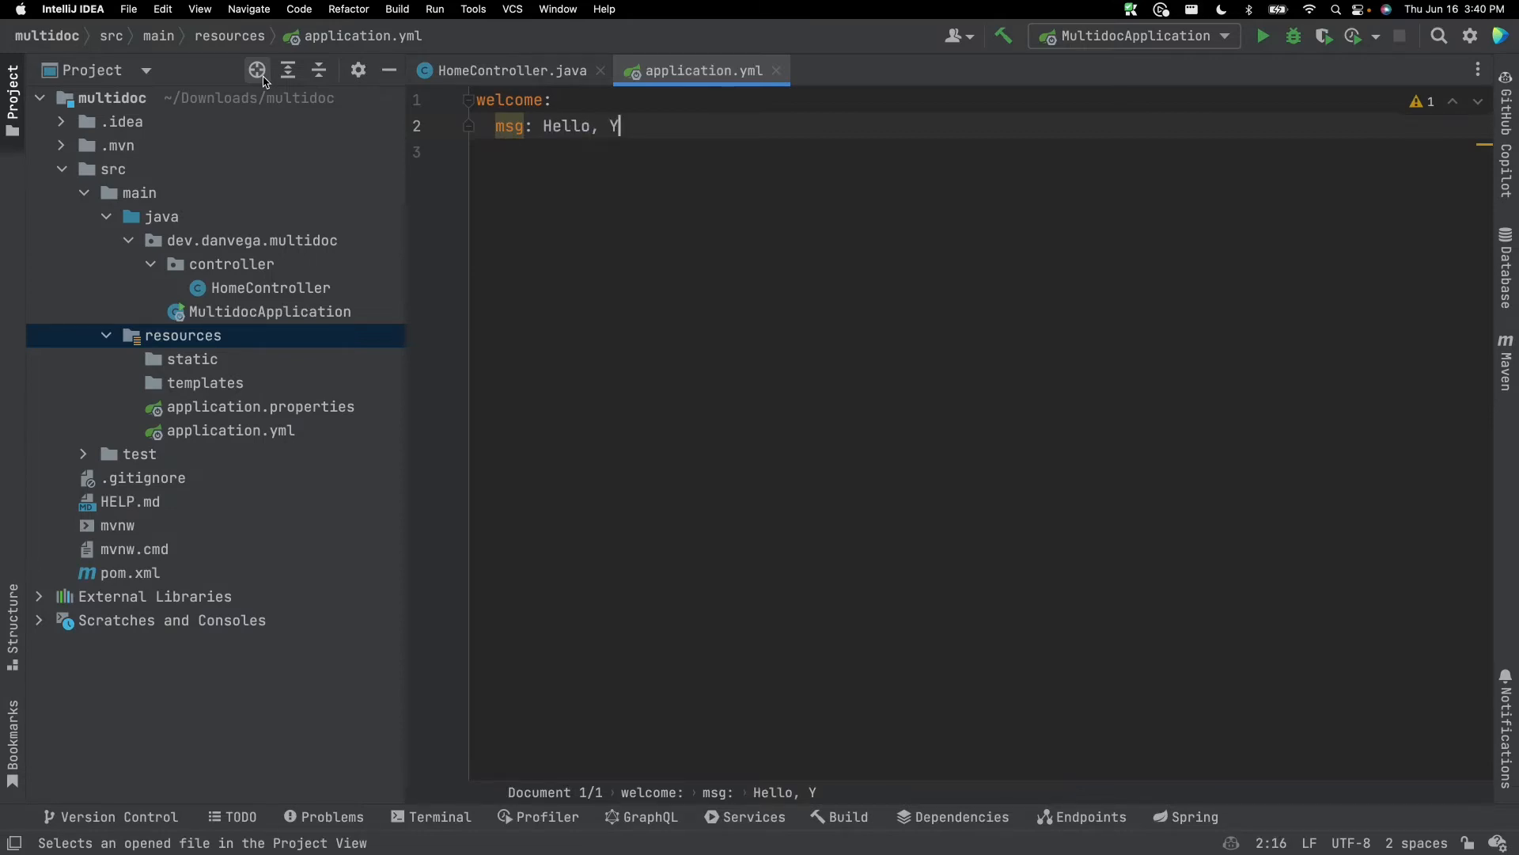
type("AML!")
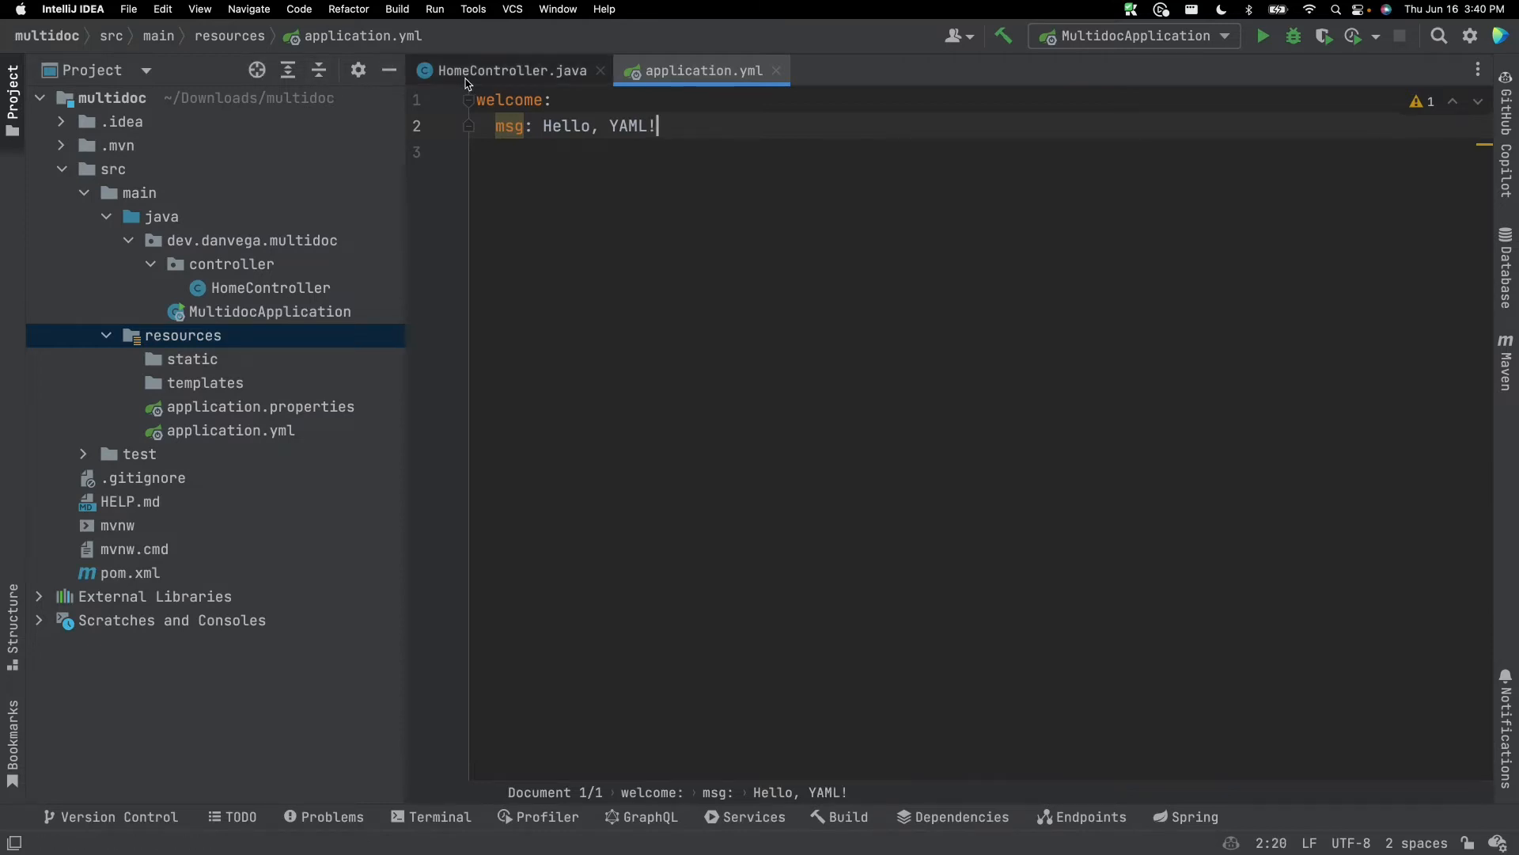
left_click(510, 70)
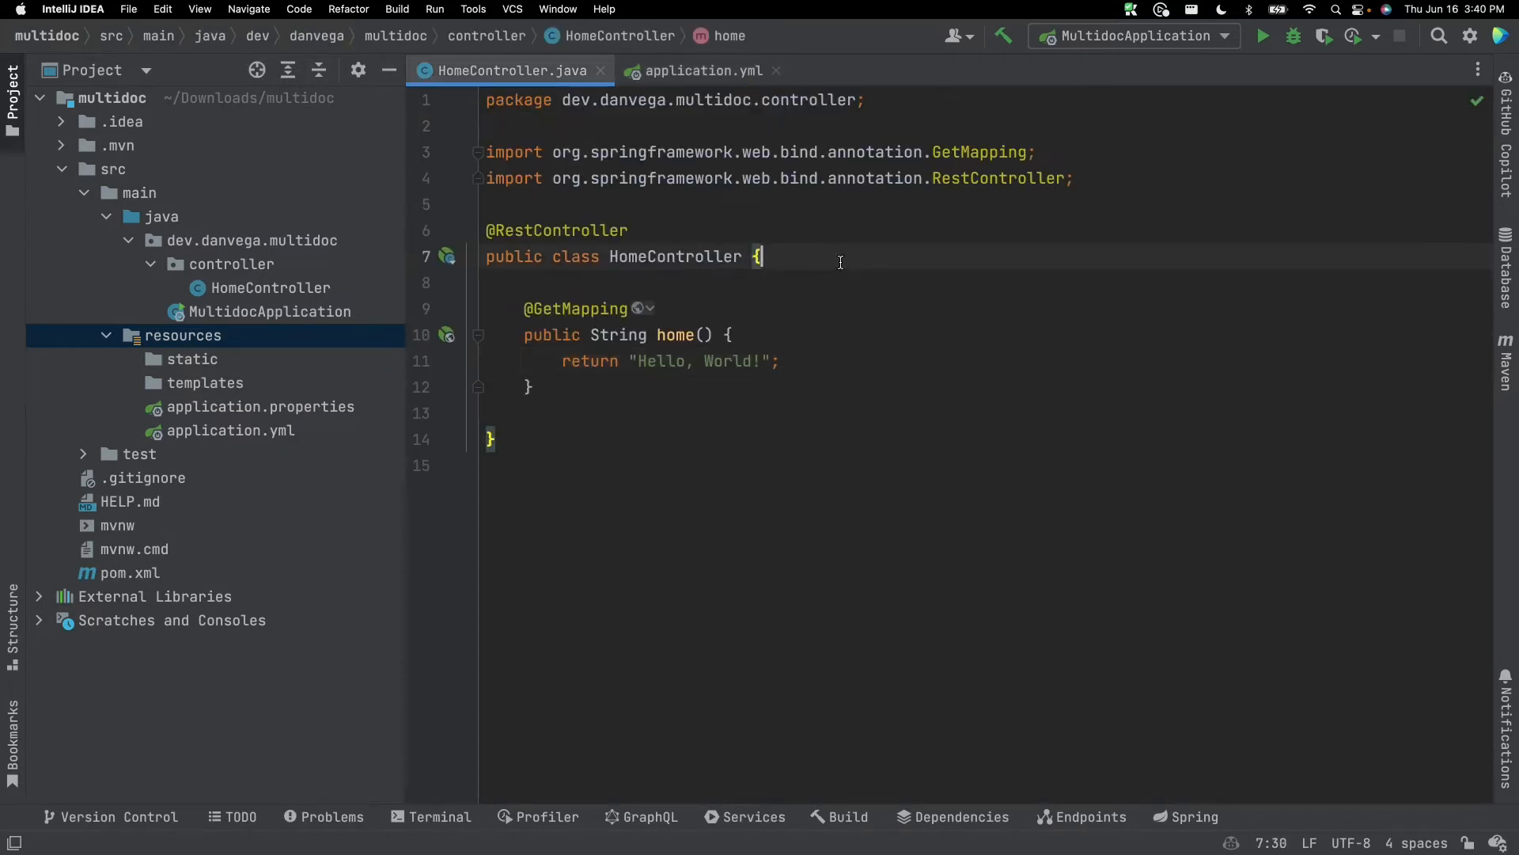
type("@Valu")
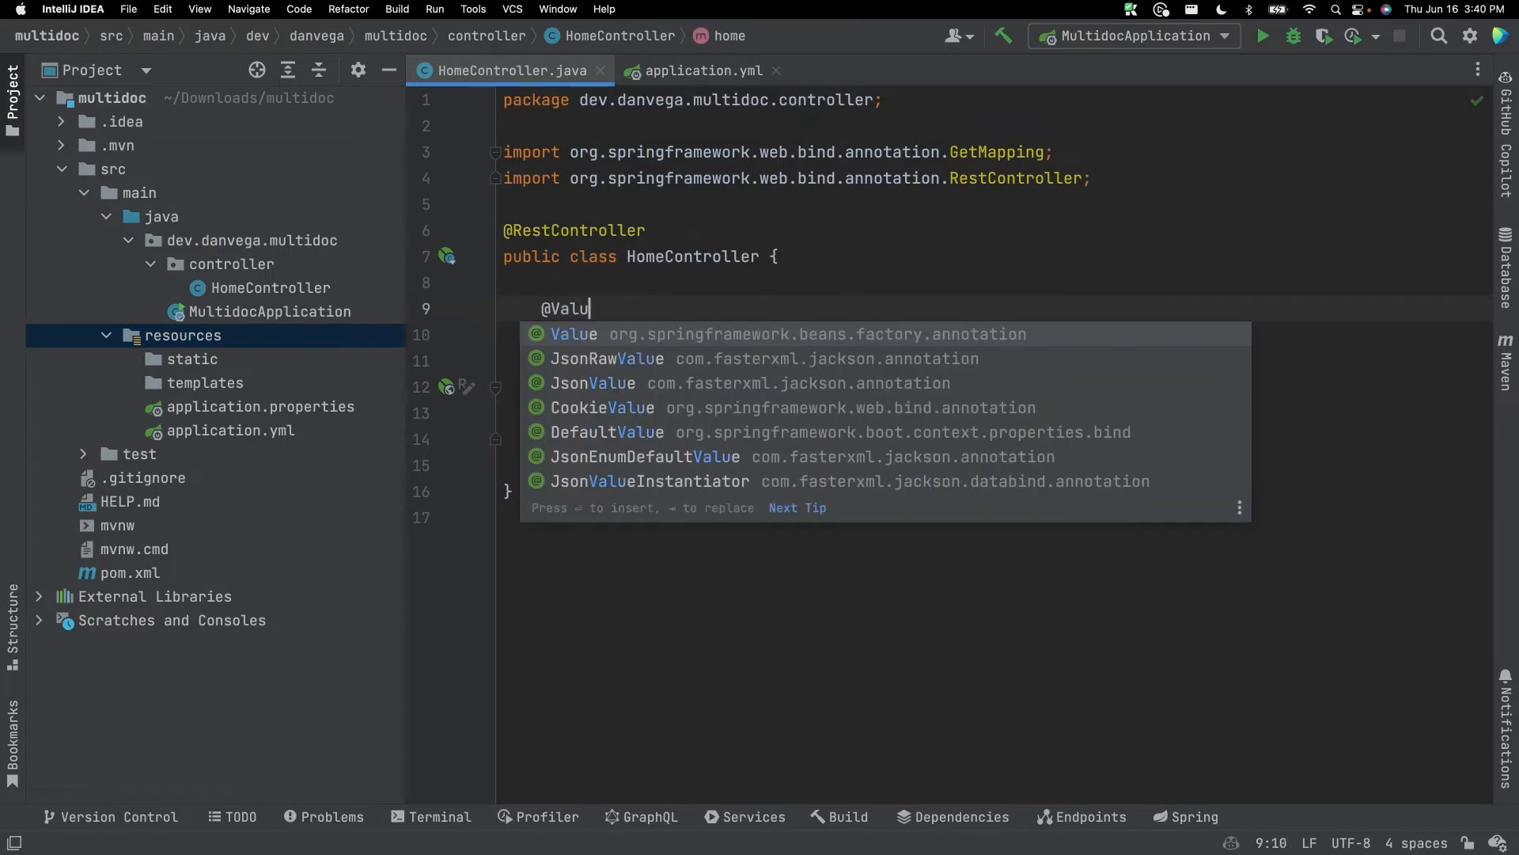
left_click(573, 333)
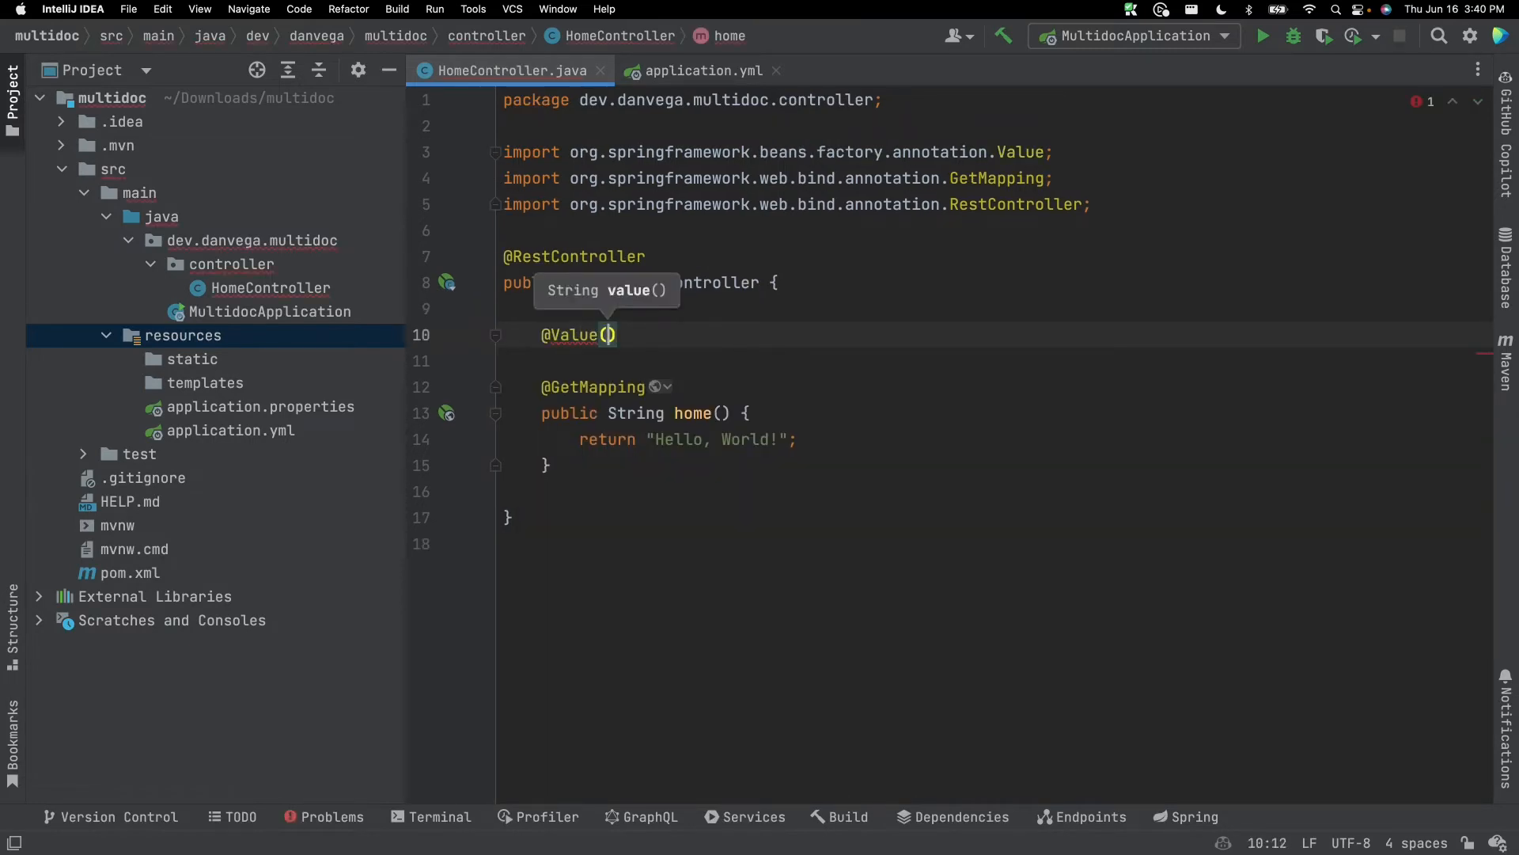
type("\"${")
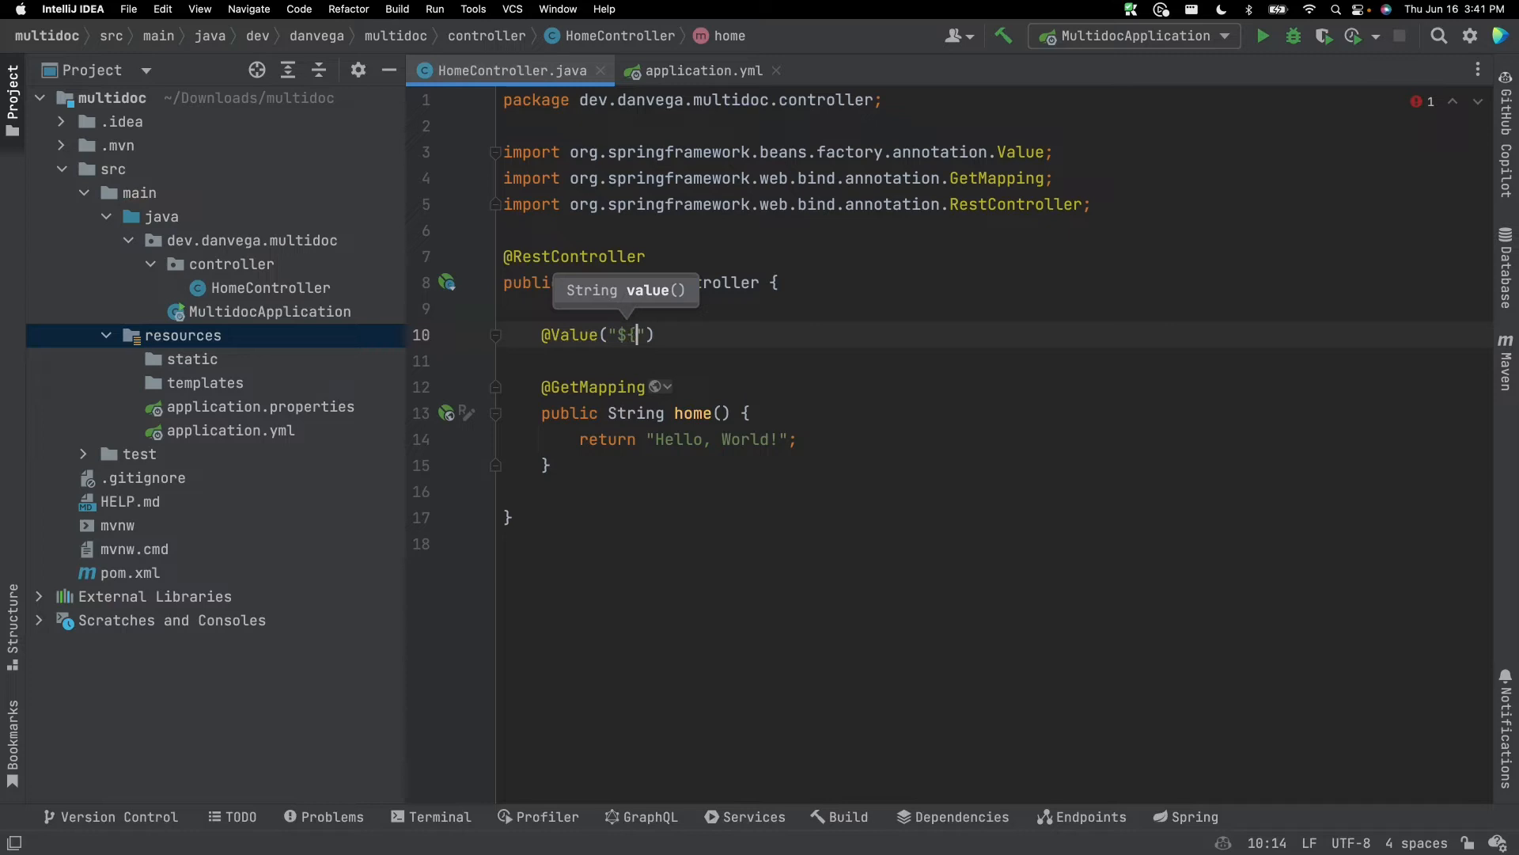
type("w")
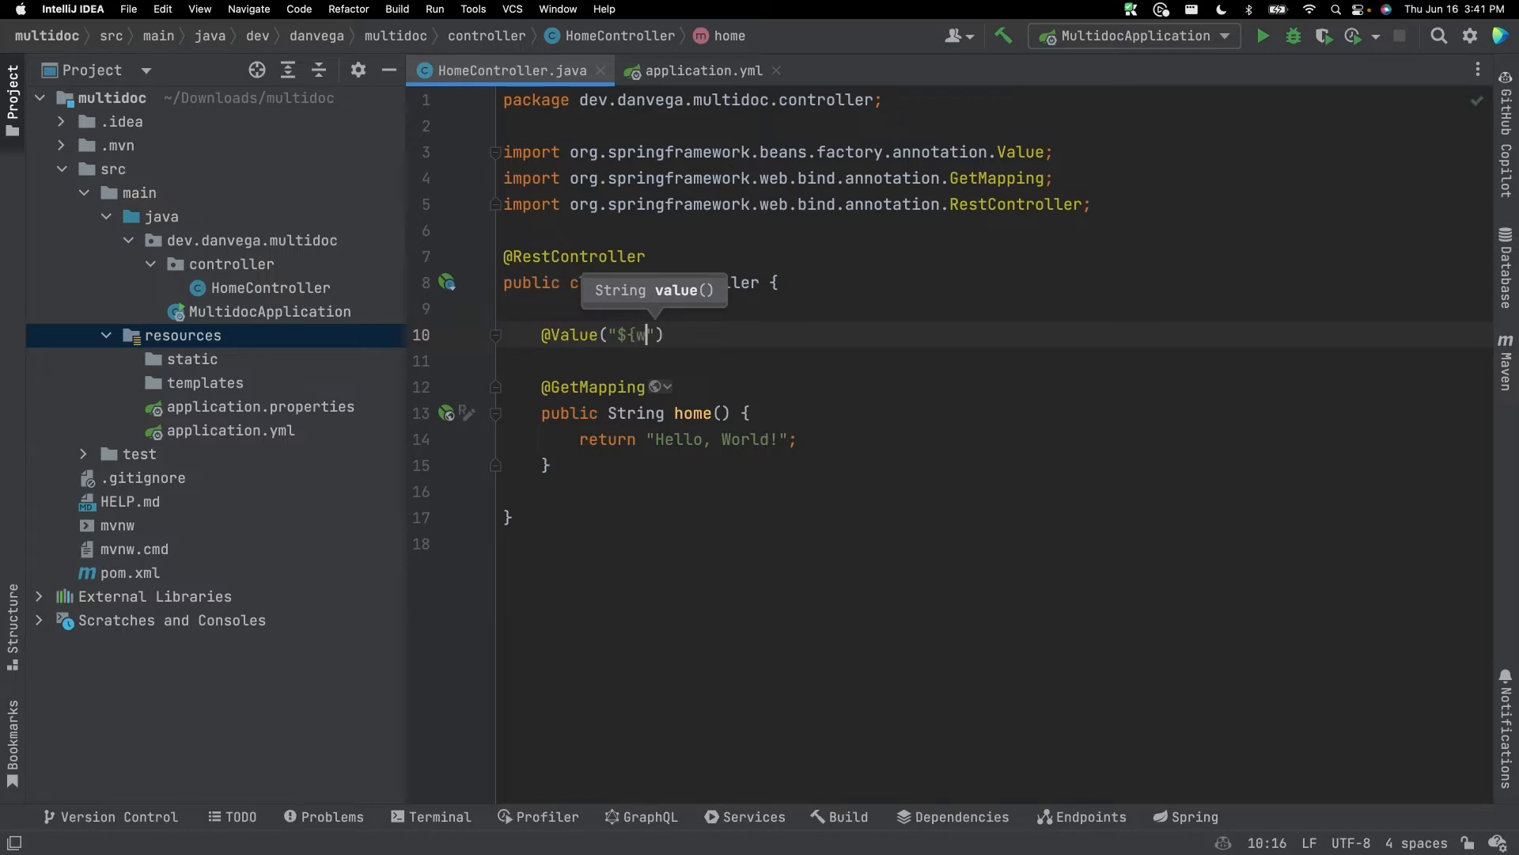
type("elcome")
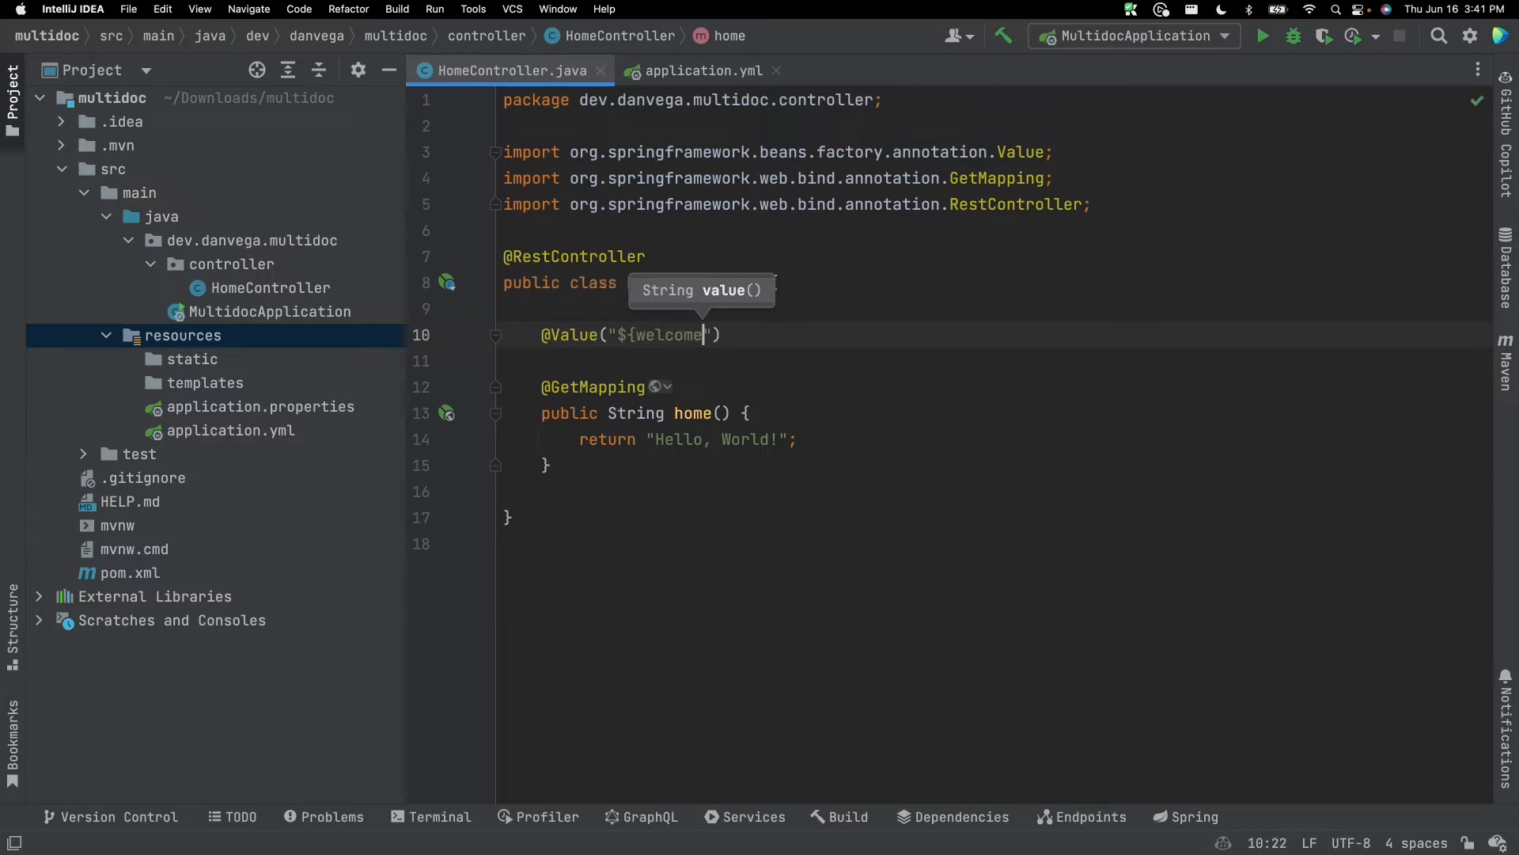
type(".msg}")
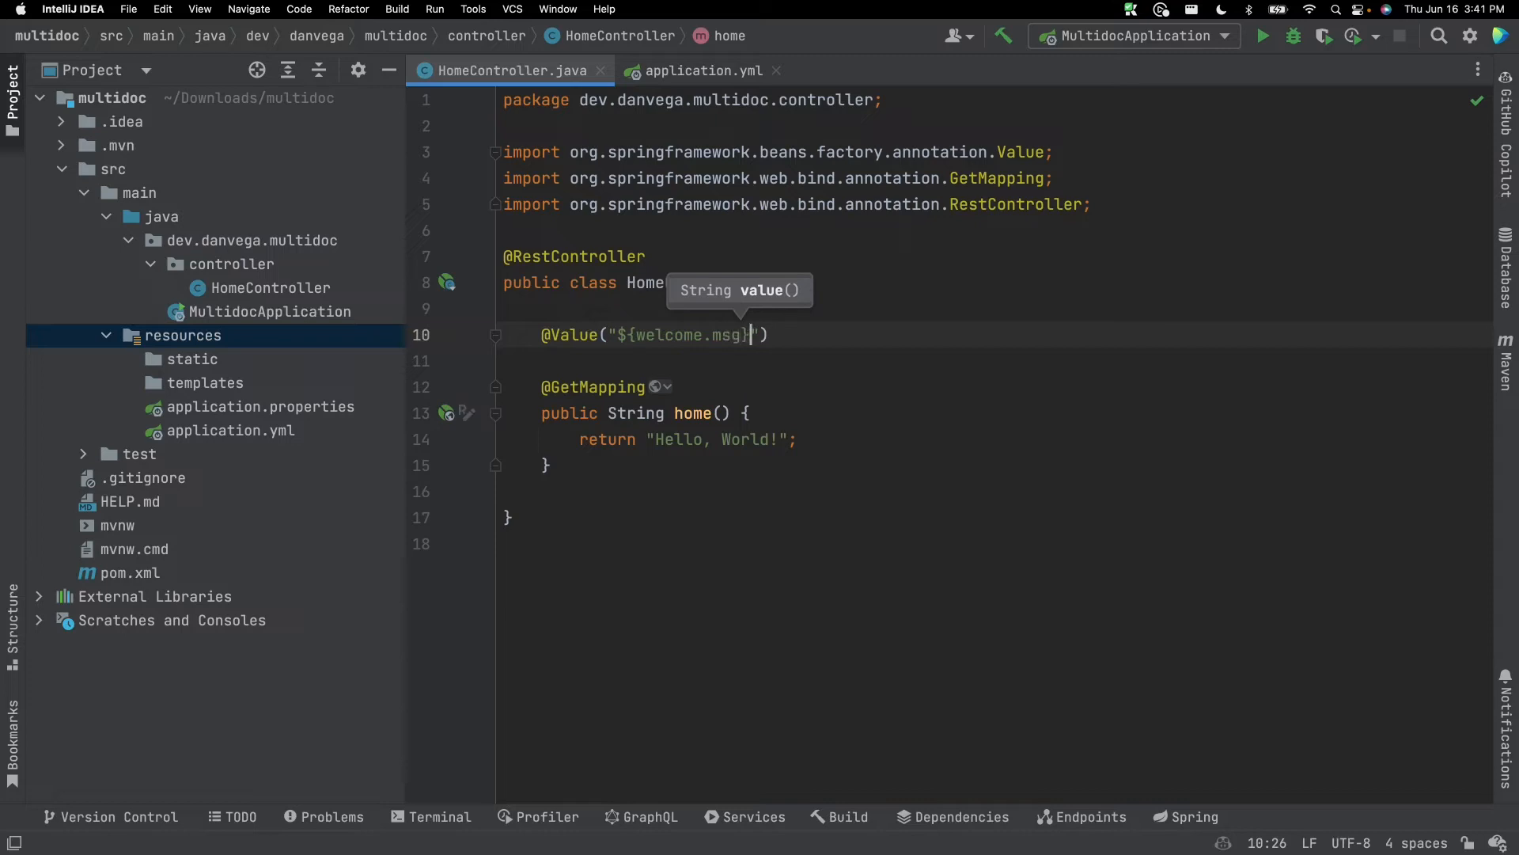
type("private String welcome")
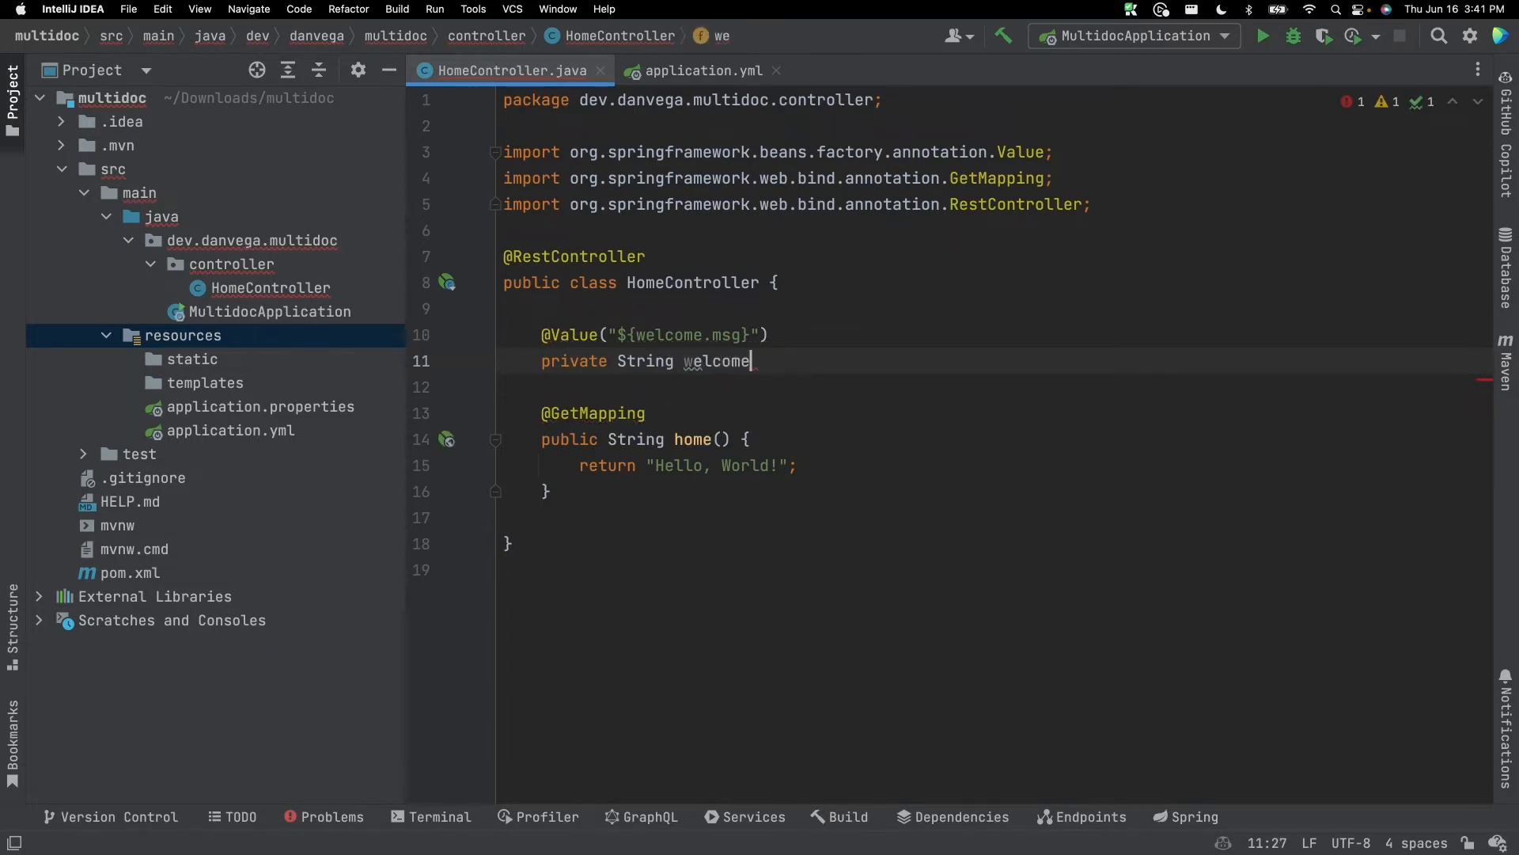
type("Msg;")
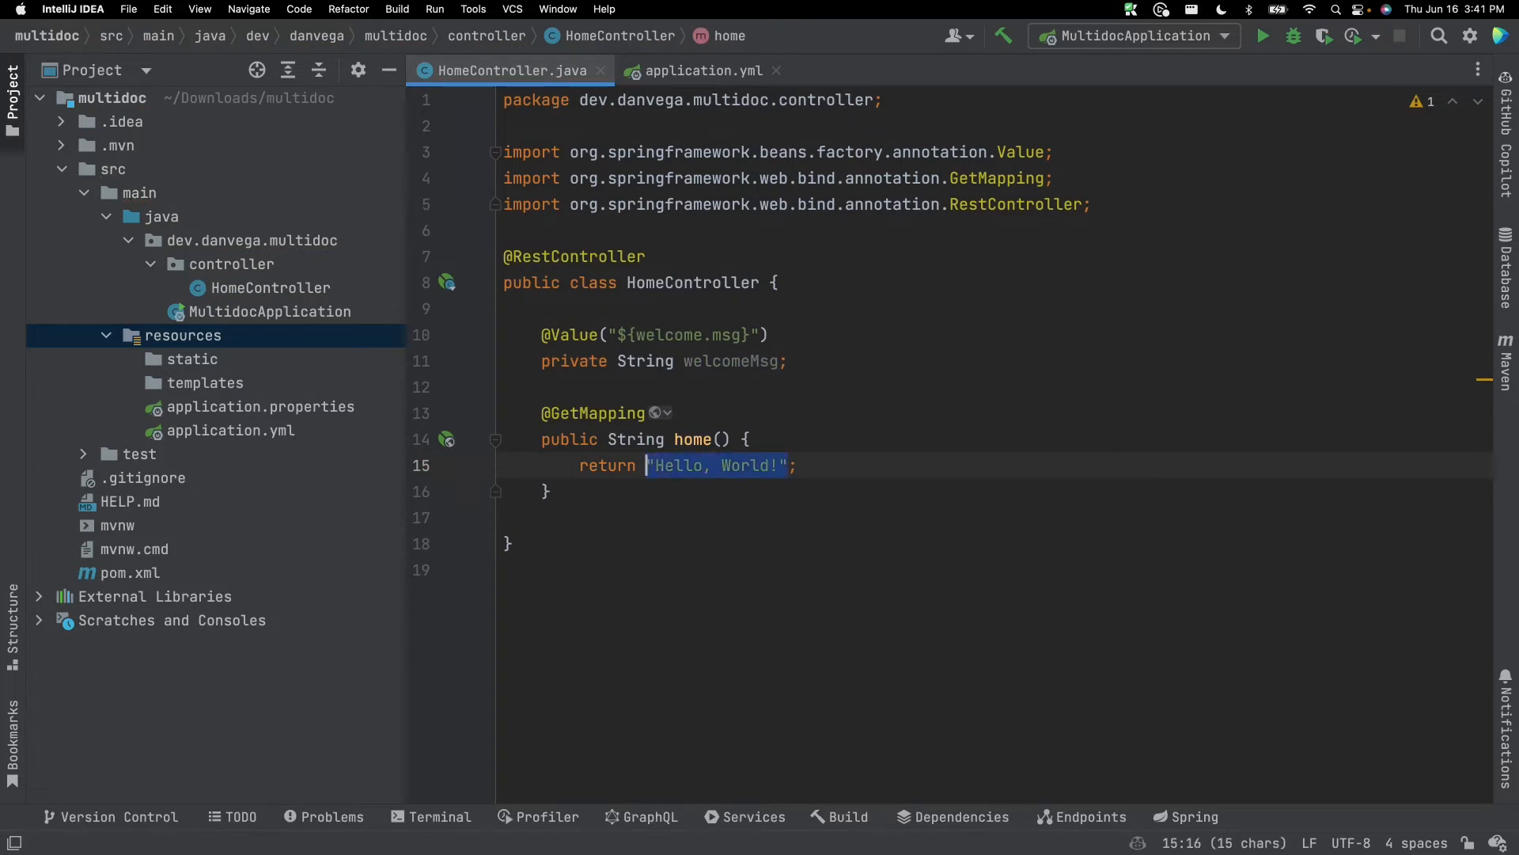
type("welcomeMsg;")
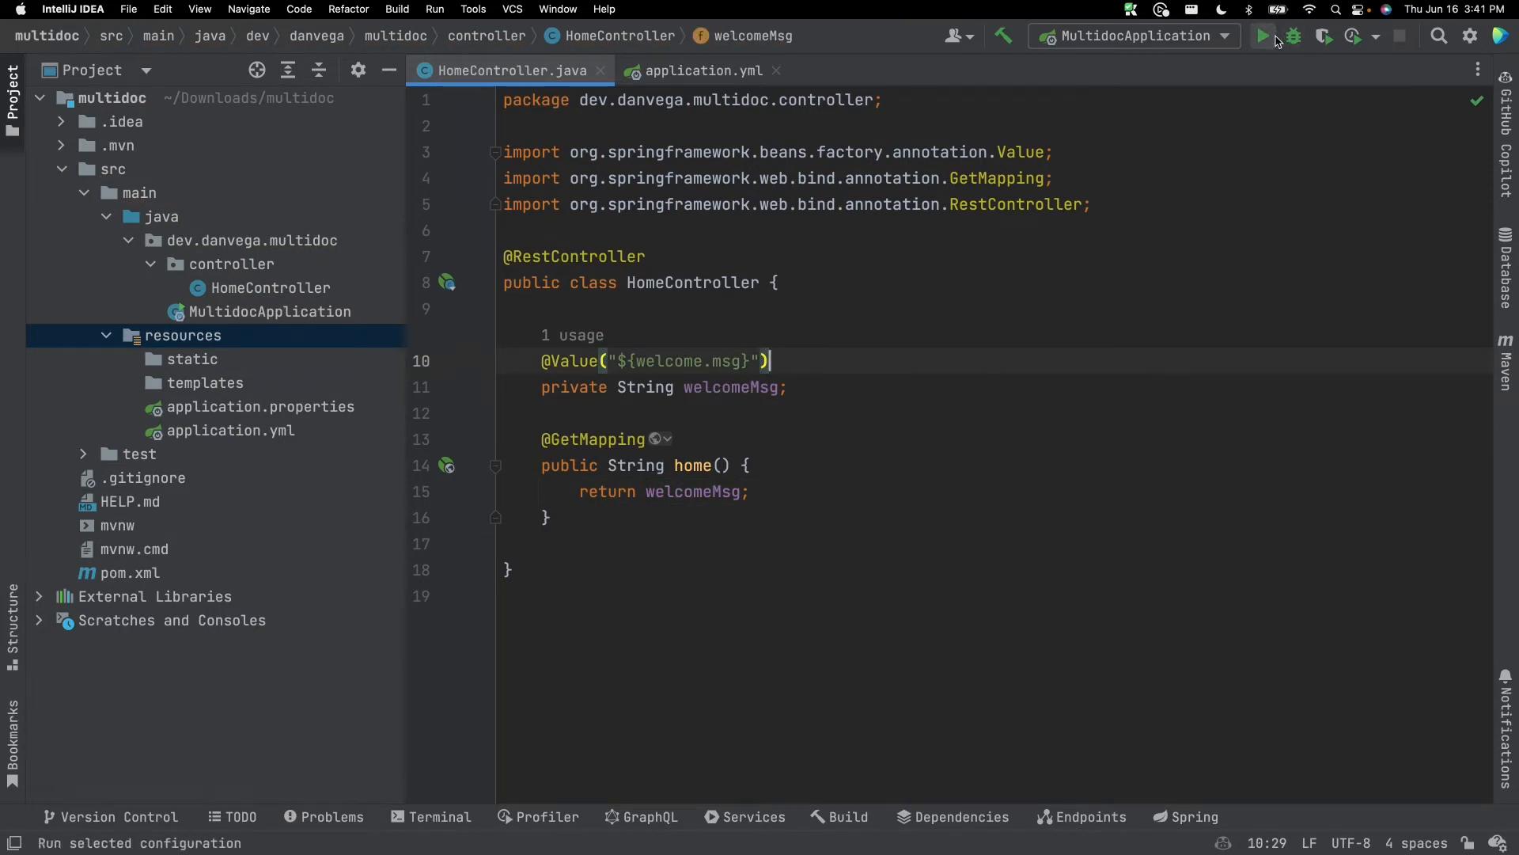
- Run the app and send a generated GET to localhost:8080, receiving "Hello, YAML!"
left_click(1264, 36)
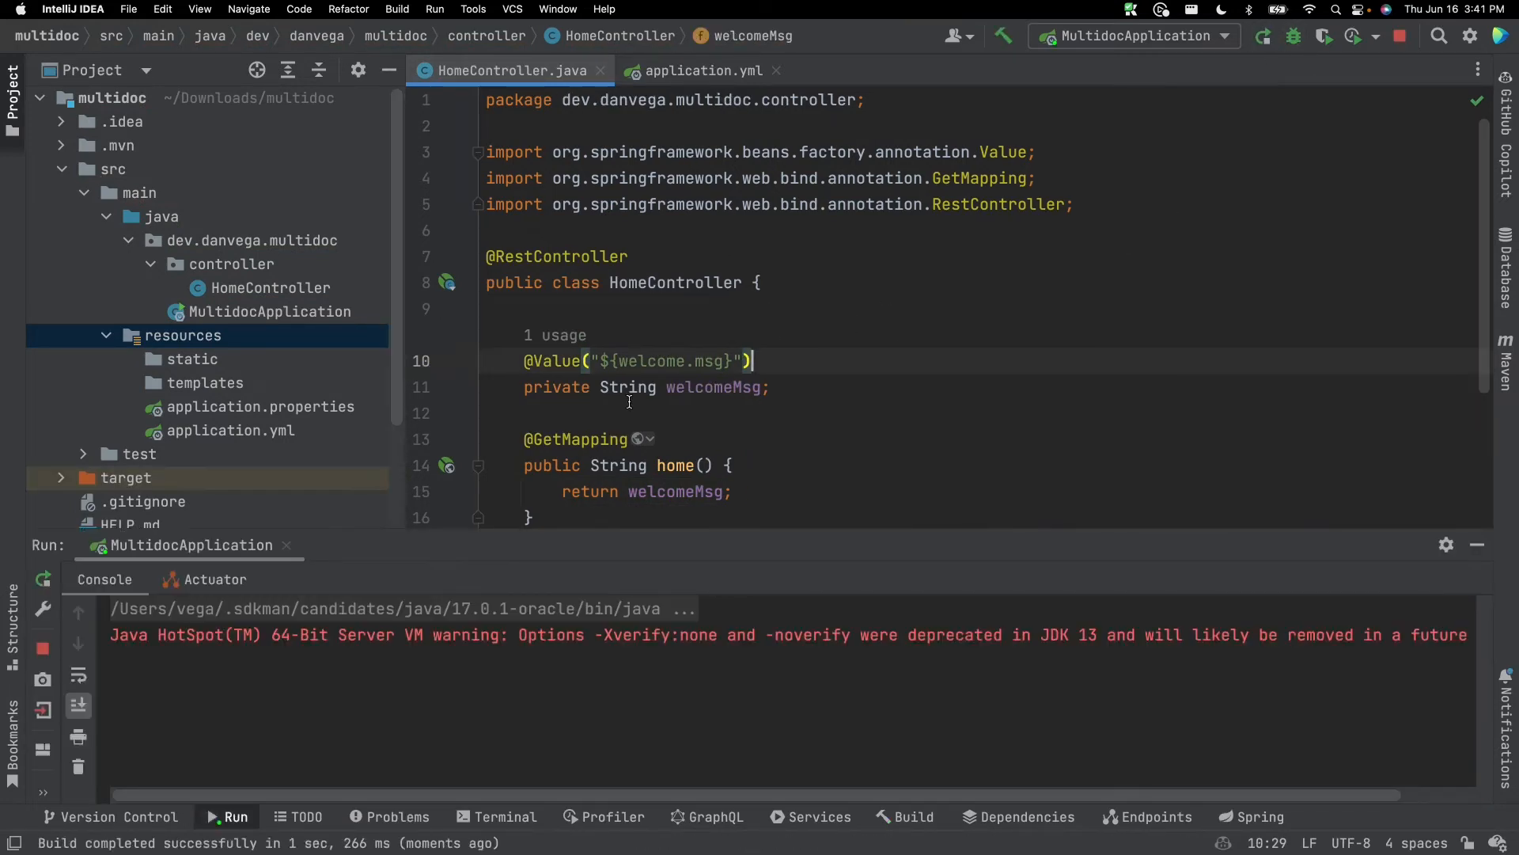
left_click(640, 439)
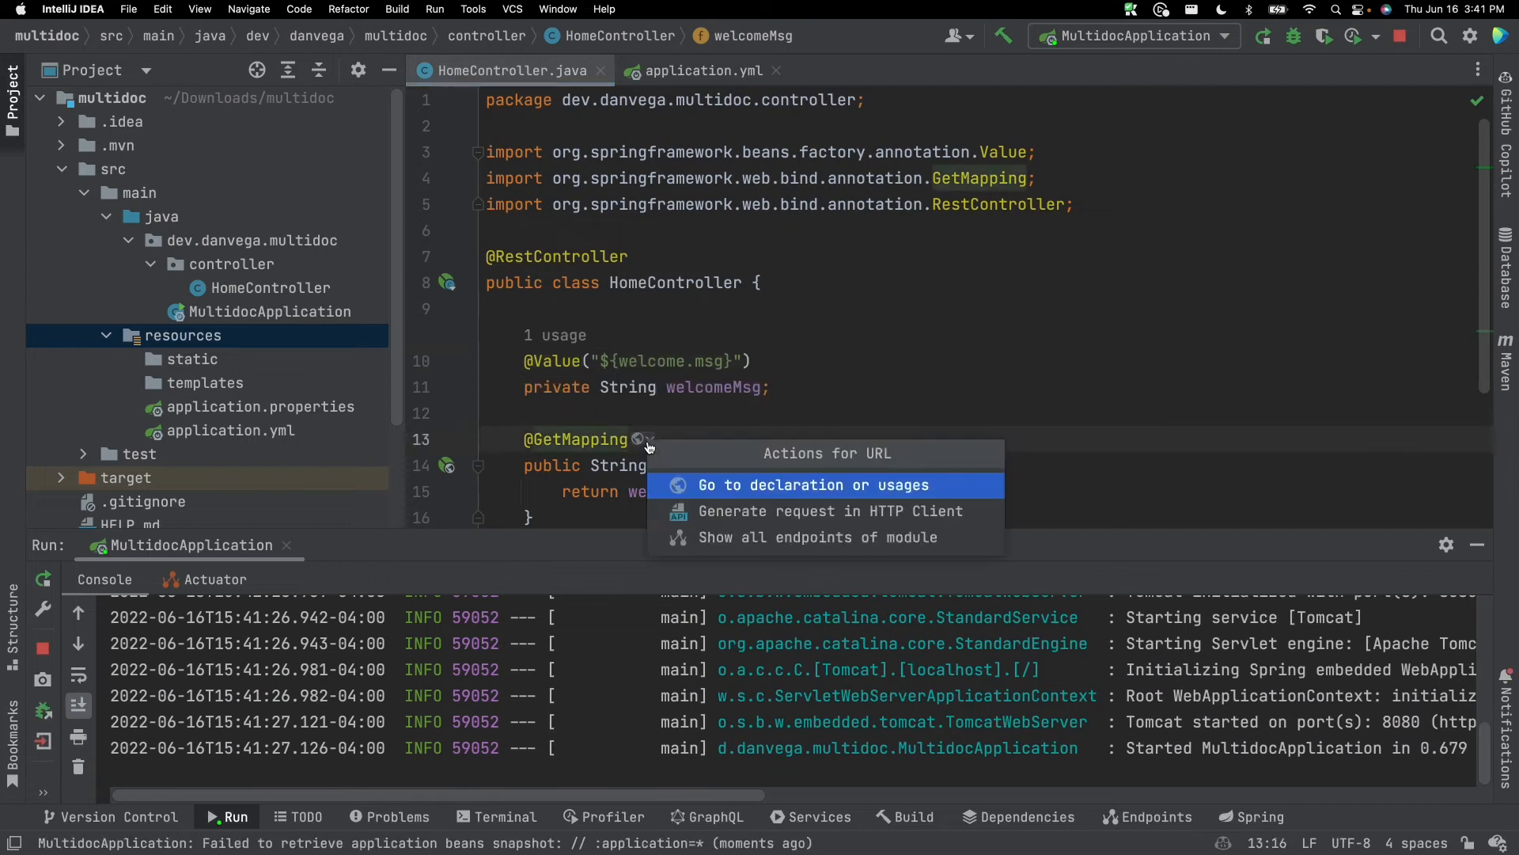
left_click(830, 511)
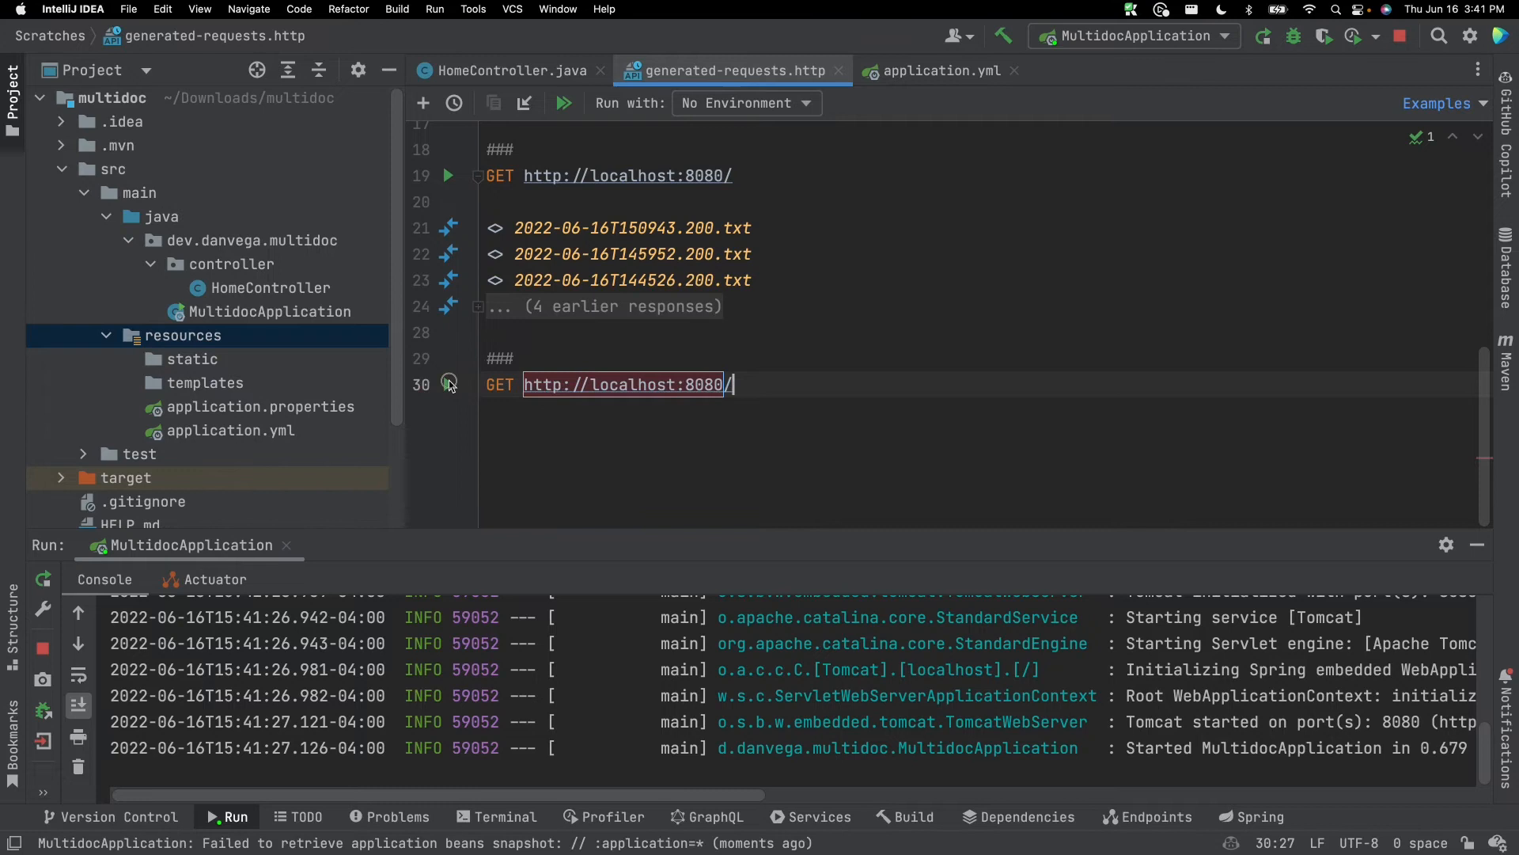
left_click(448, 384)
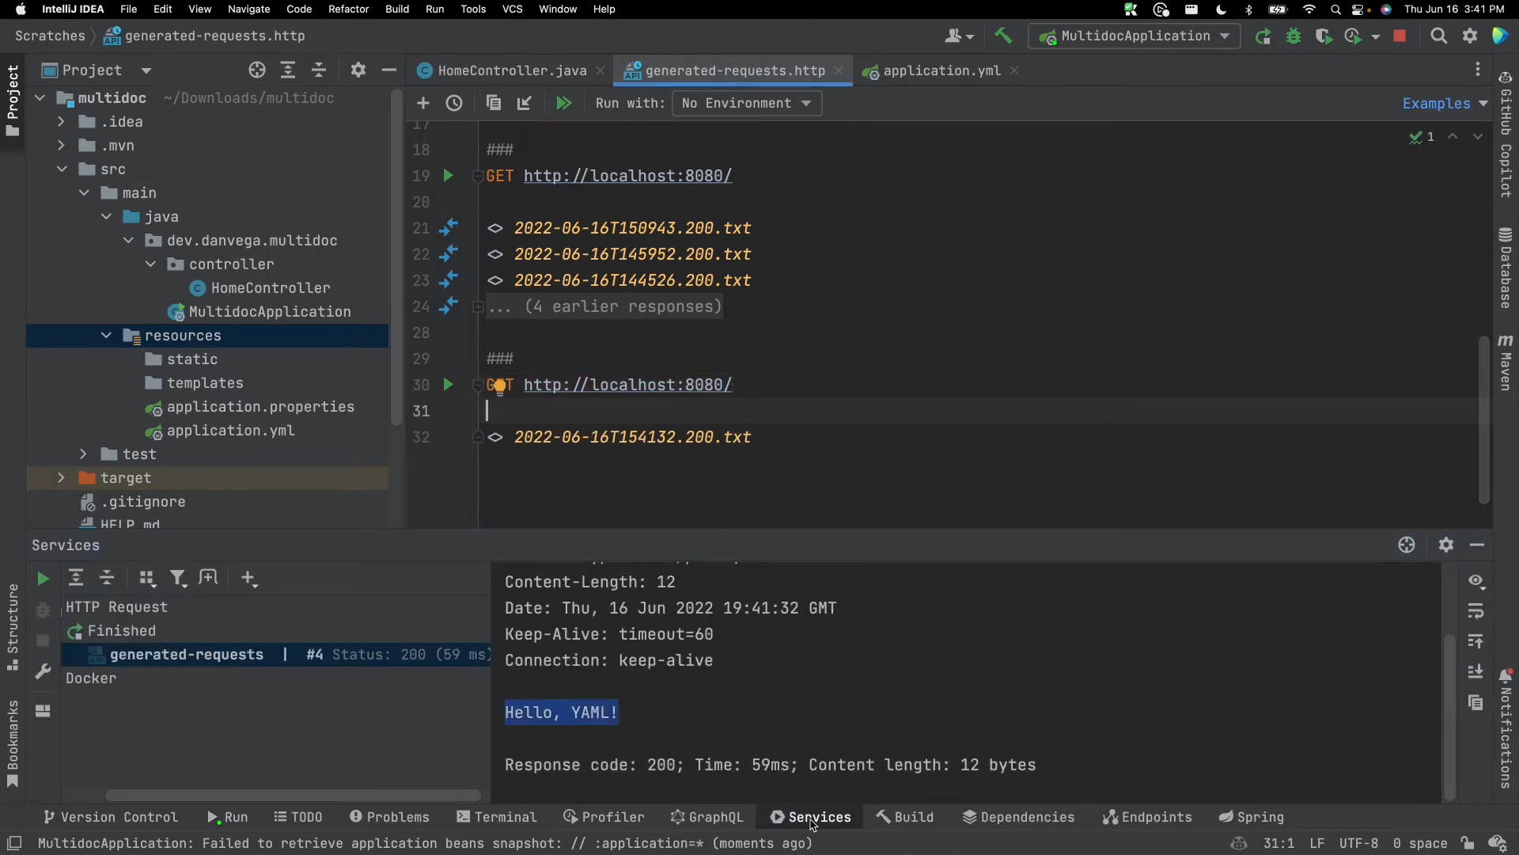
left_click(940, 70)
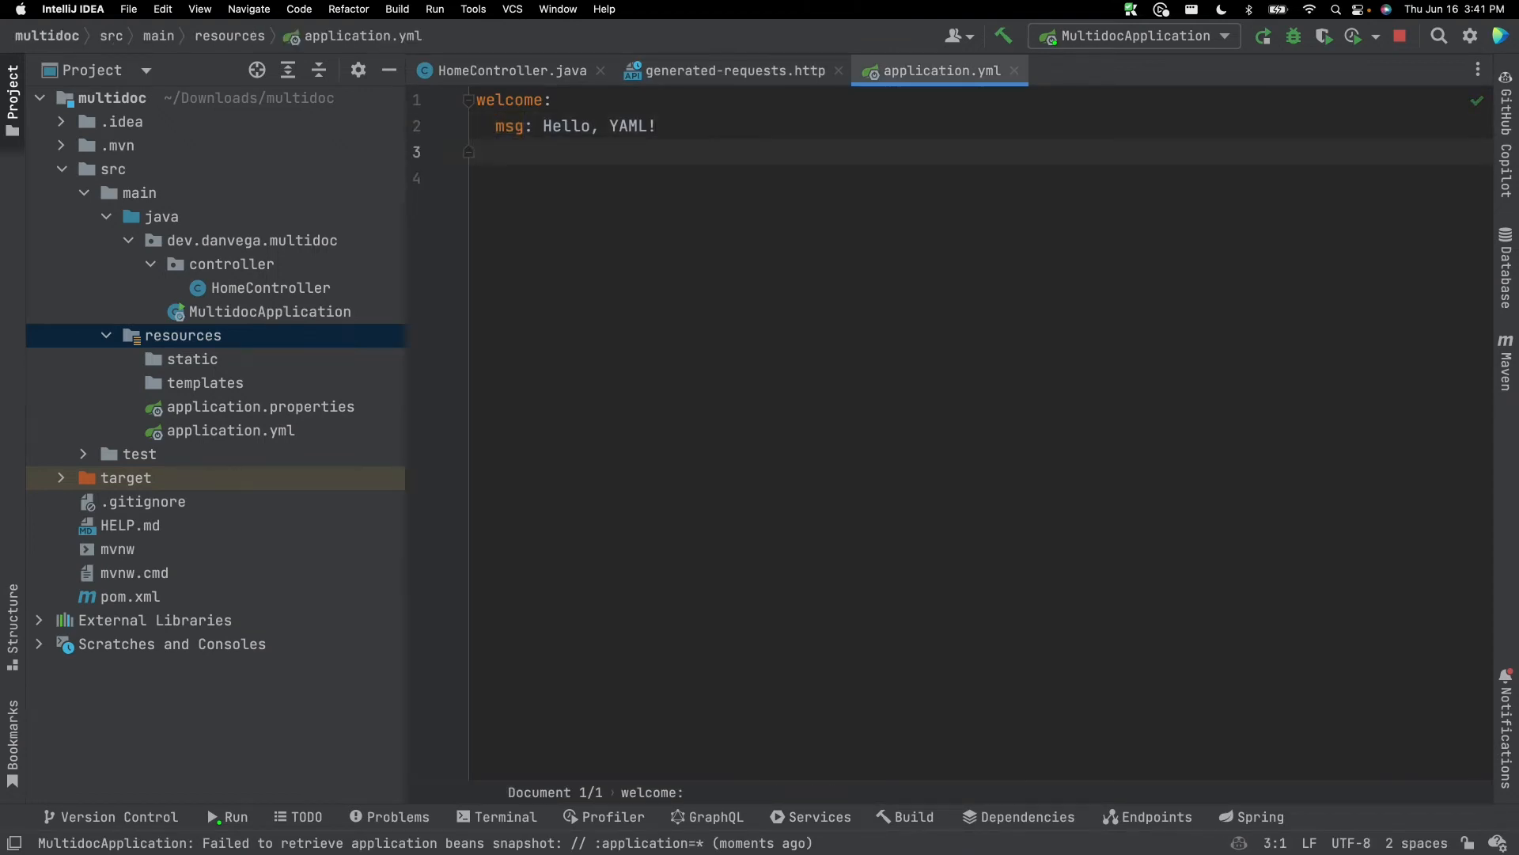
- Add a second YAML document activated on profile dev with welcome.msg "Hello YAML DEV!"
type("---")
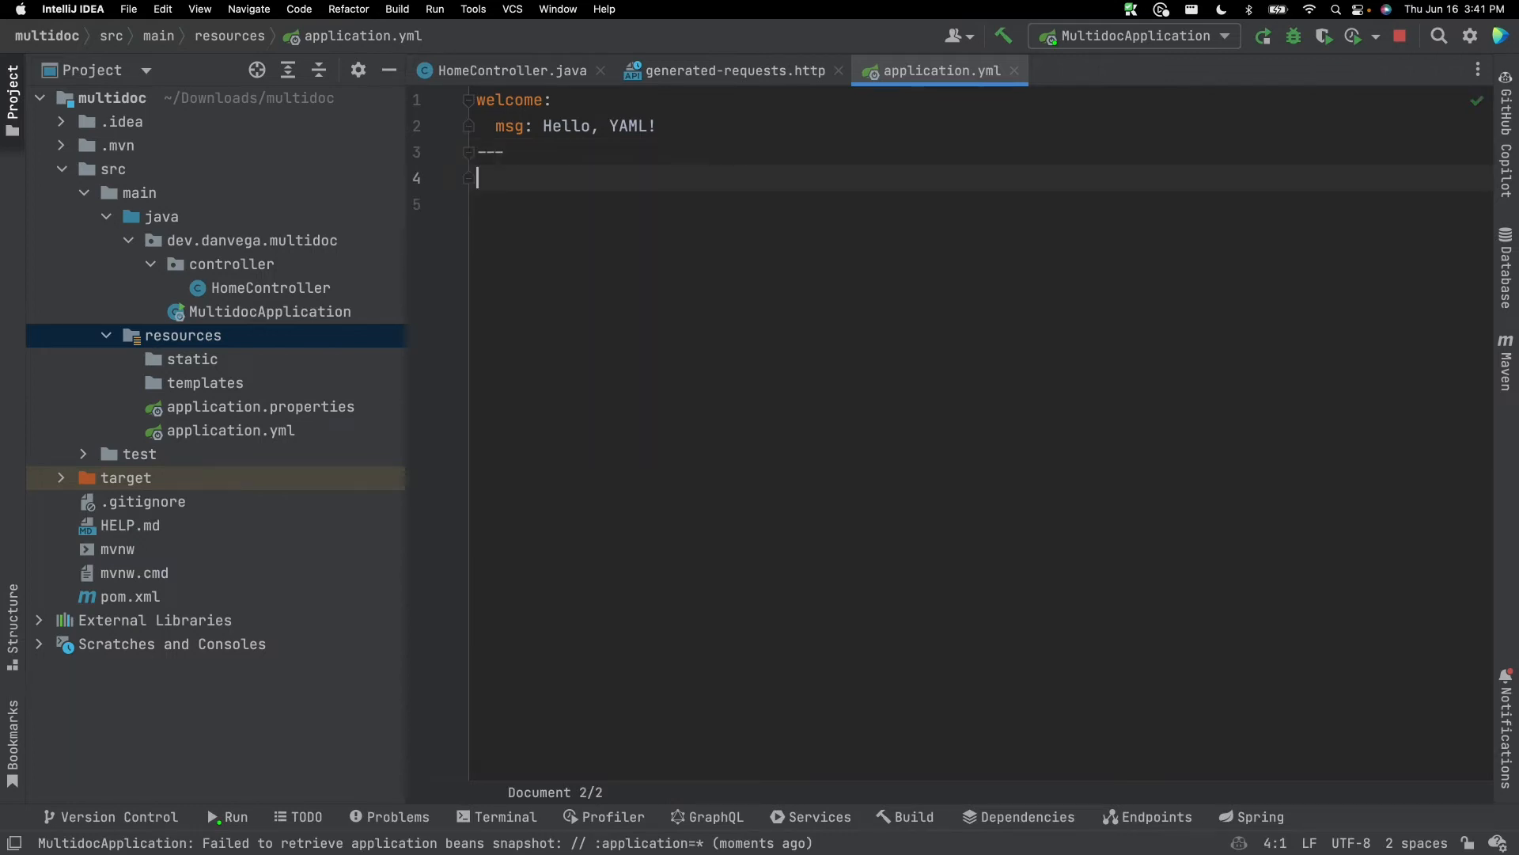
type("spring:")
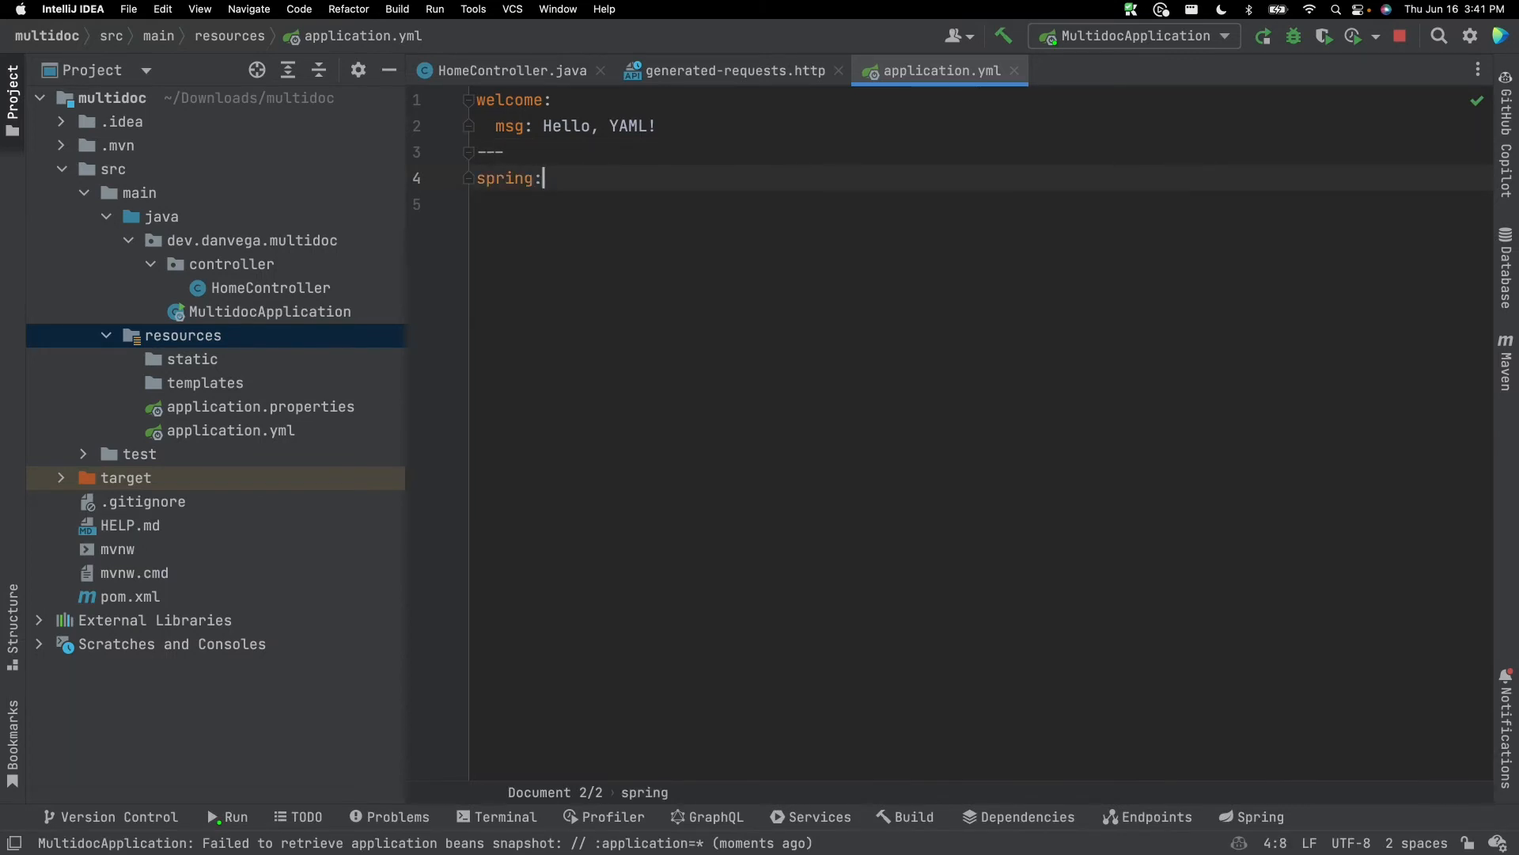
type(".ac")
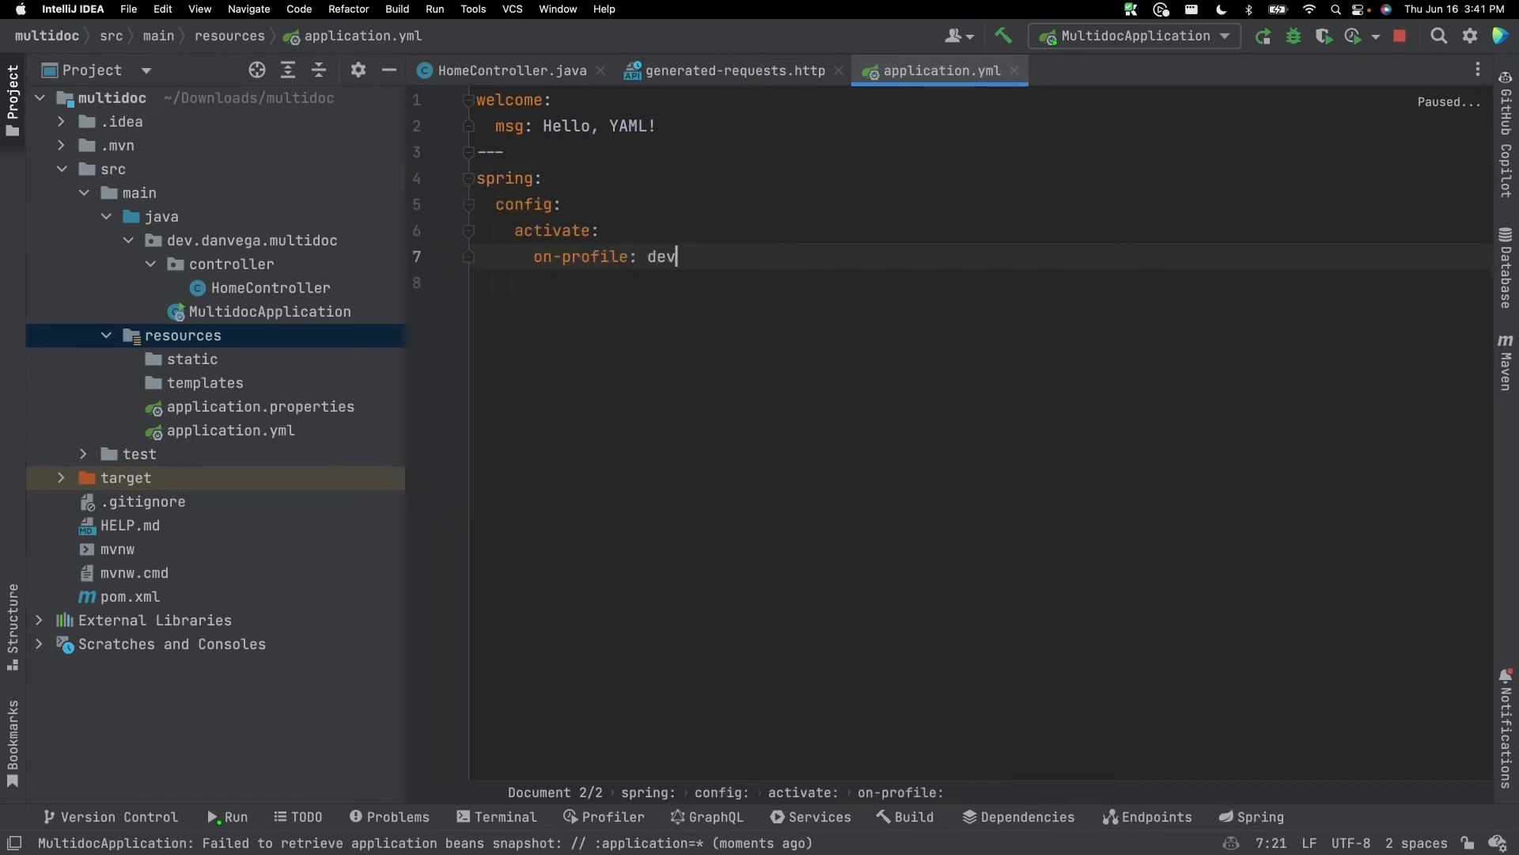
key("enter")
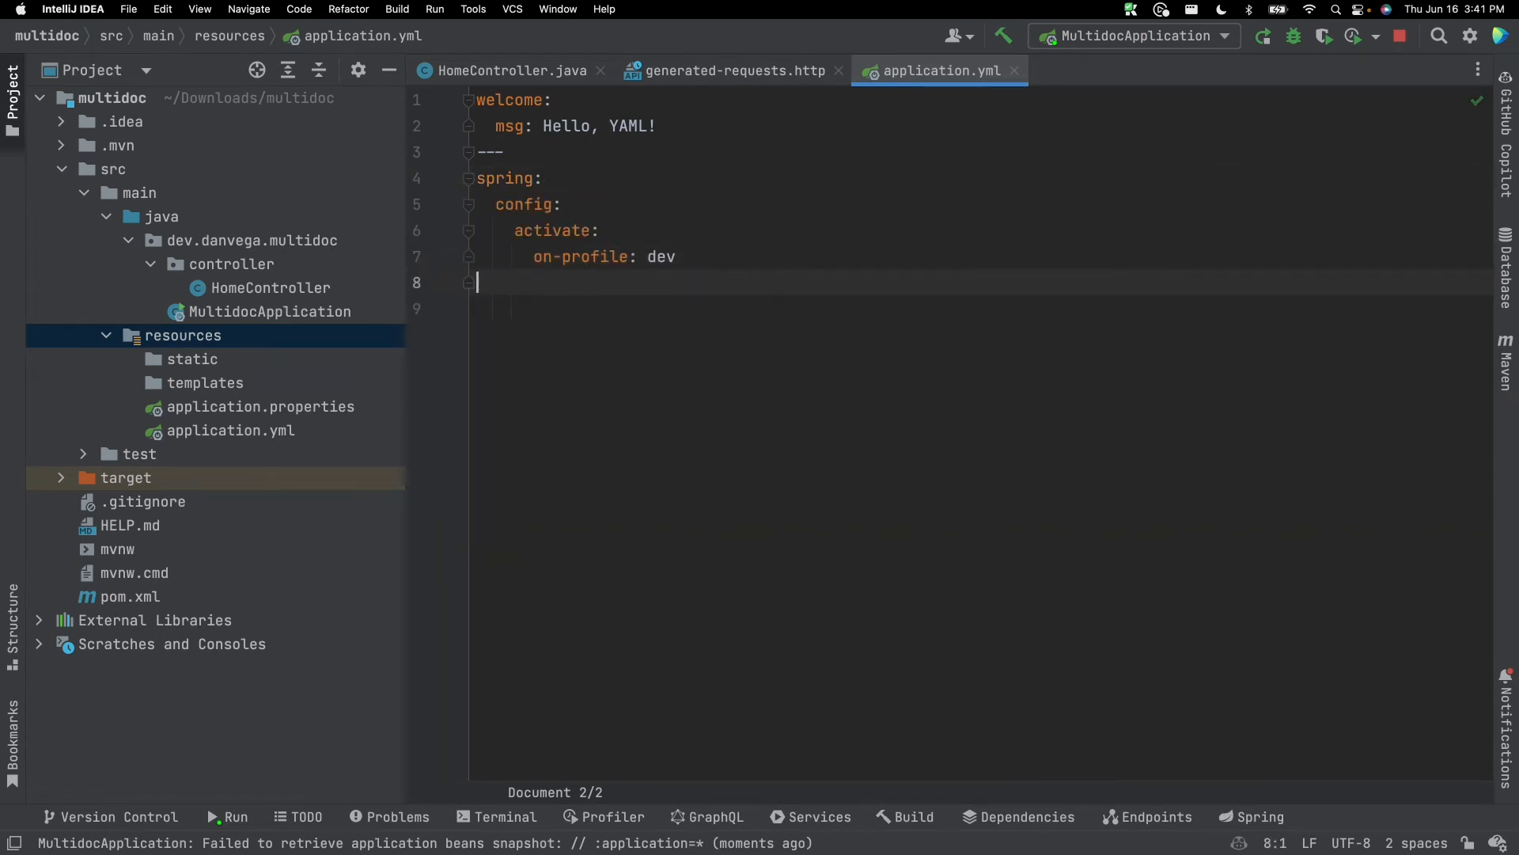
type("welco")
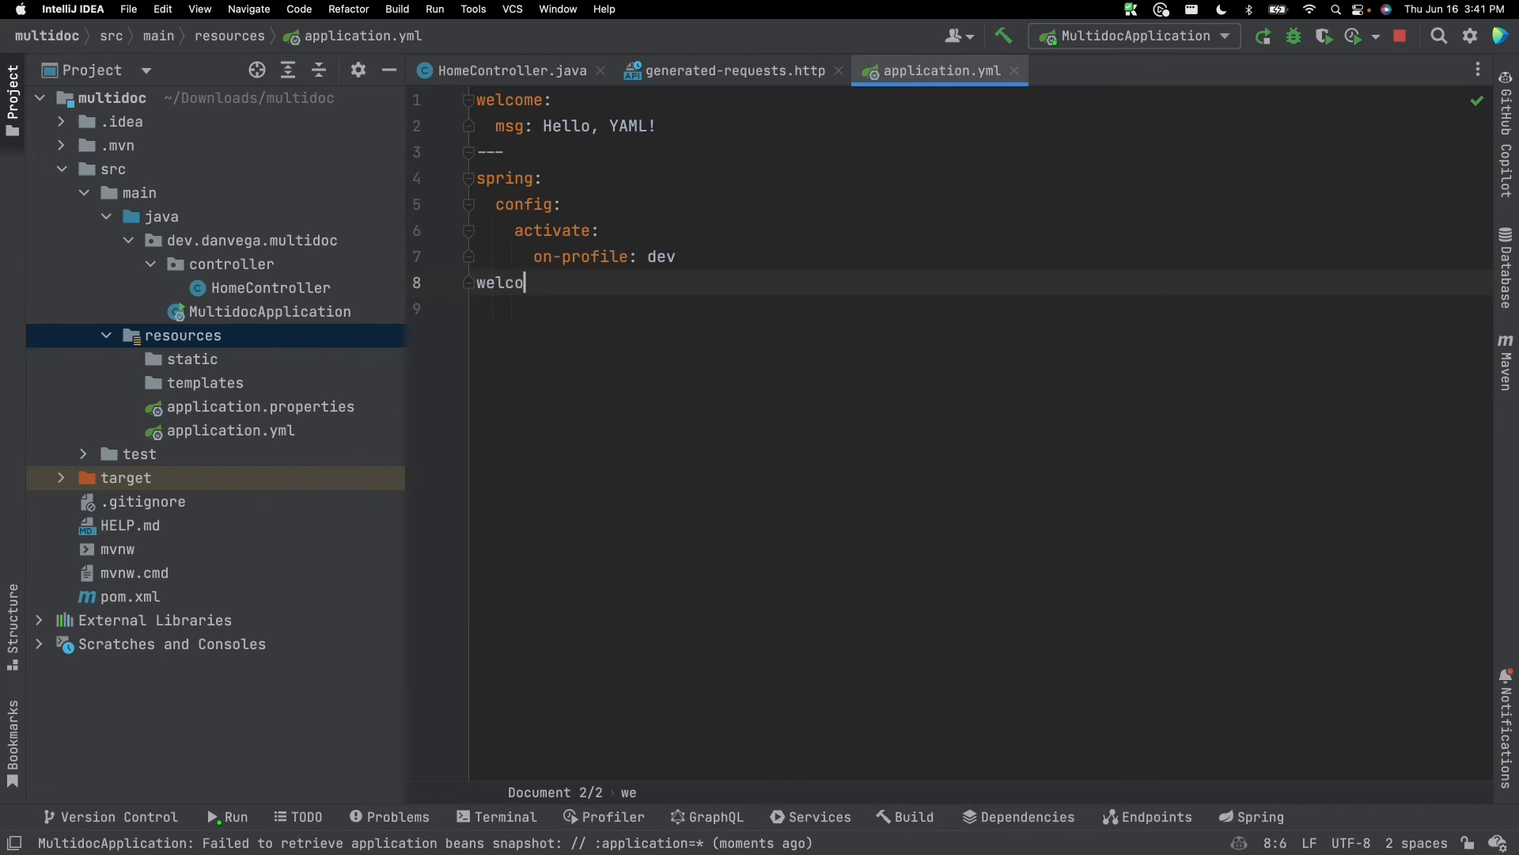
type("me:")
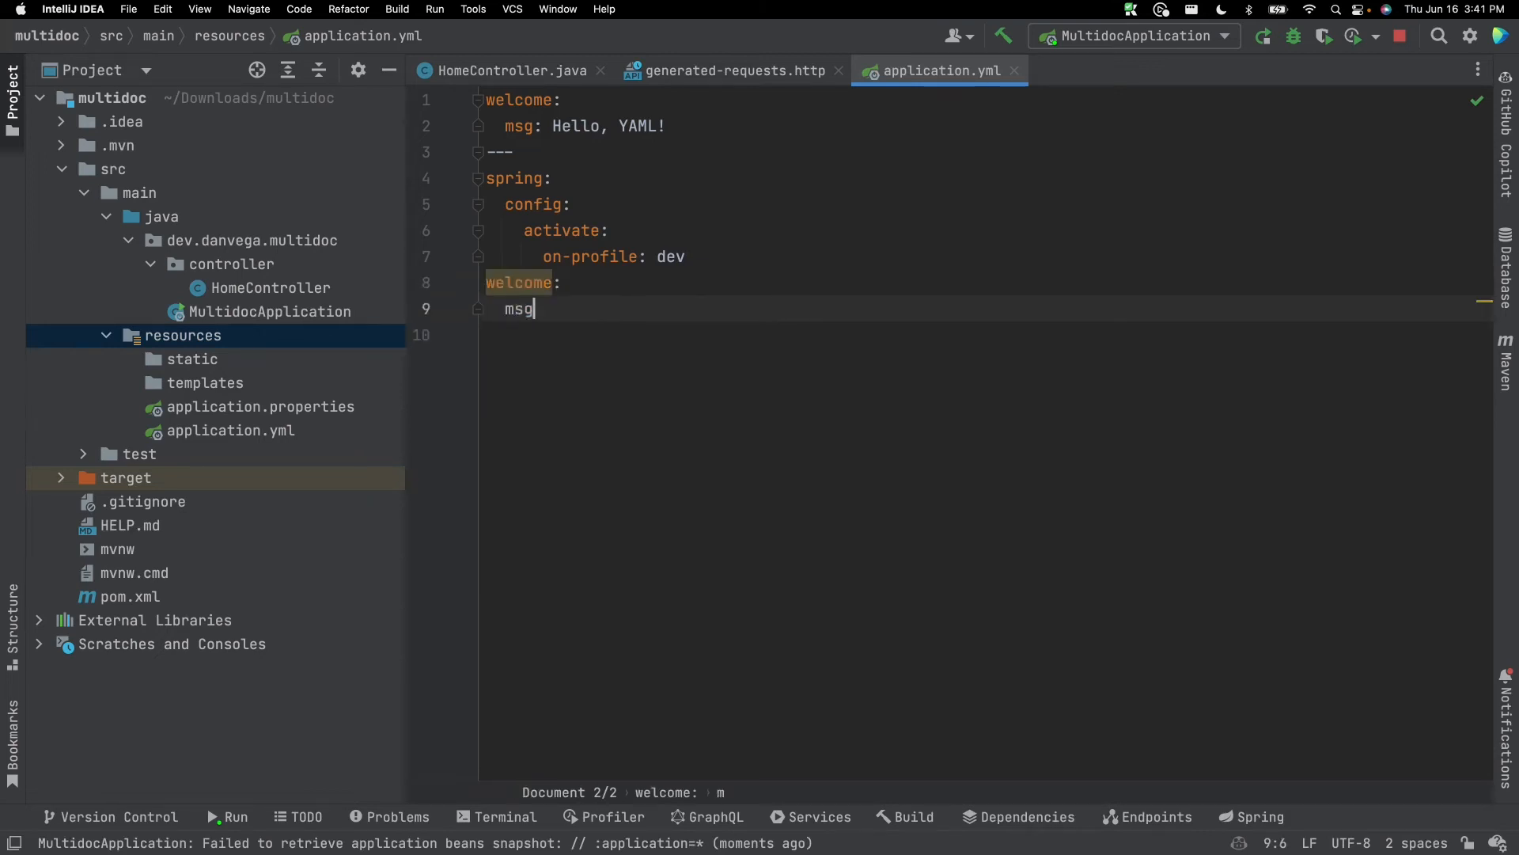
type(": Hello")
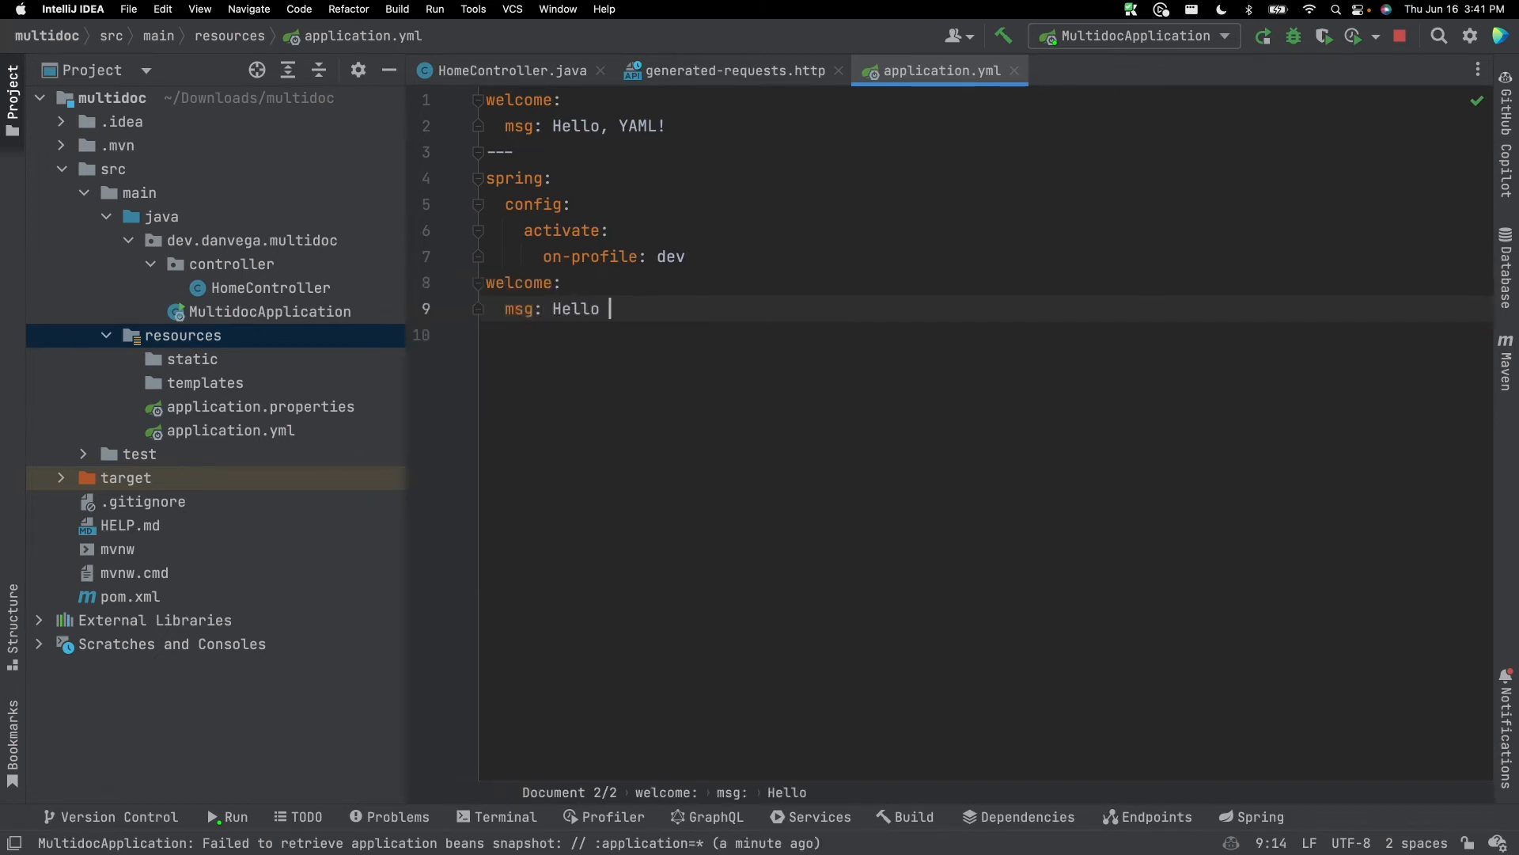
type("YAML D")
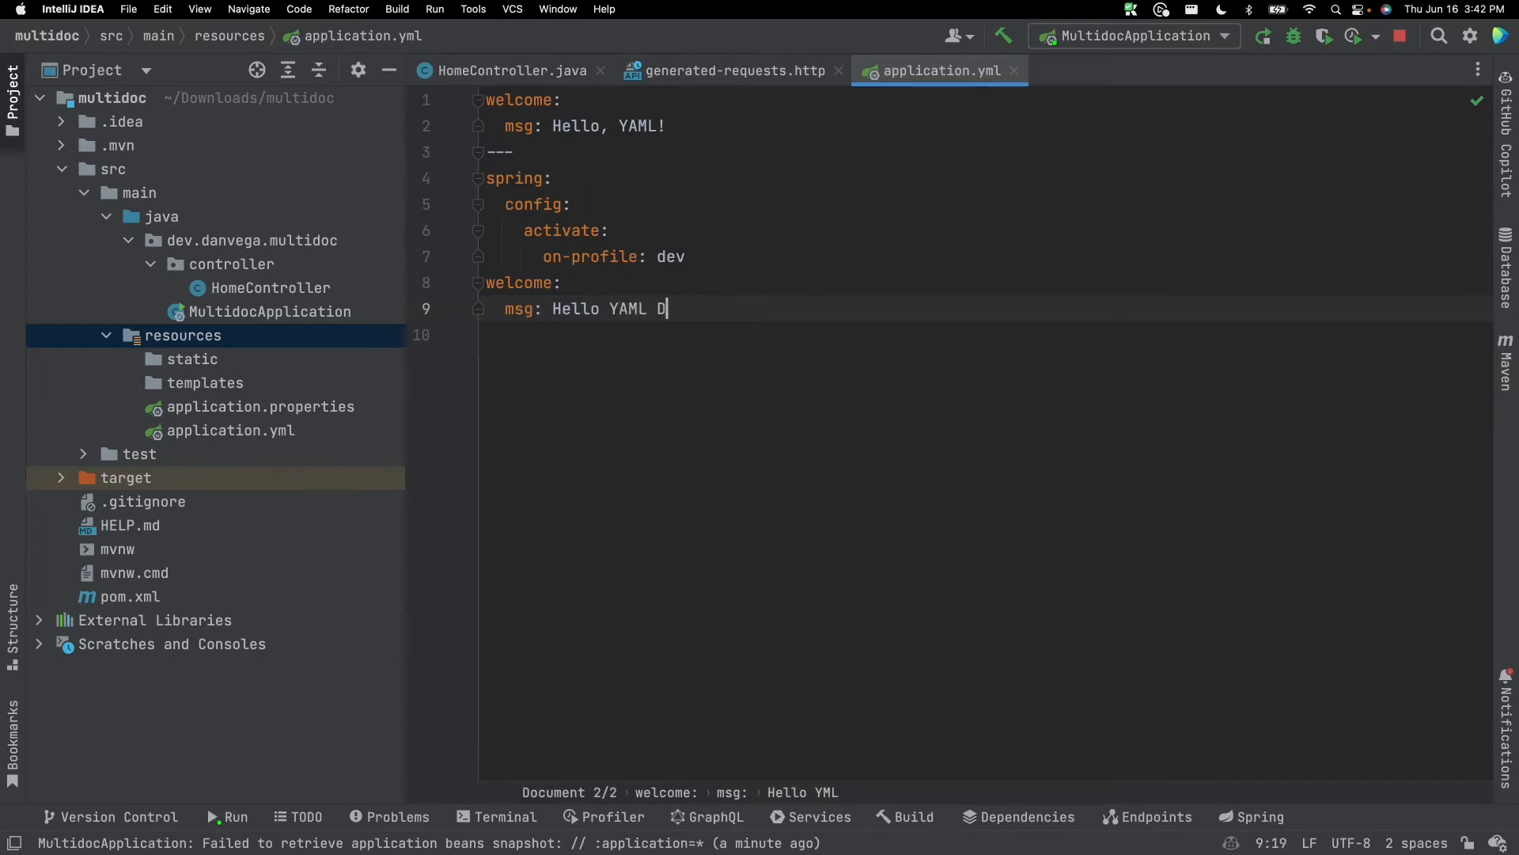
type("EV!")
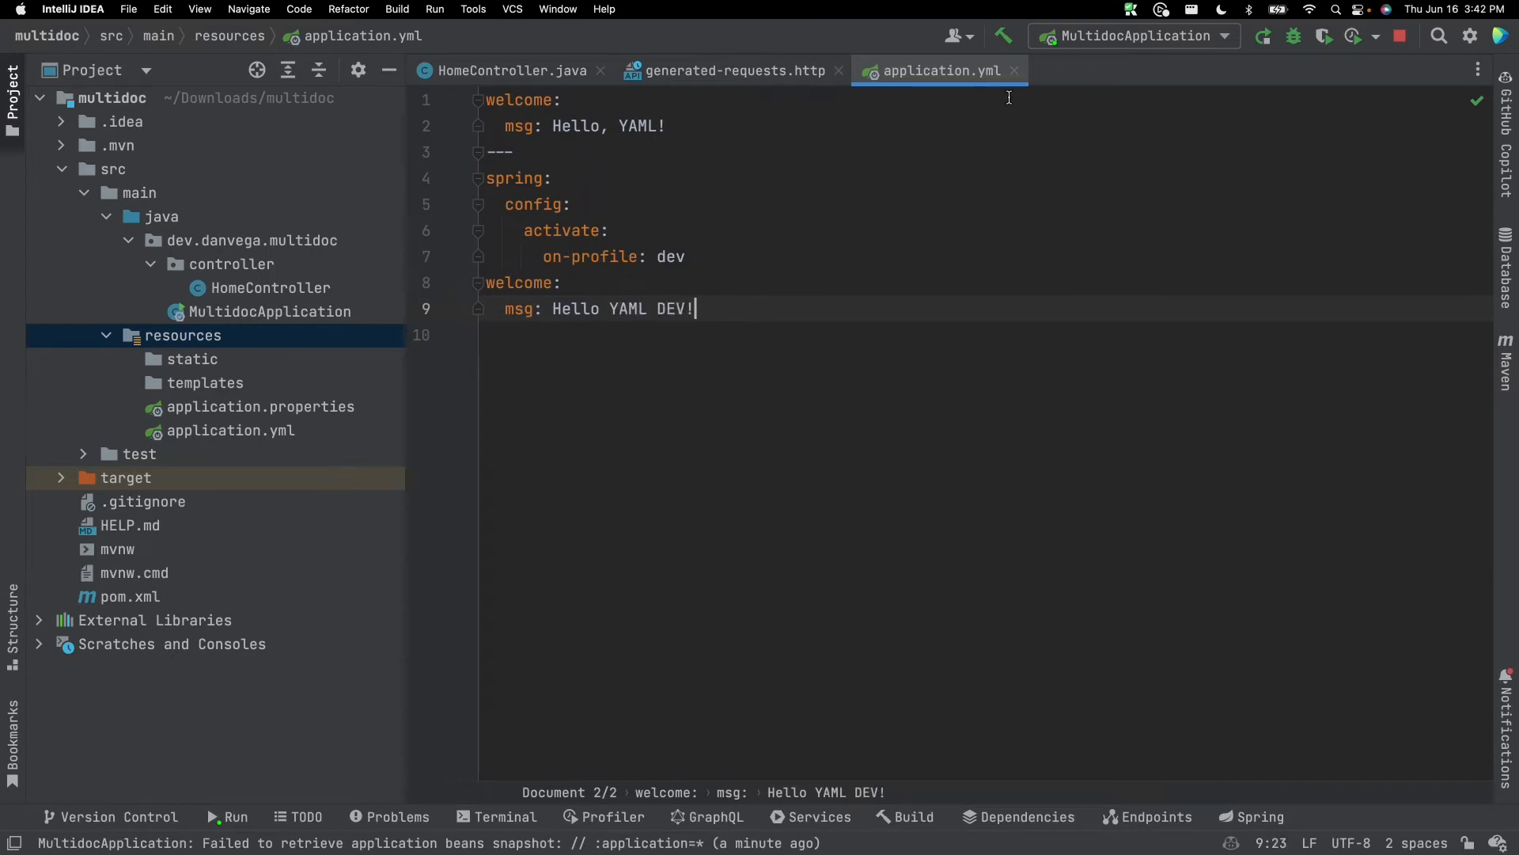
left_click(552, 178)
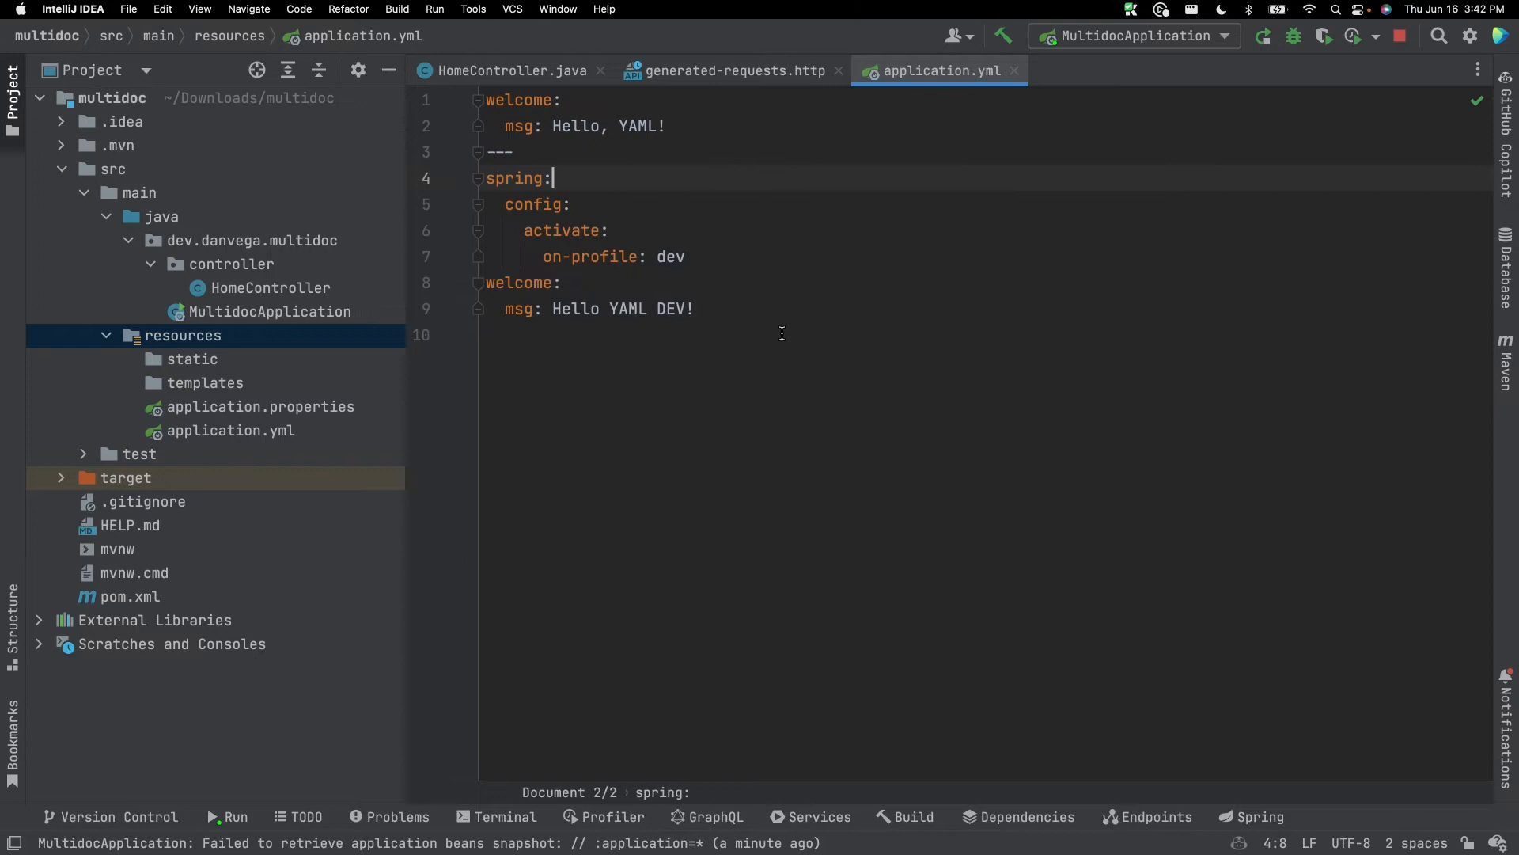
mouse_move(579, 195)
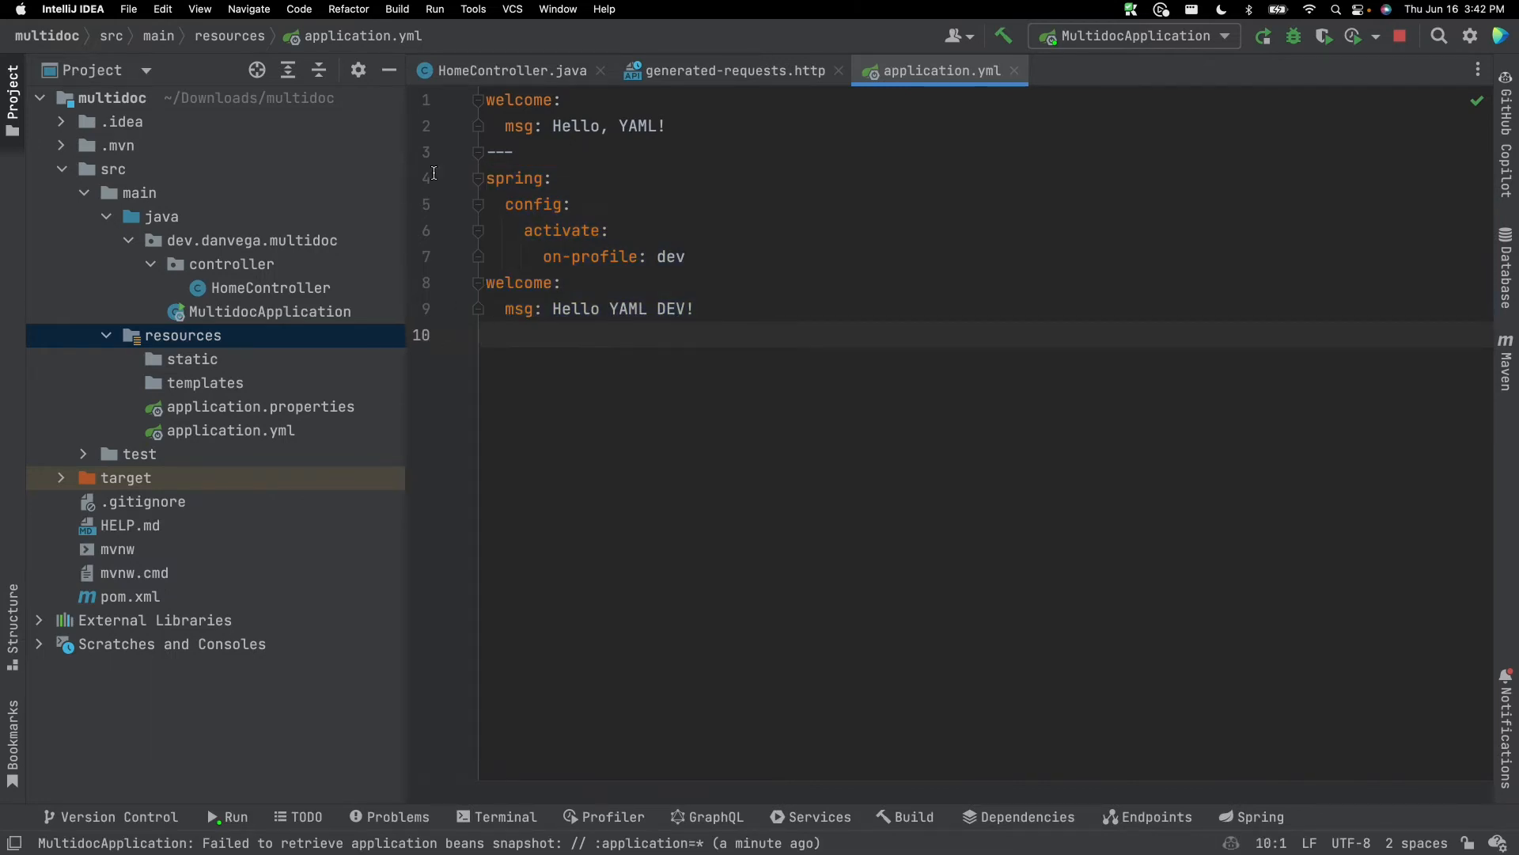
- Set the run configuration's active profile to dev, rerun the app, and resend the GET request
left_click(435, 8)
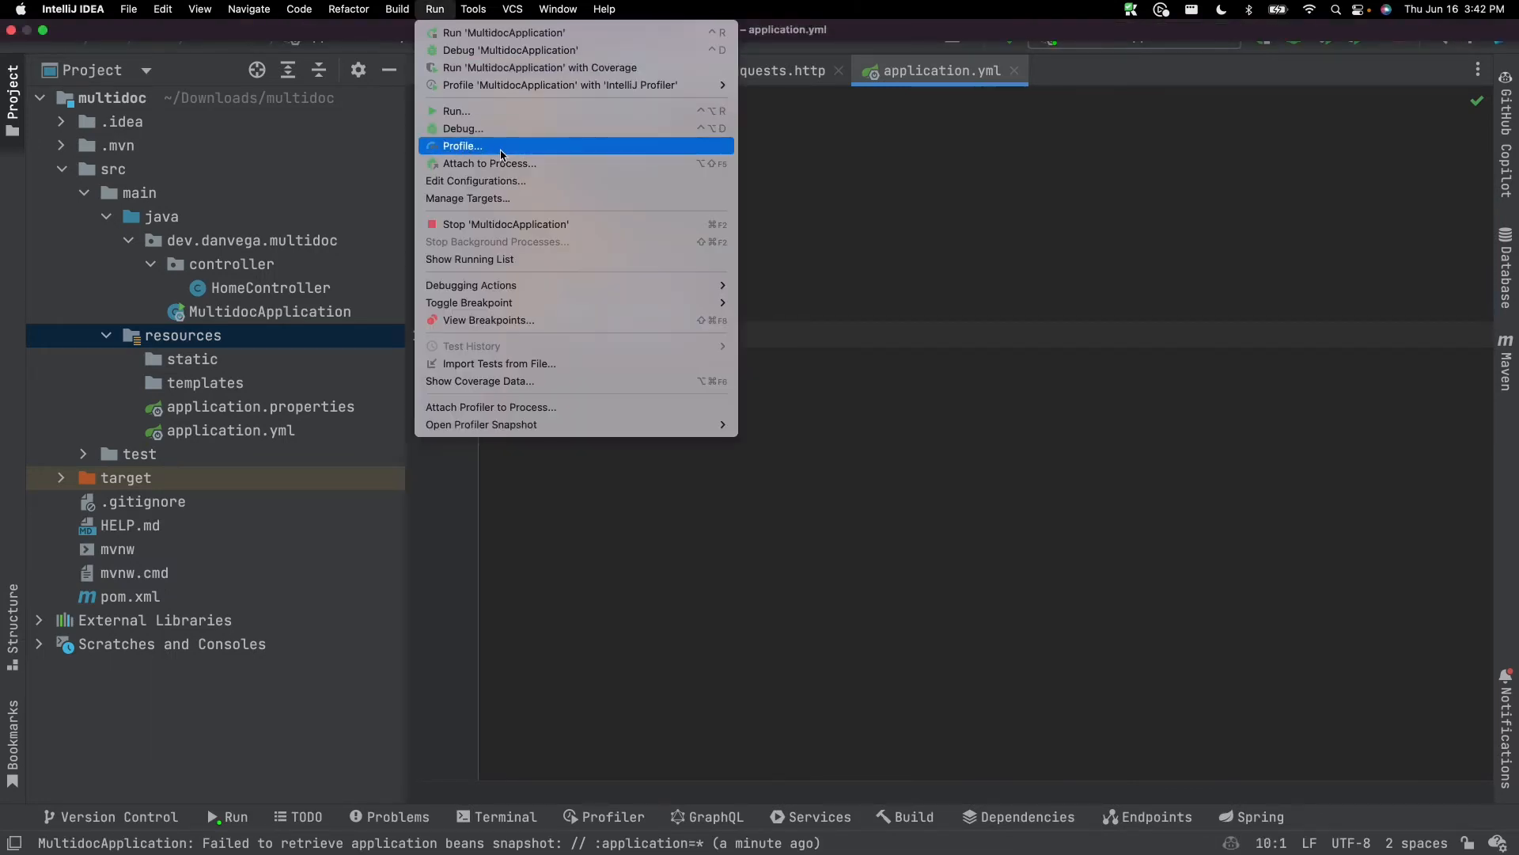
left_click(475, 180)
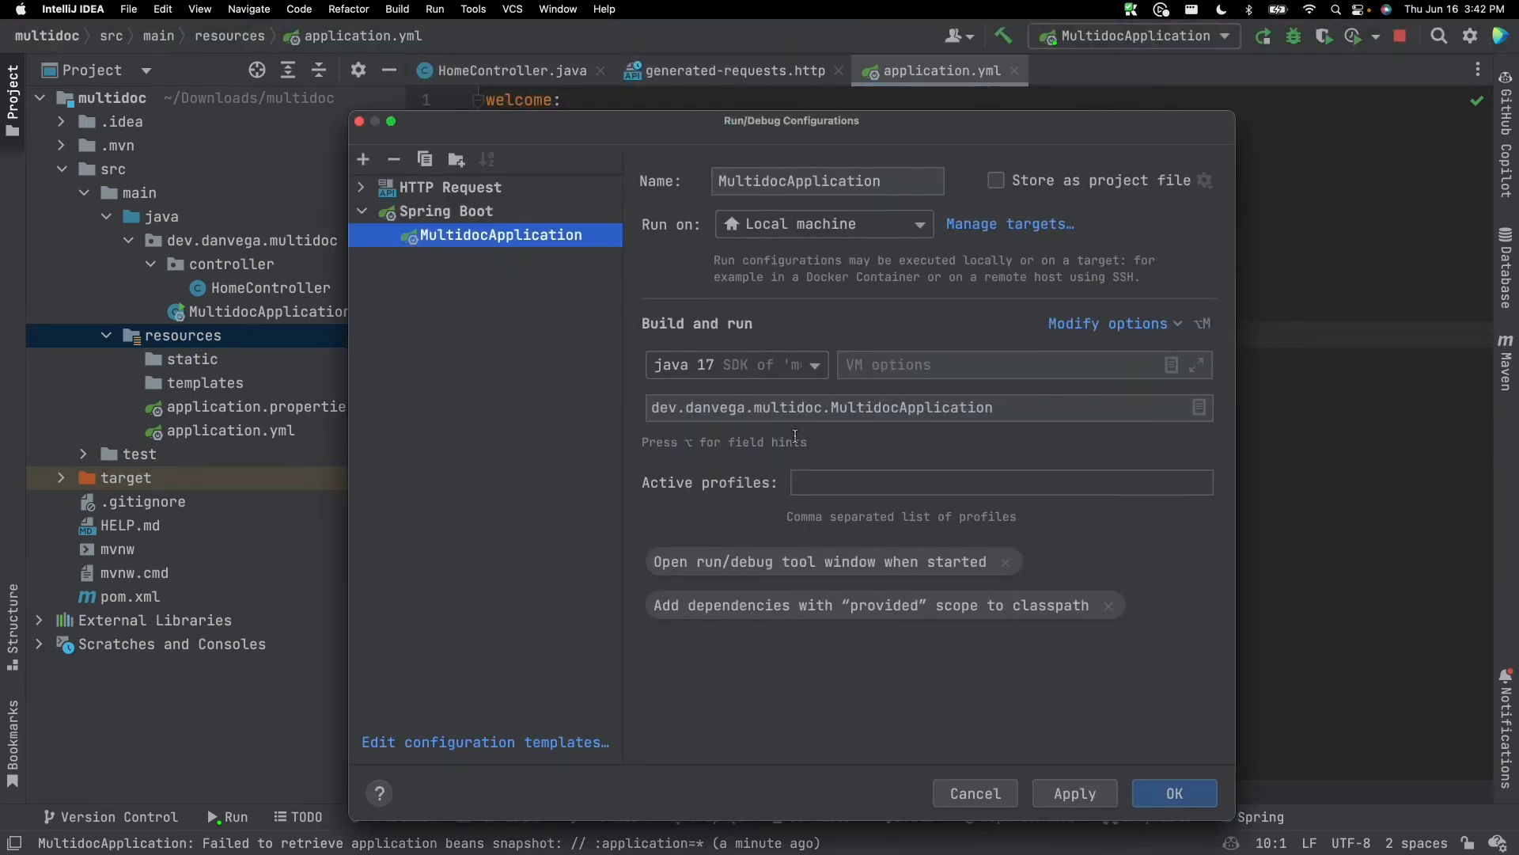
type("dev")
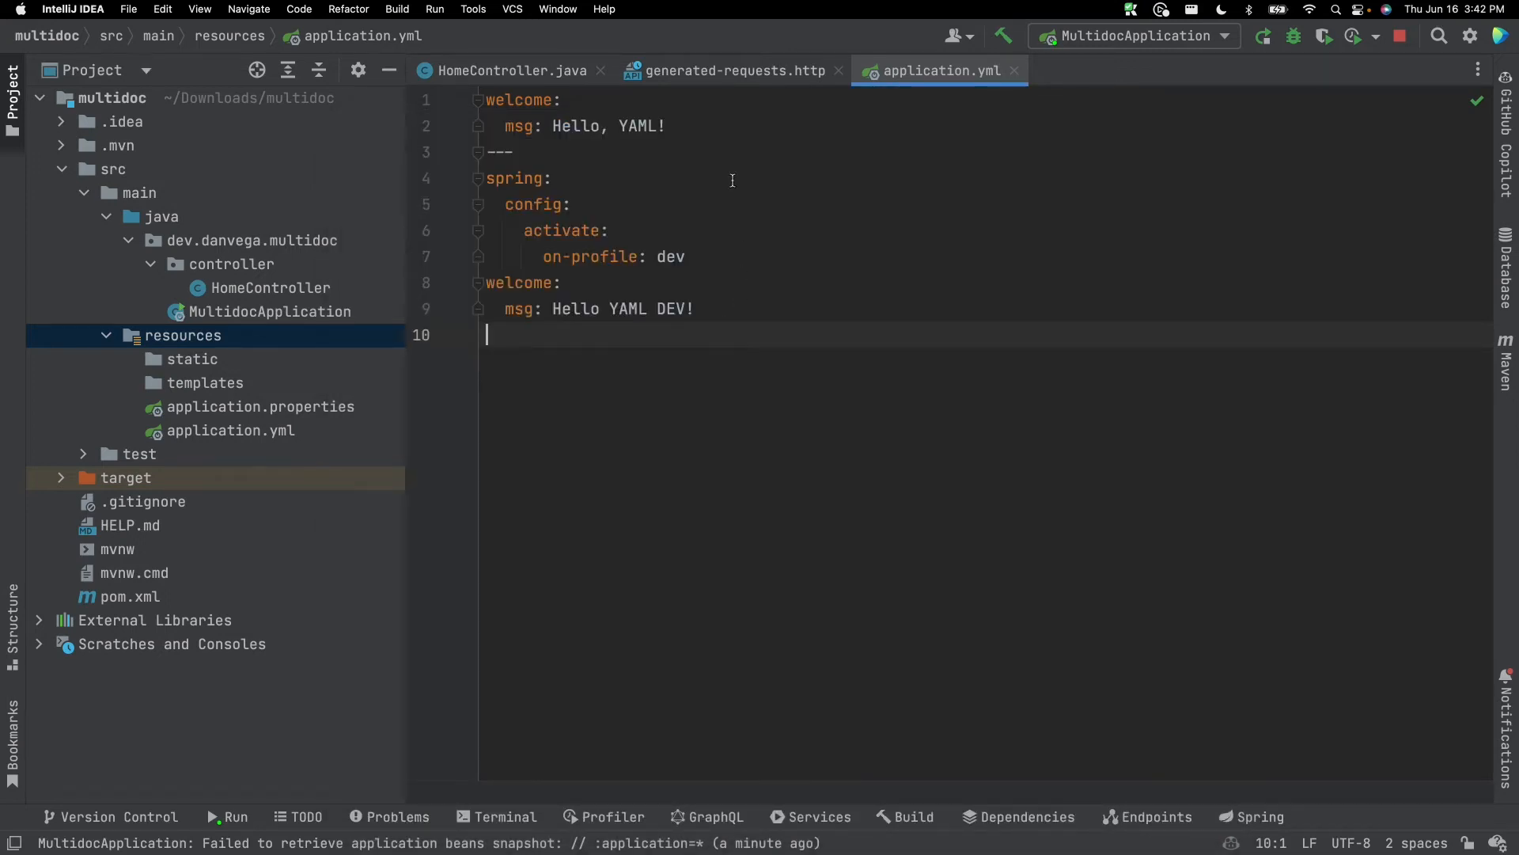
mouse_move(1237, 78)
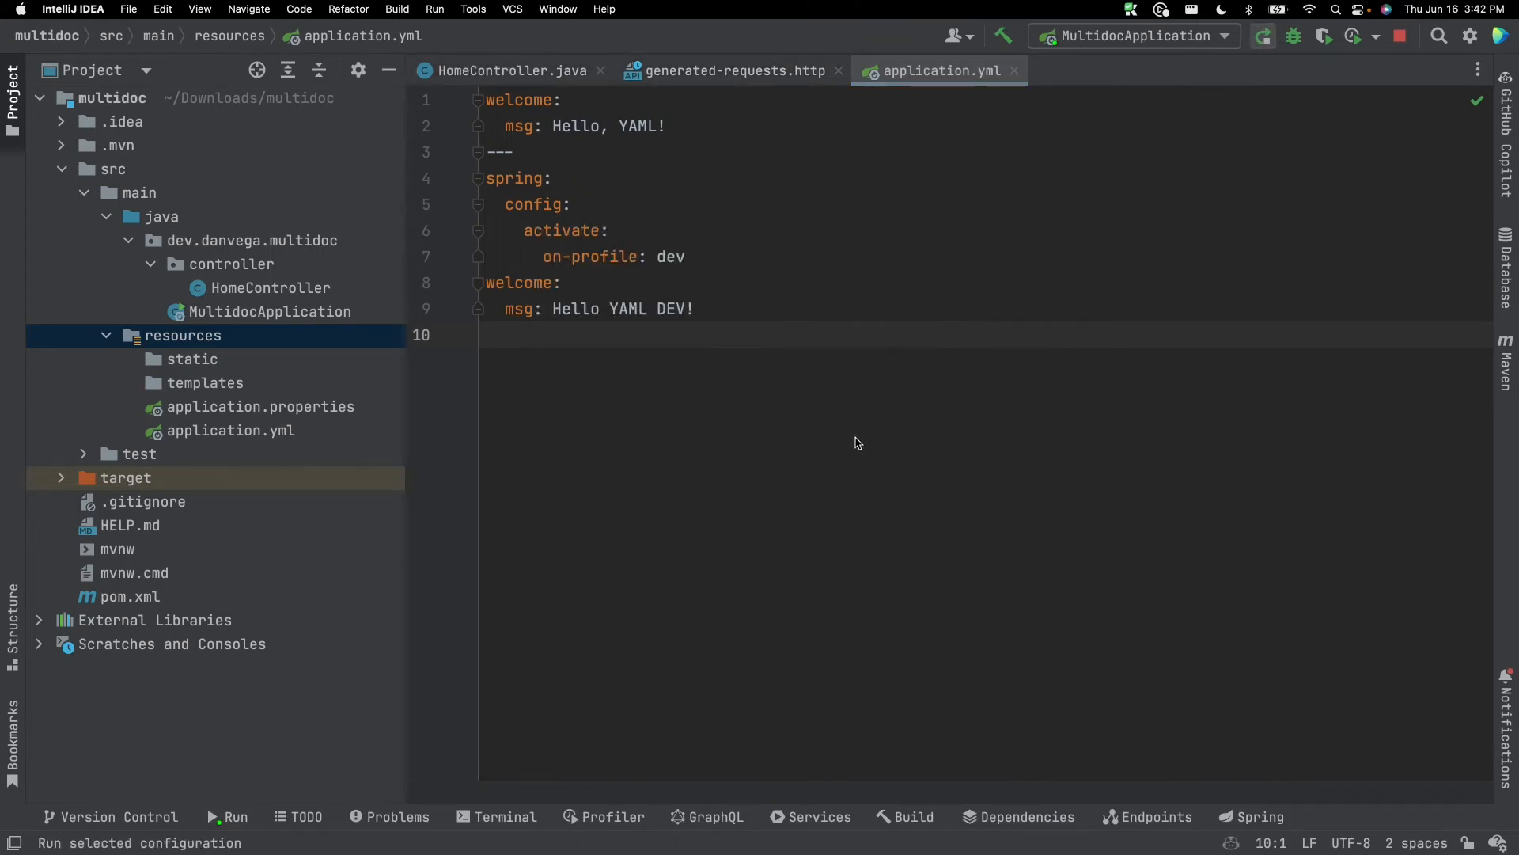
left_click(733, 70)
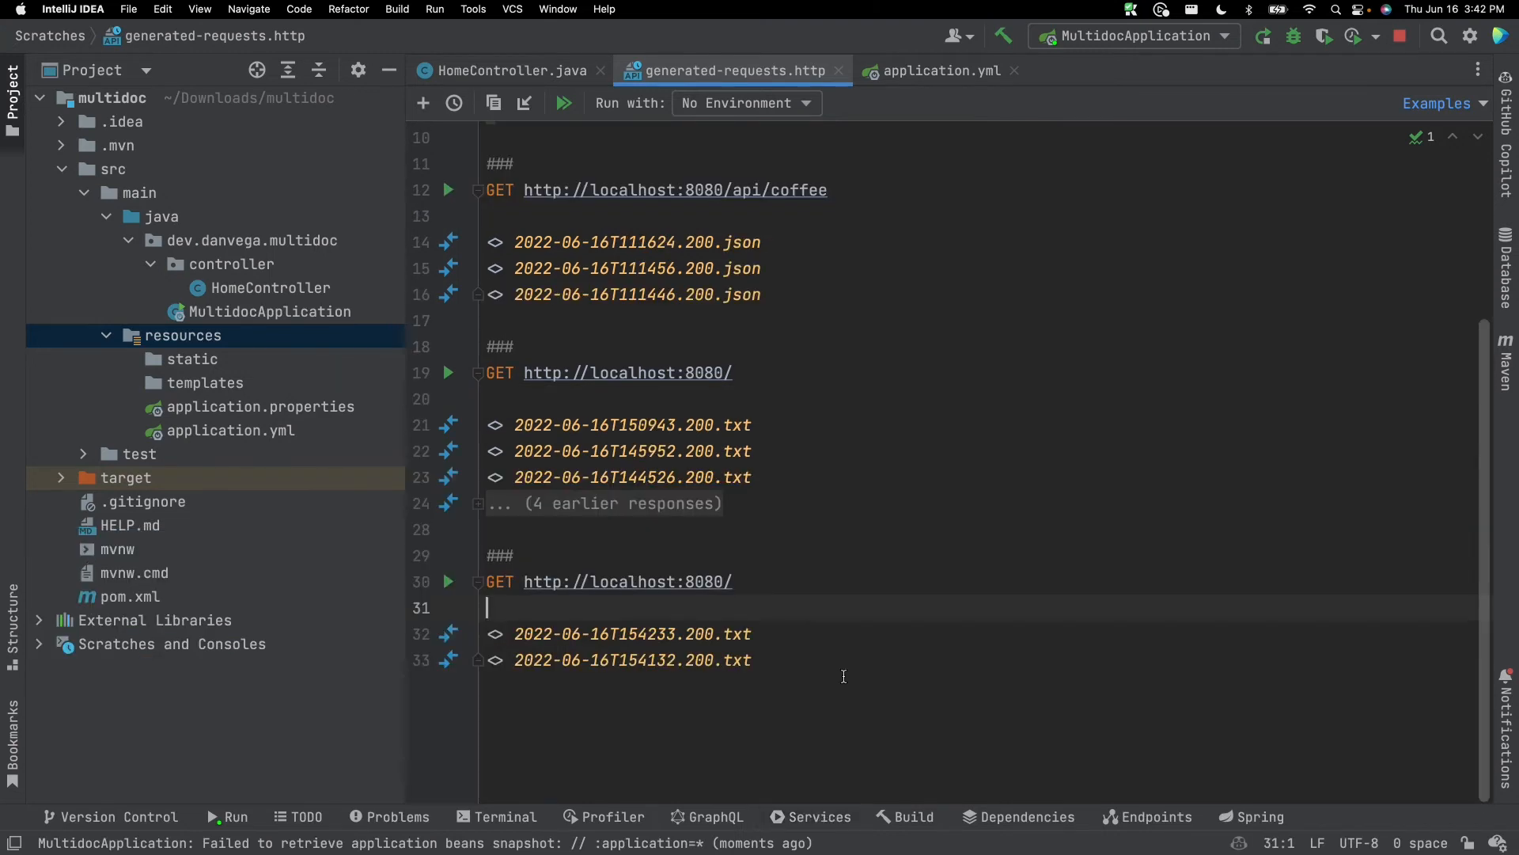
left_click(939, 70)
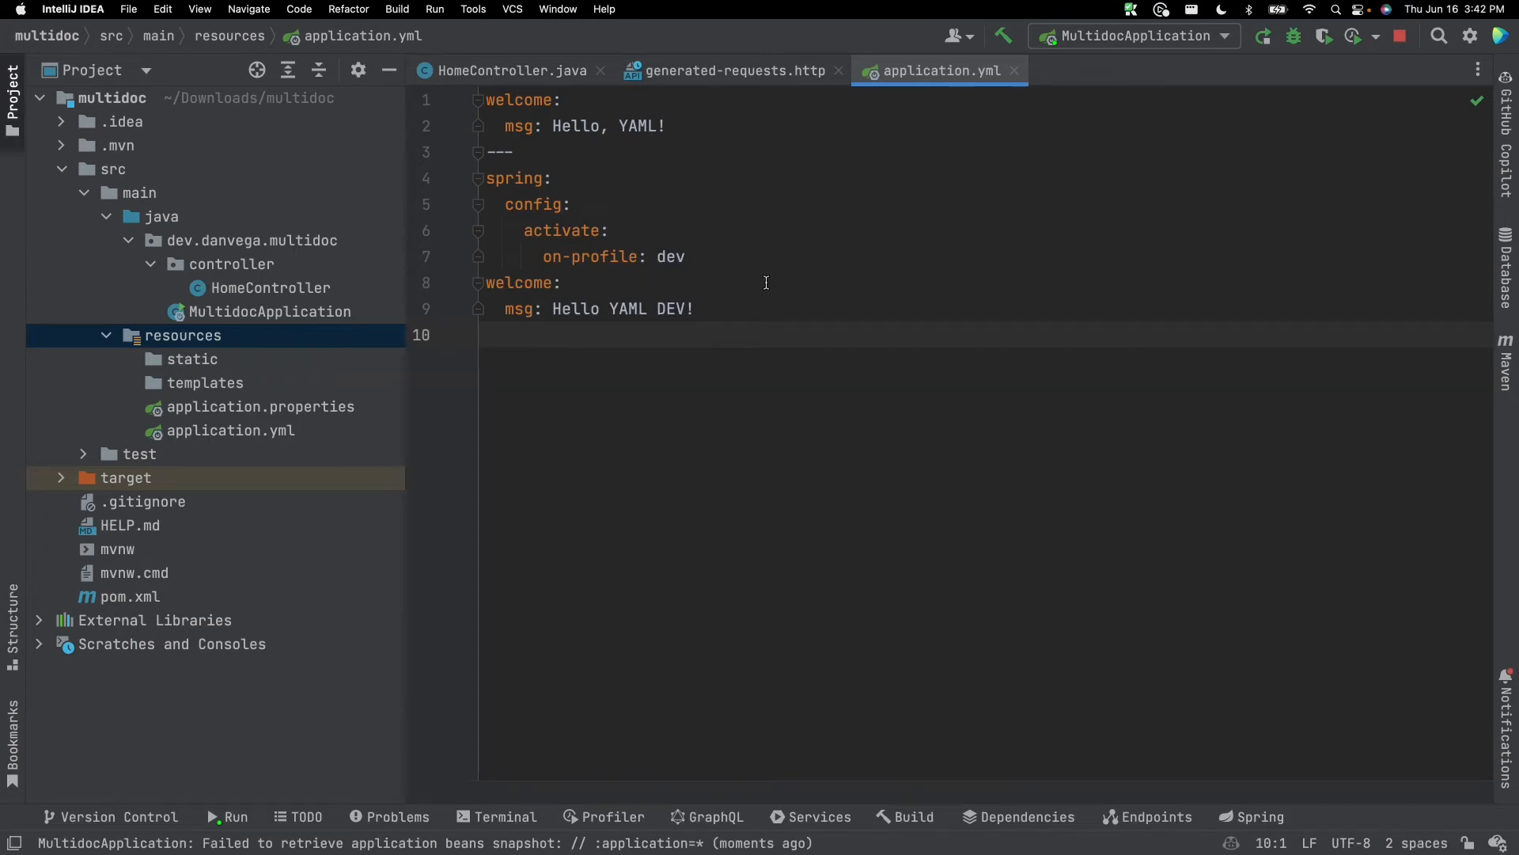
mouse_move(959, 288)
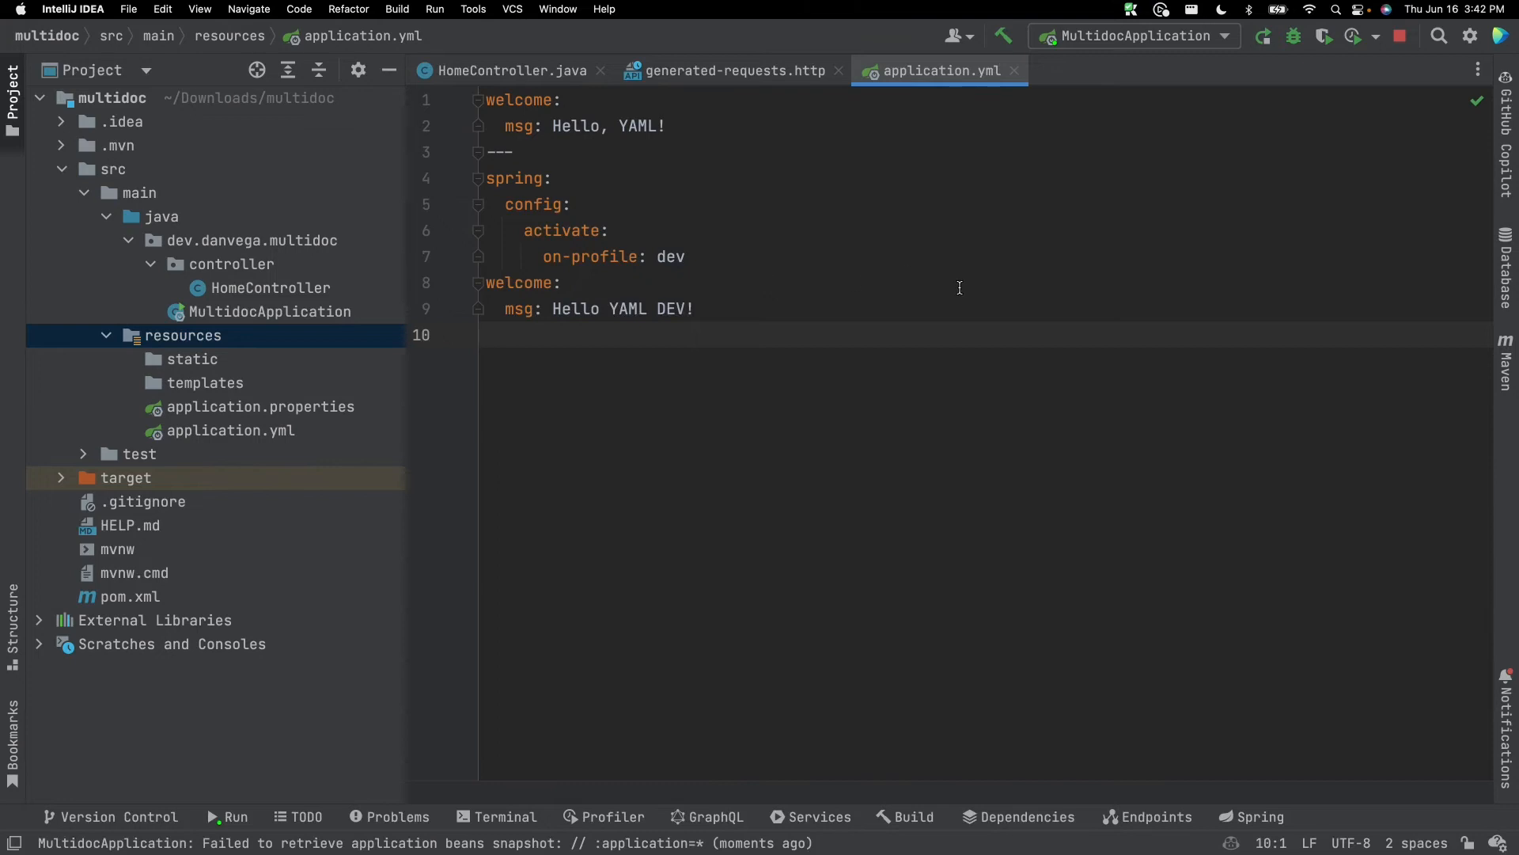
- Delete application.yml and create application-dev.properties in resources
left_click(733, 70)
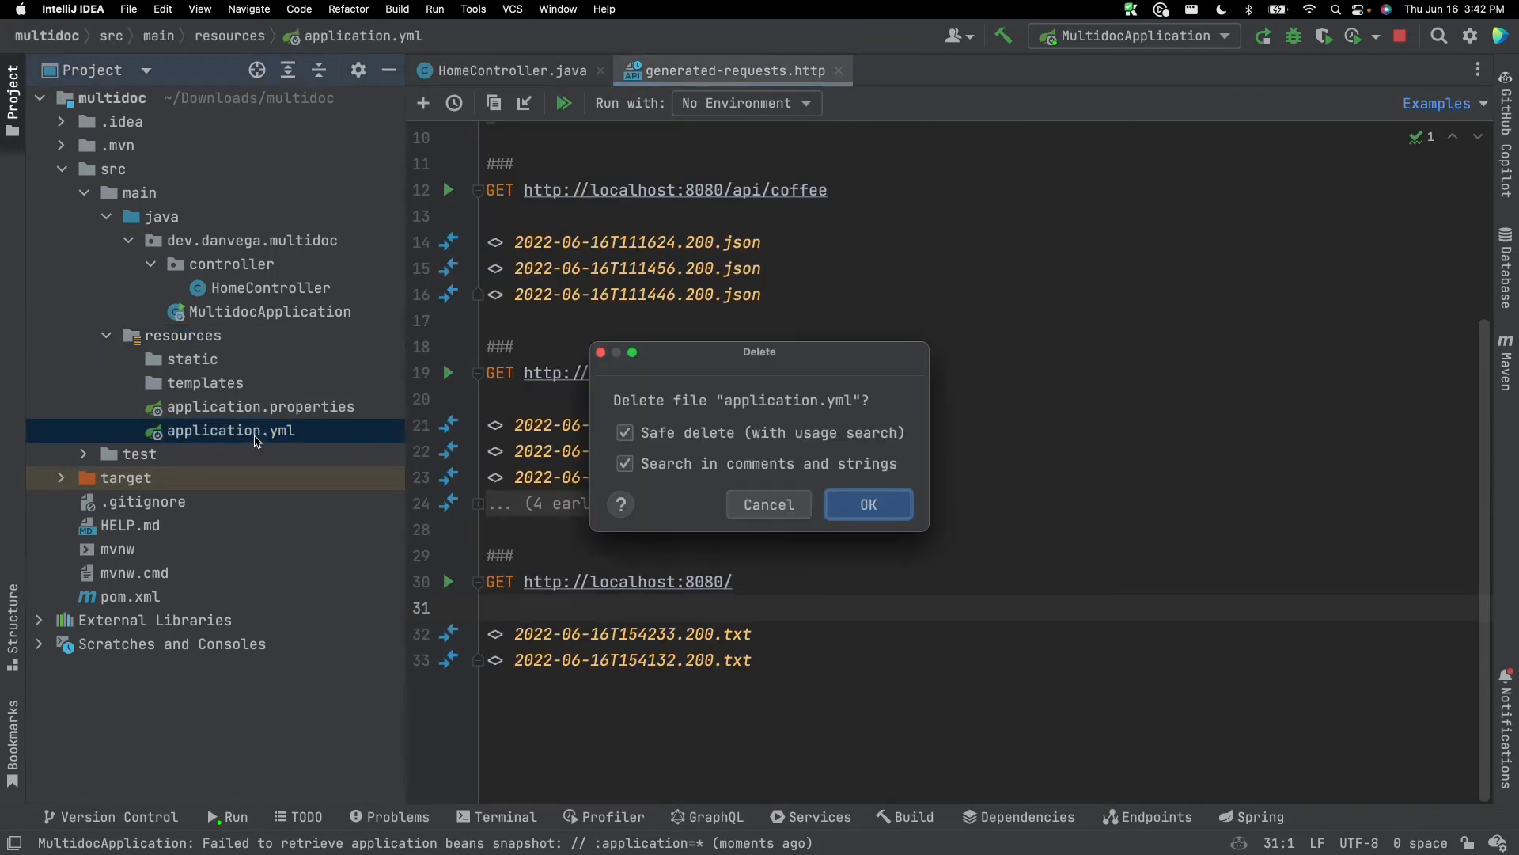
left_click(867, 504)
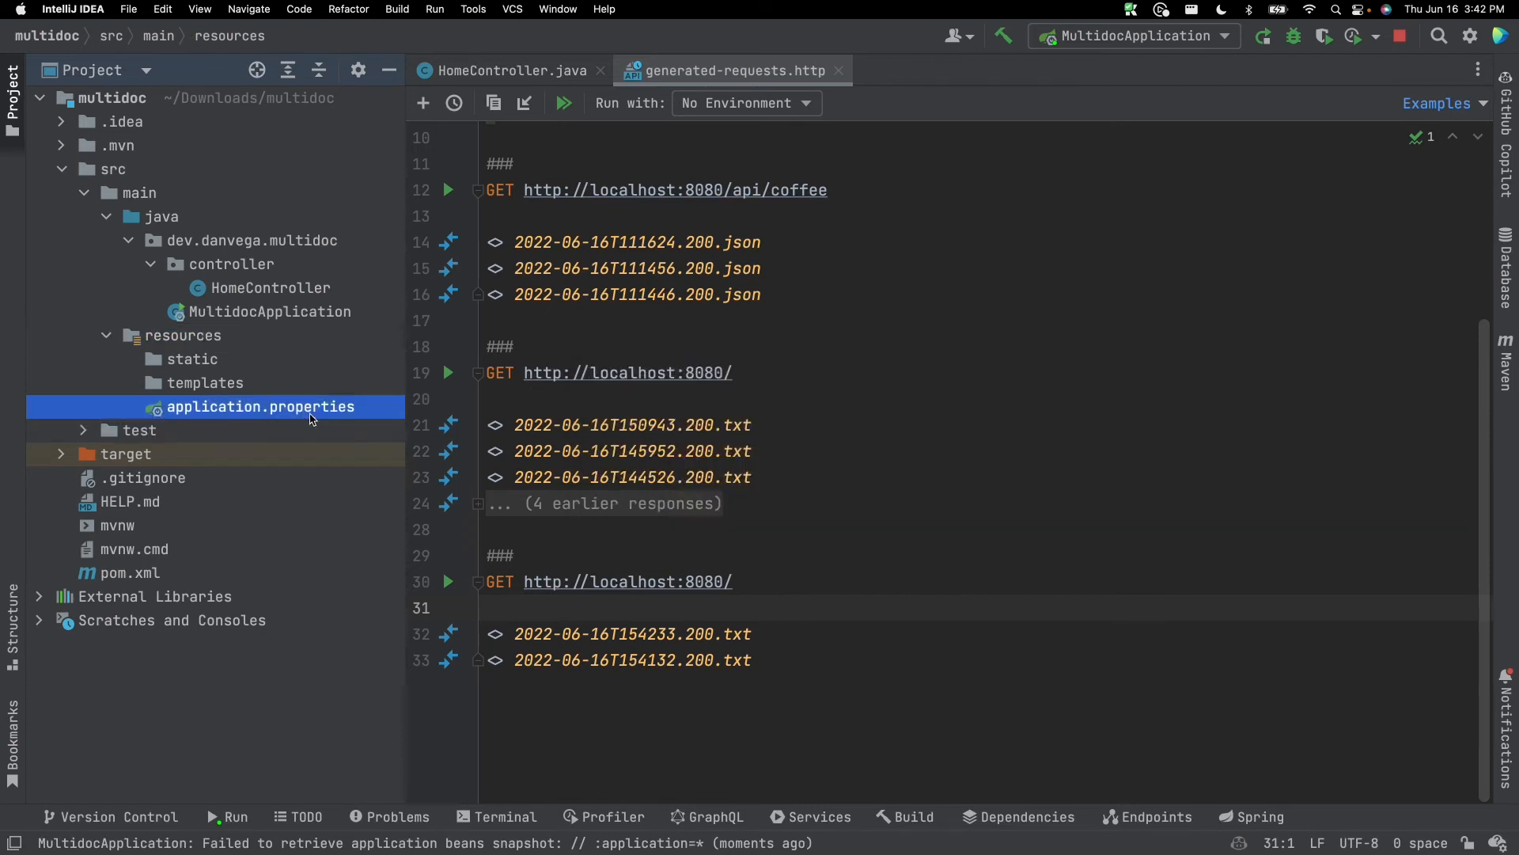
right_click(181, 334)
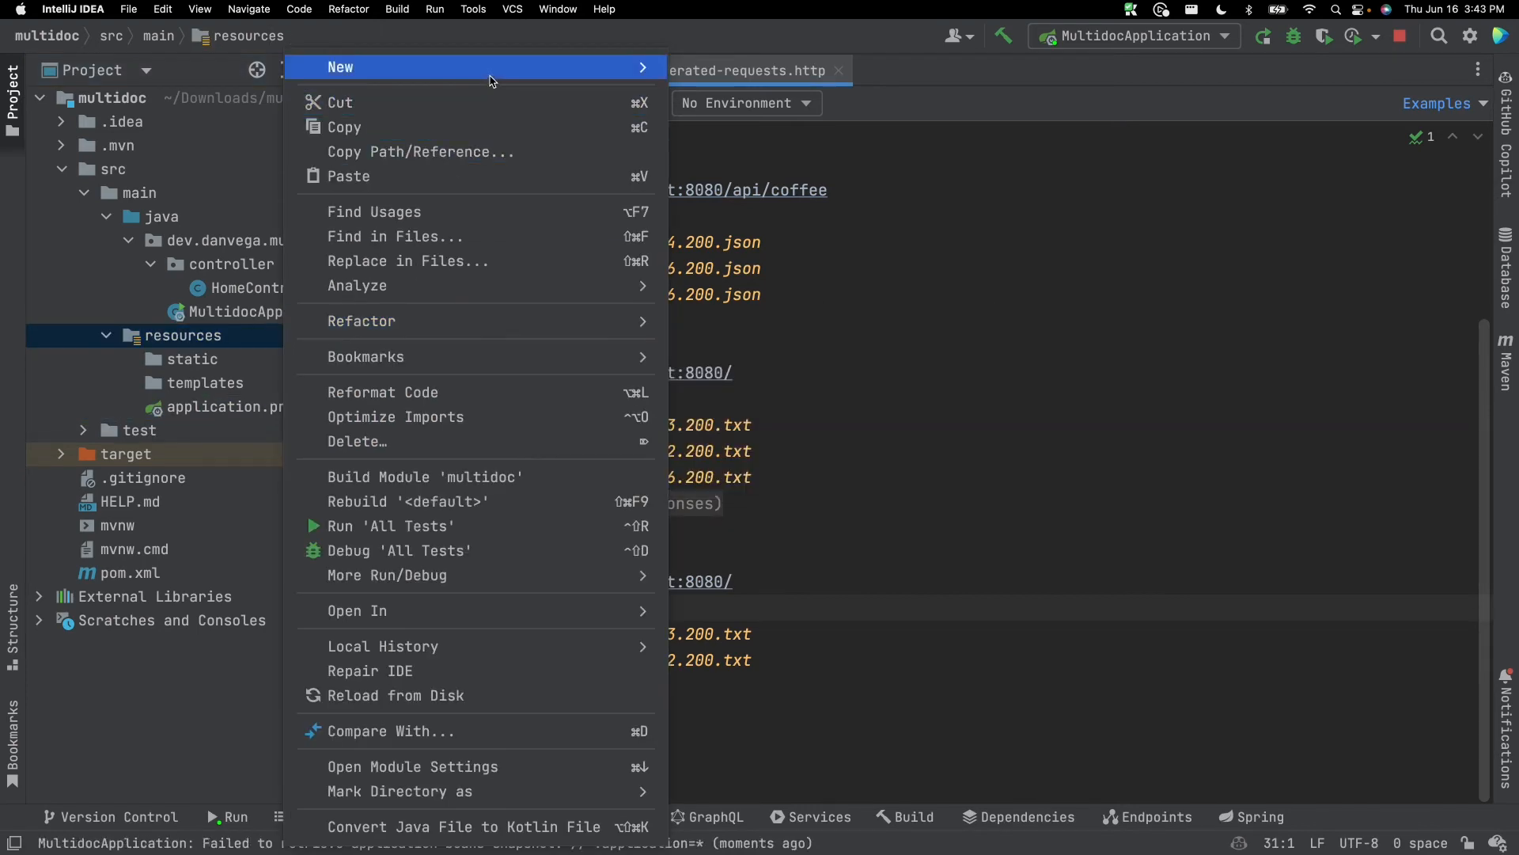
left_click(340, 67)
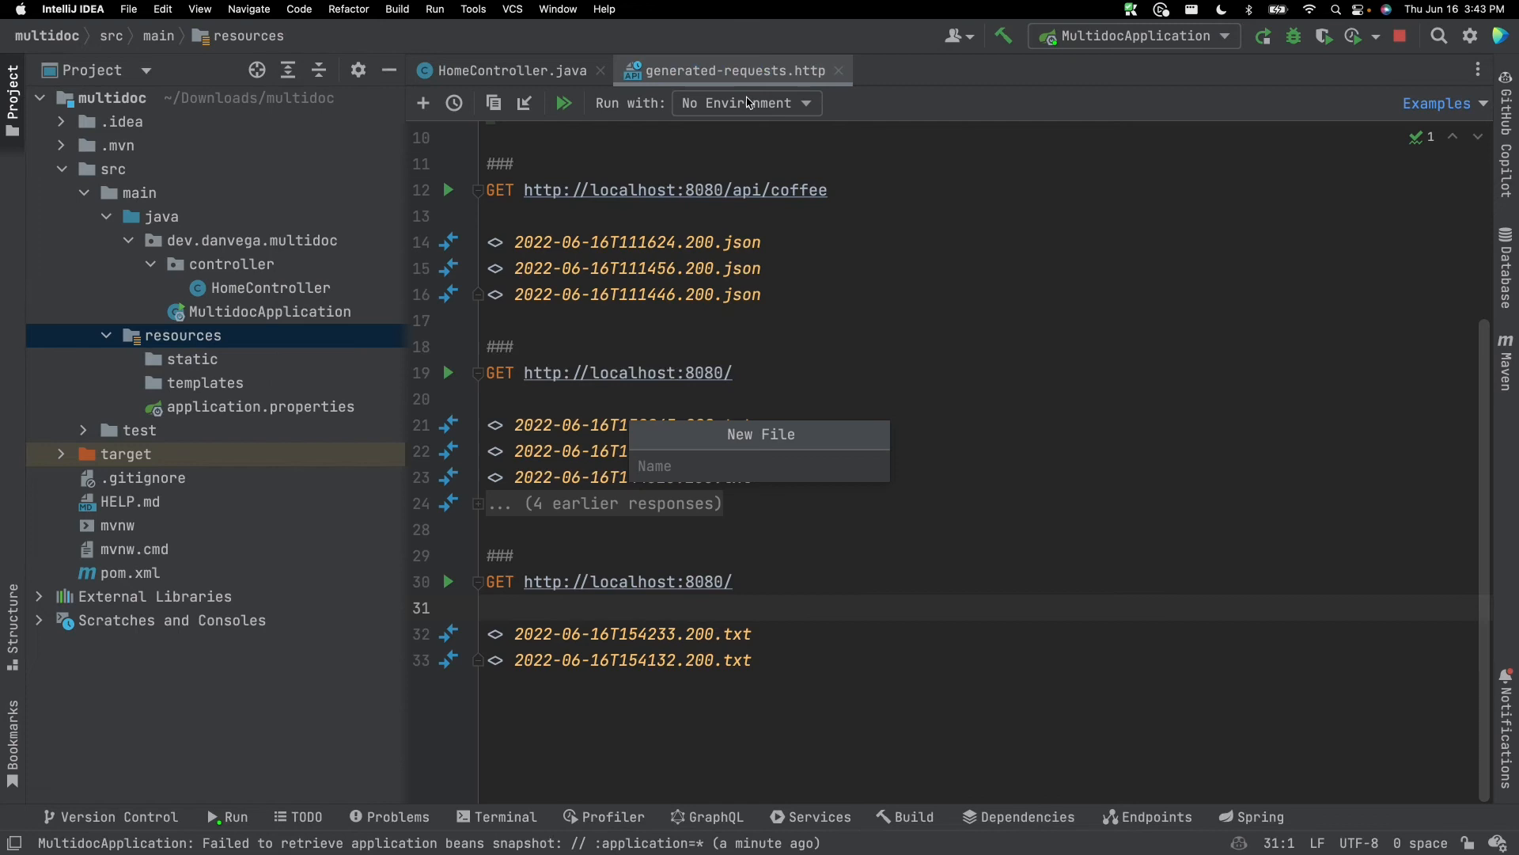
type("application")
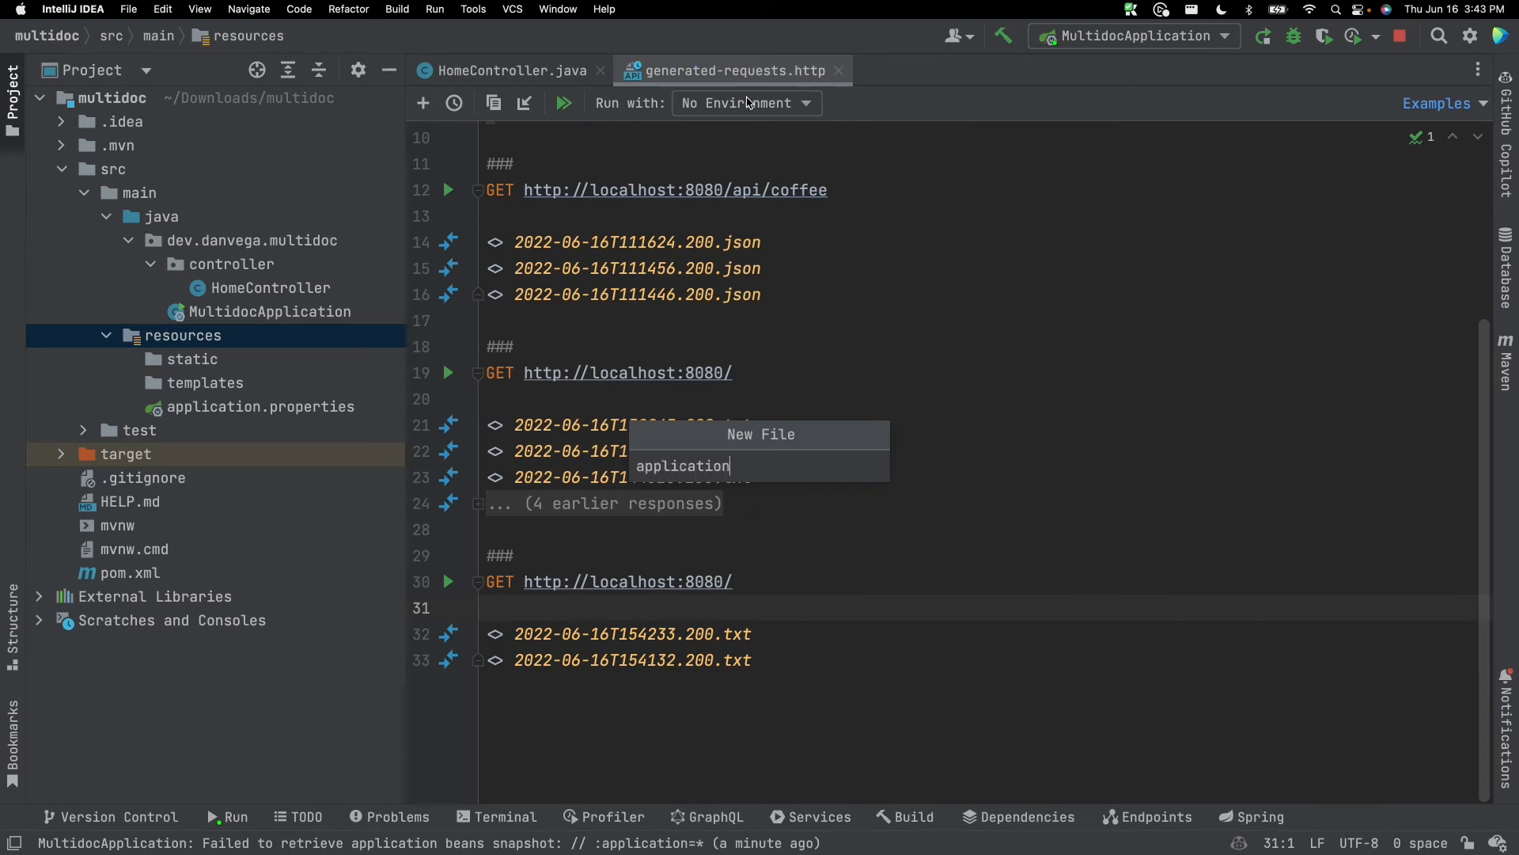
type("-dev.properti")
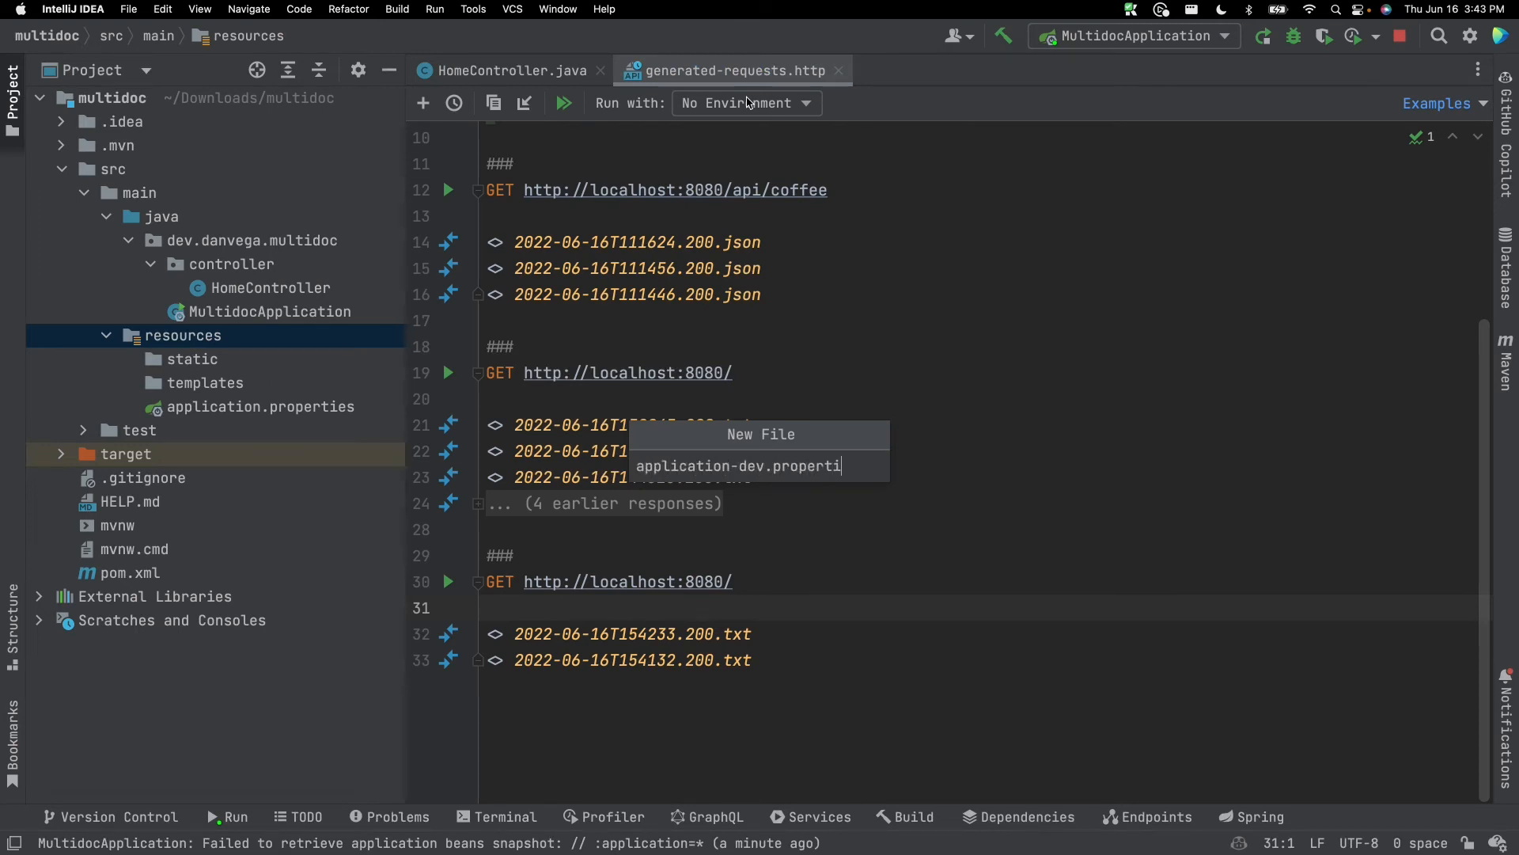
key("enter")
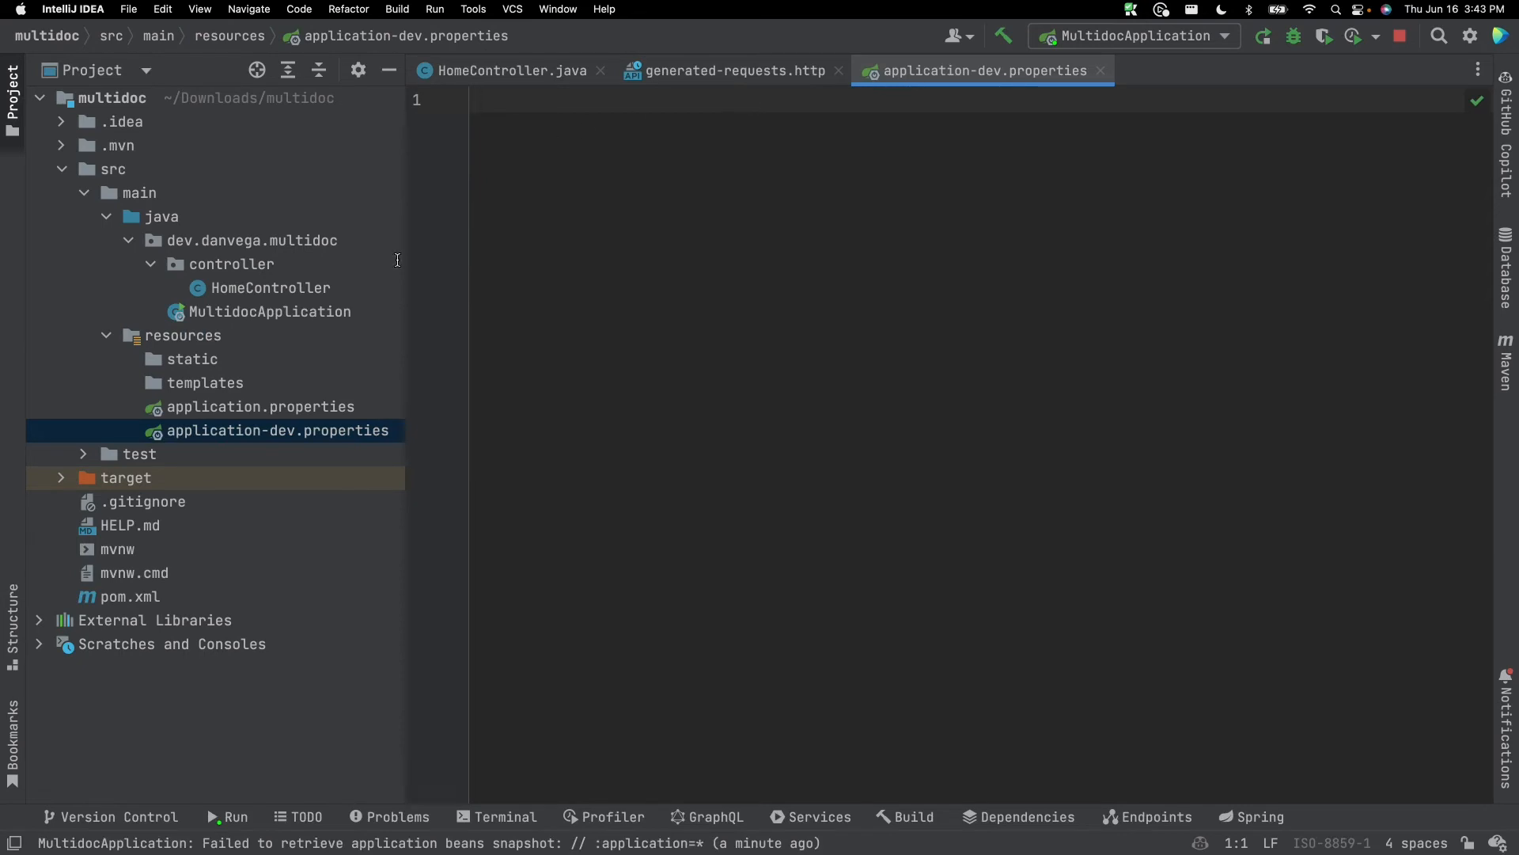
- Create a staging properties file, then delete both the dev and staging properties files
right_click(182, 335)
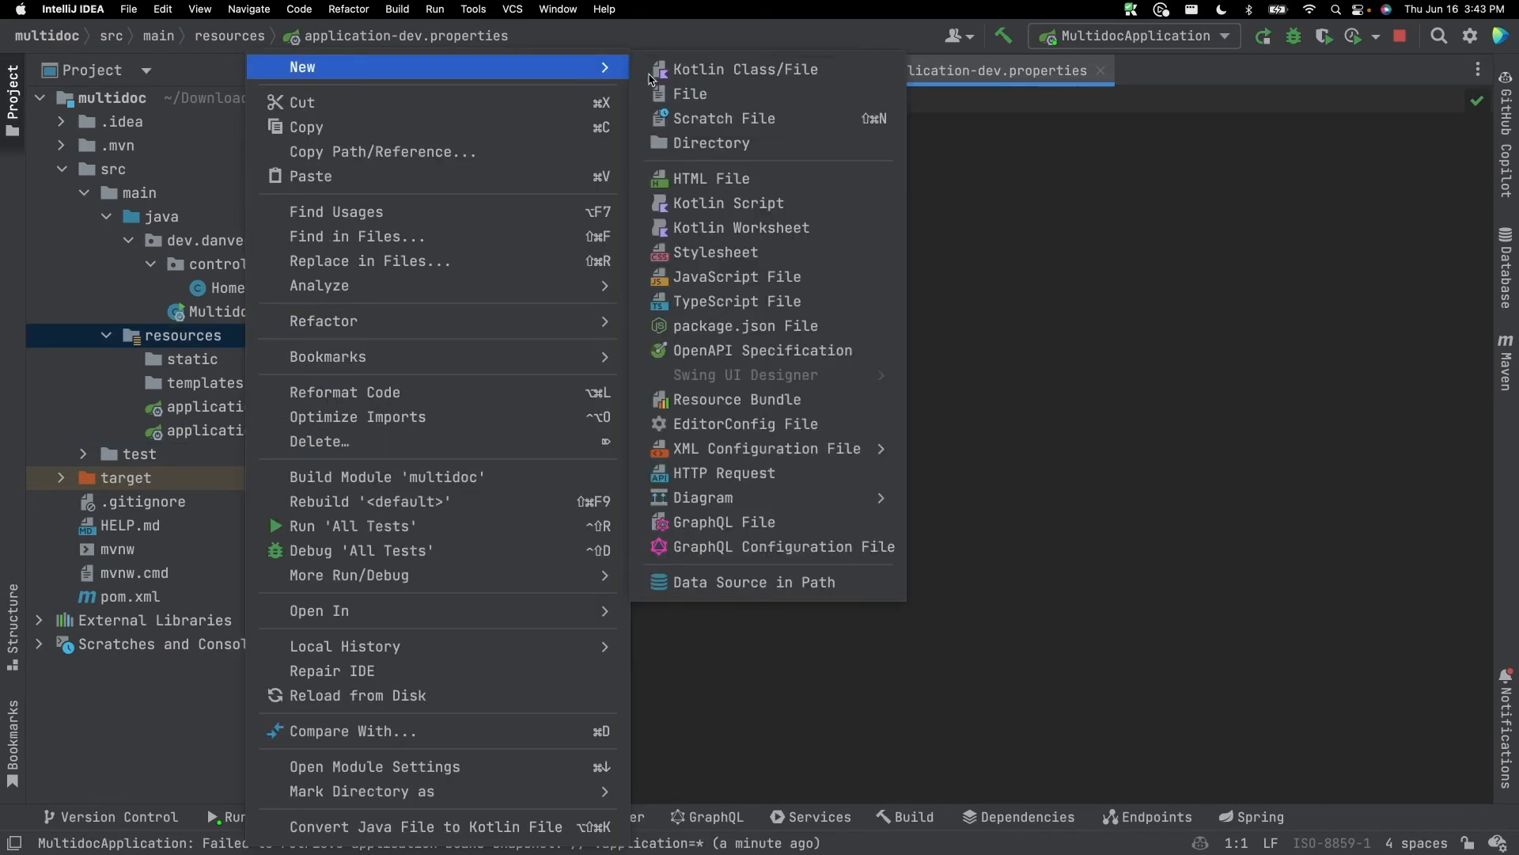
left_click(690, 95)
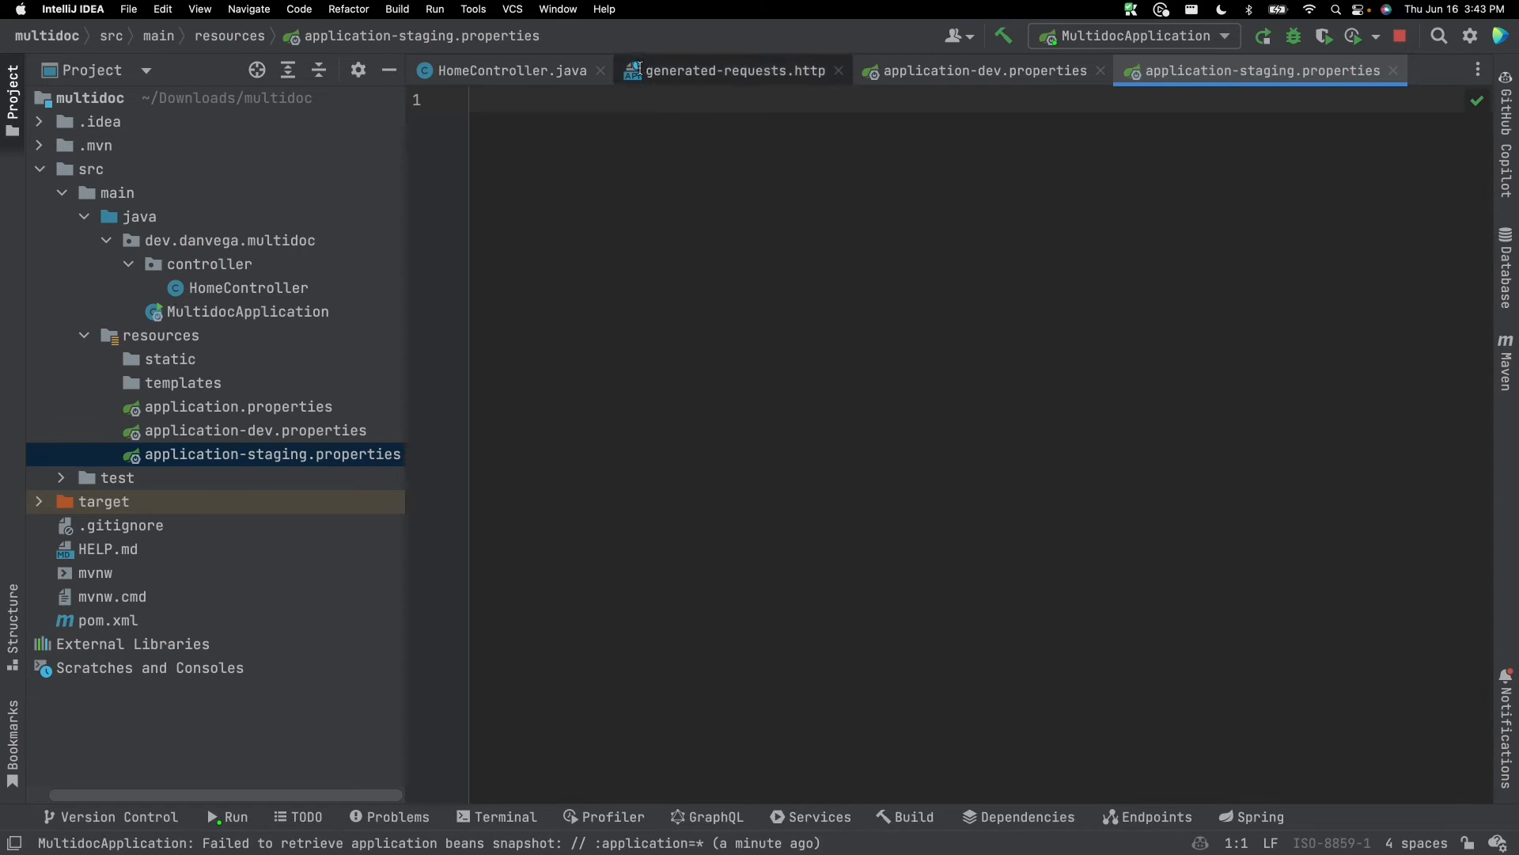
left_click(255, 431)
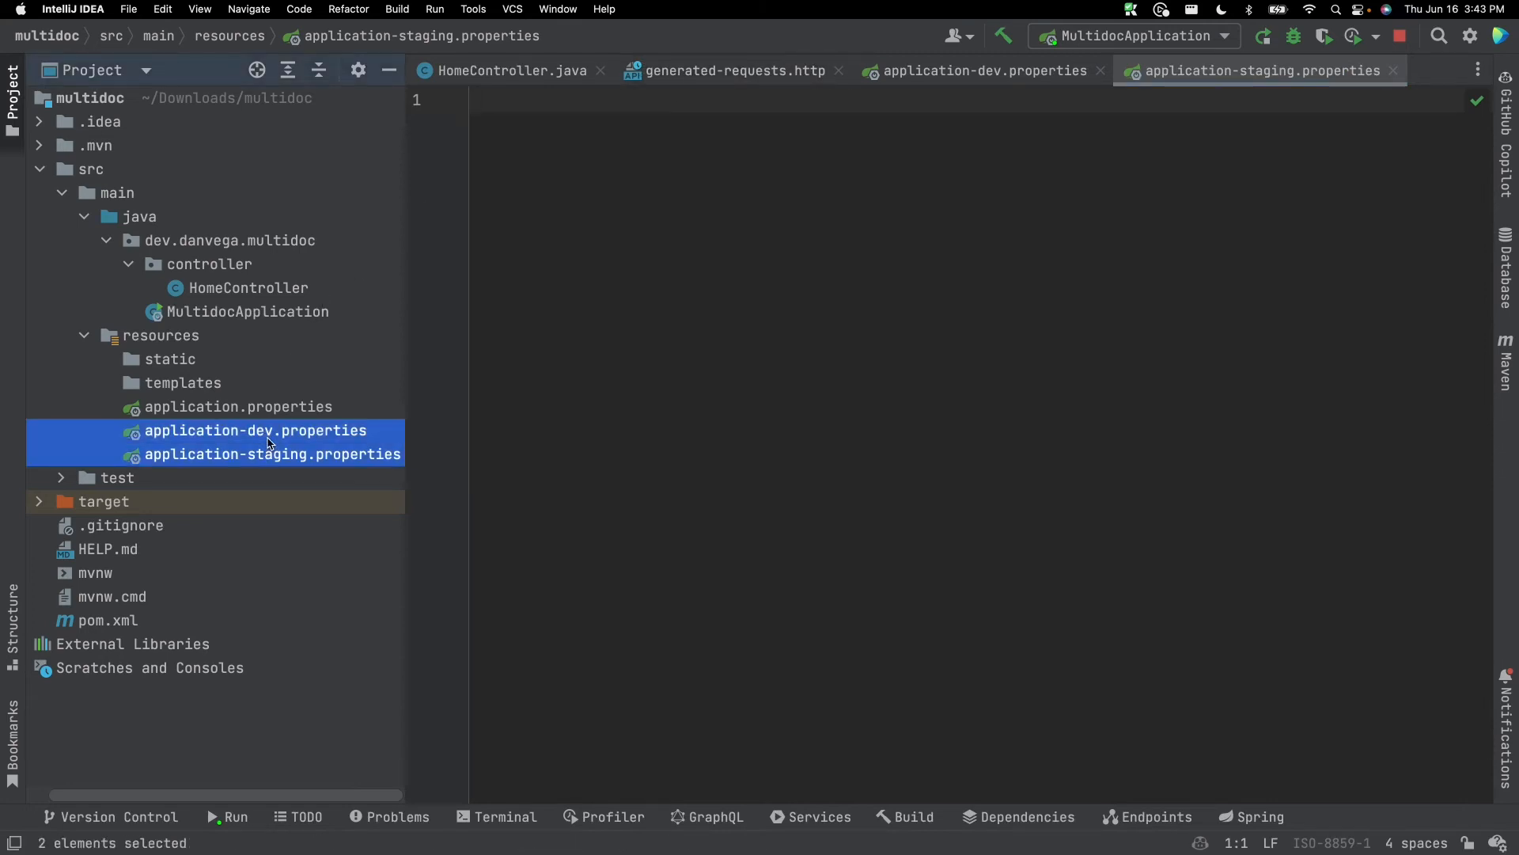
key("Delete")
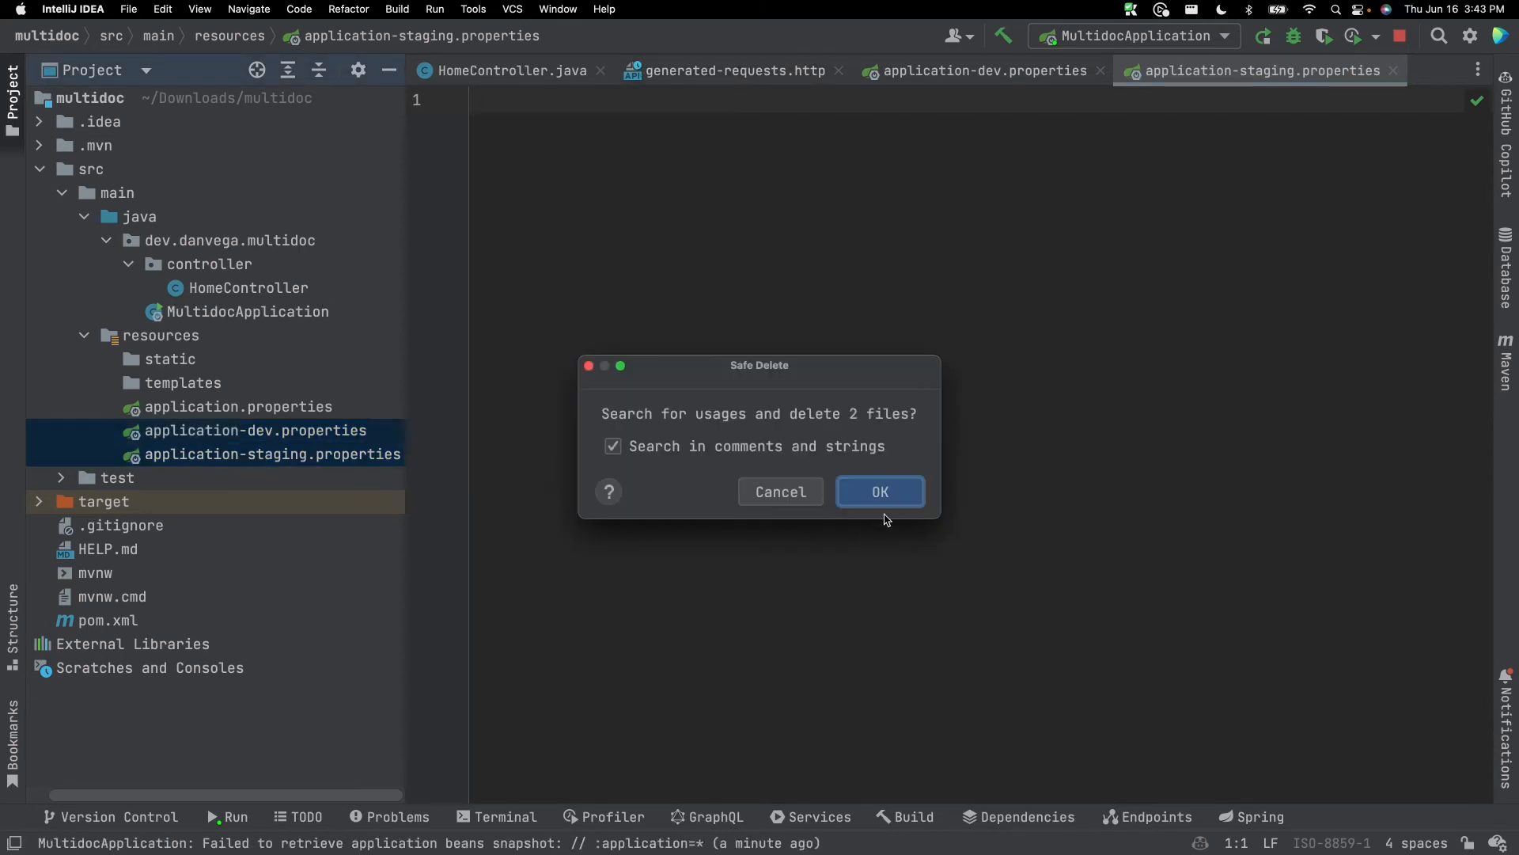
left_click(878, 491)
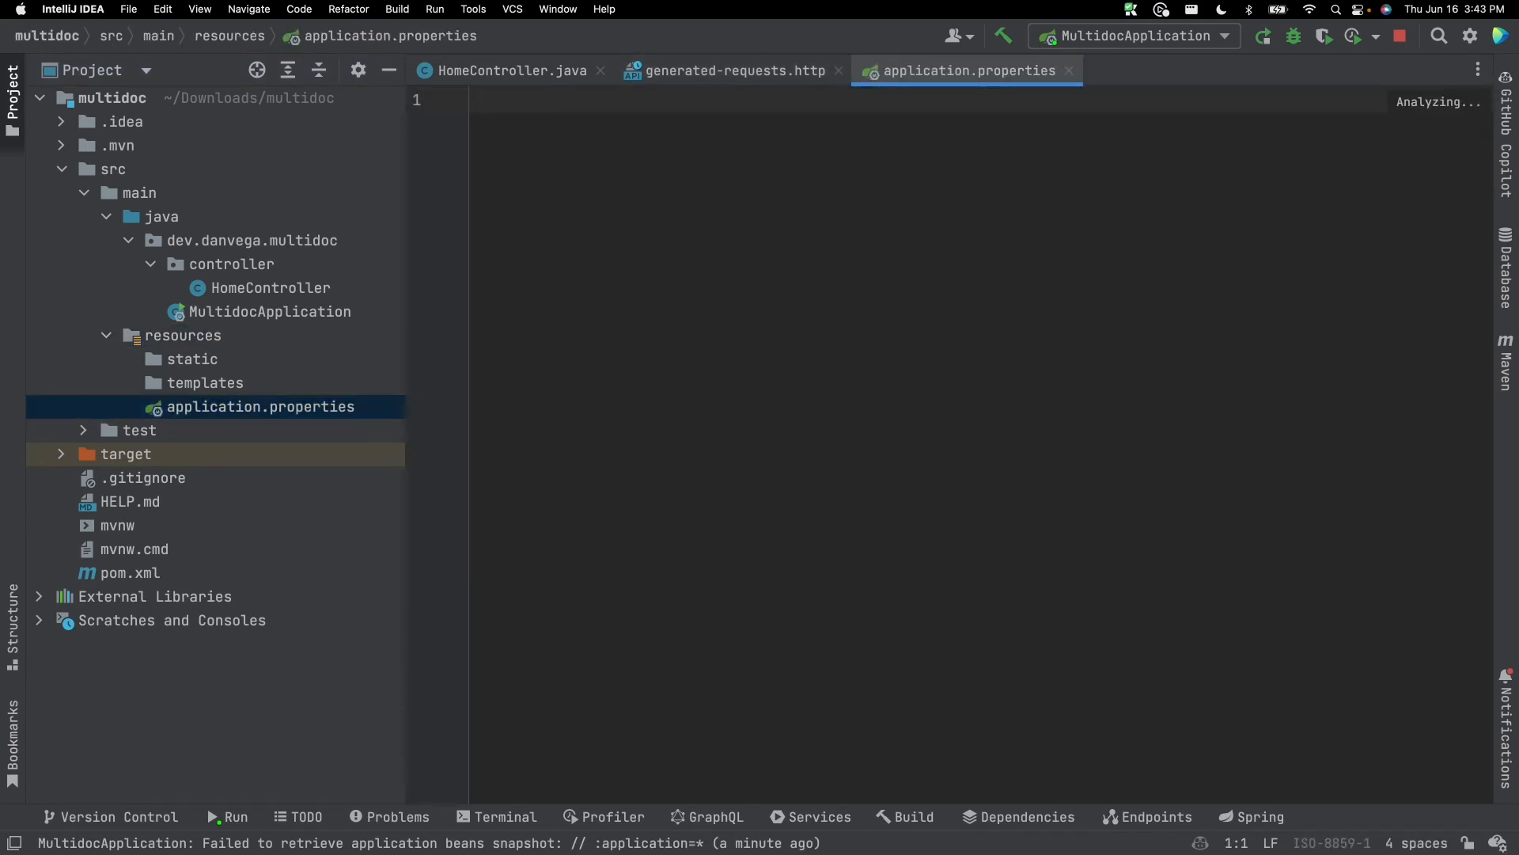
- Set welcome.msg to "Hello properties" in application.properties
type("welcome.msg=H")
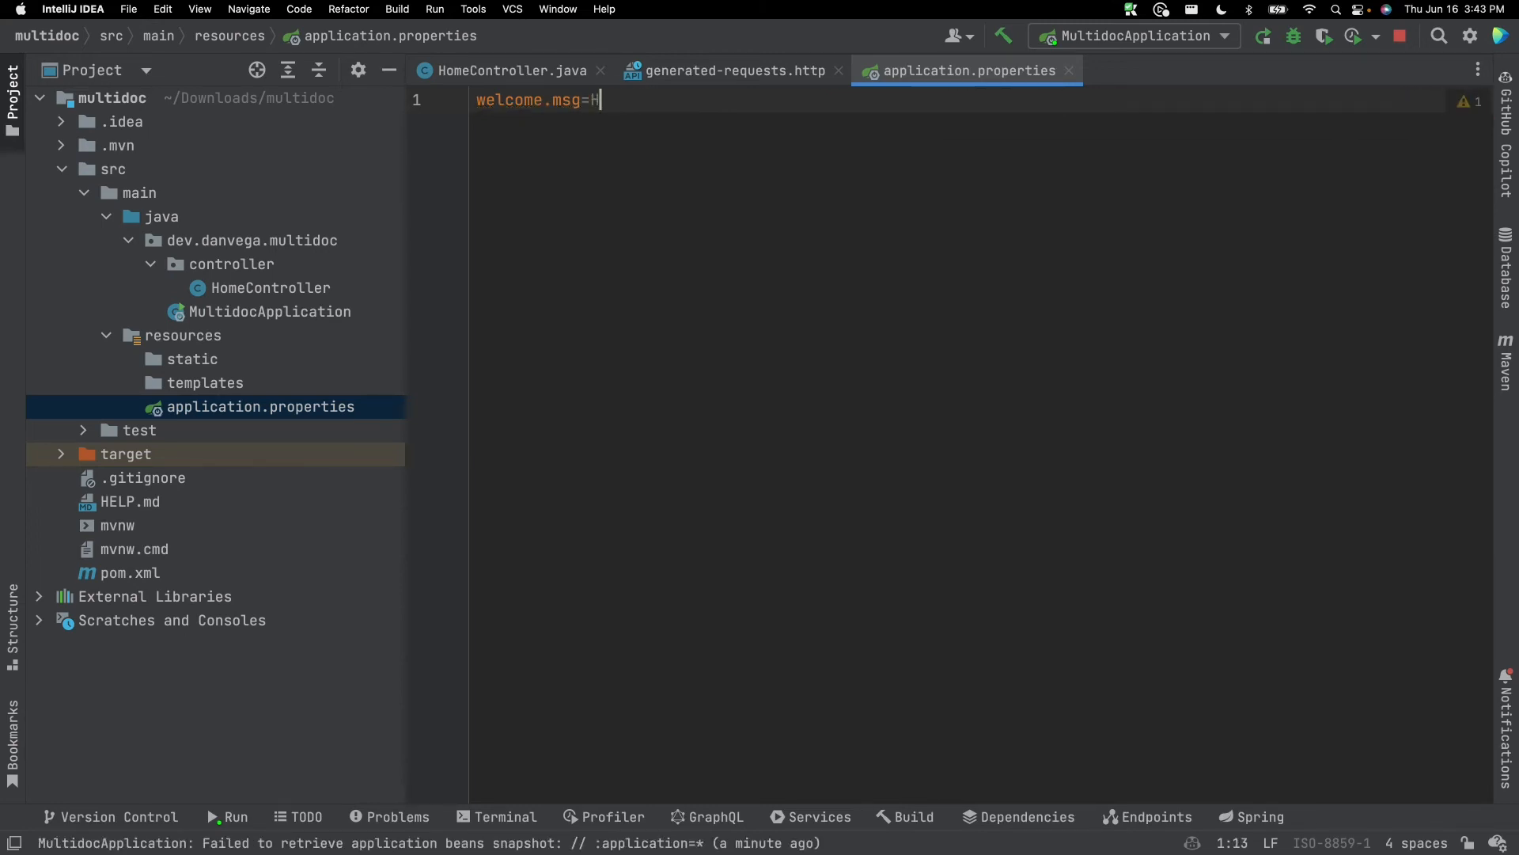
type("ello pro")
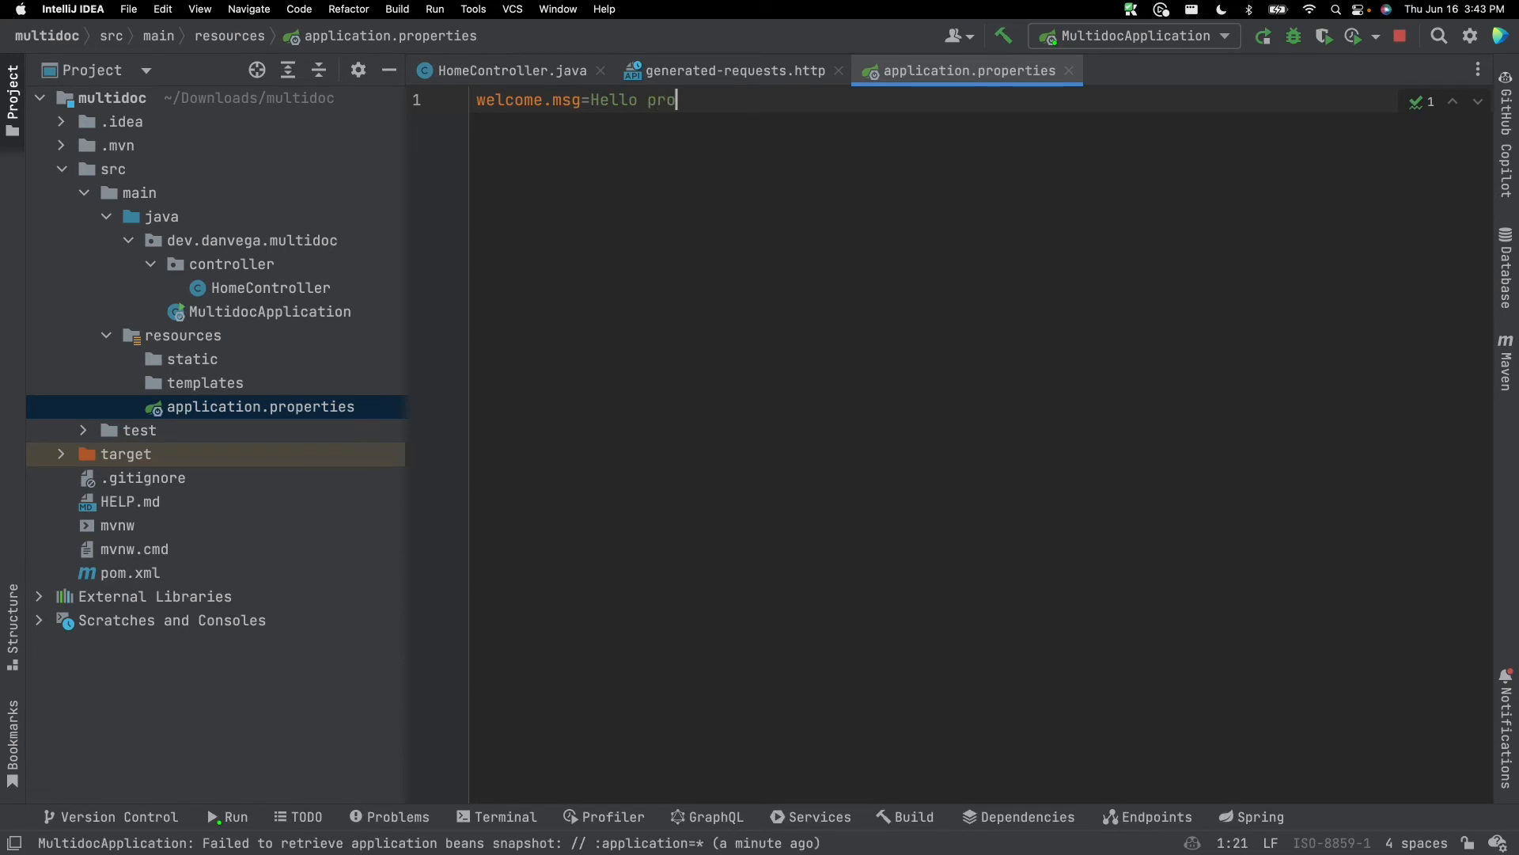
type("perties")
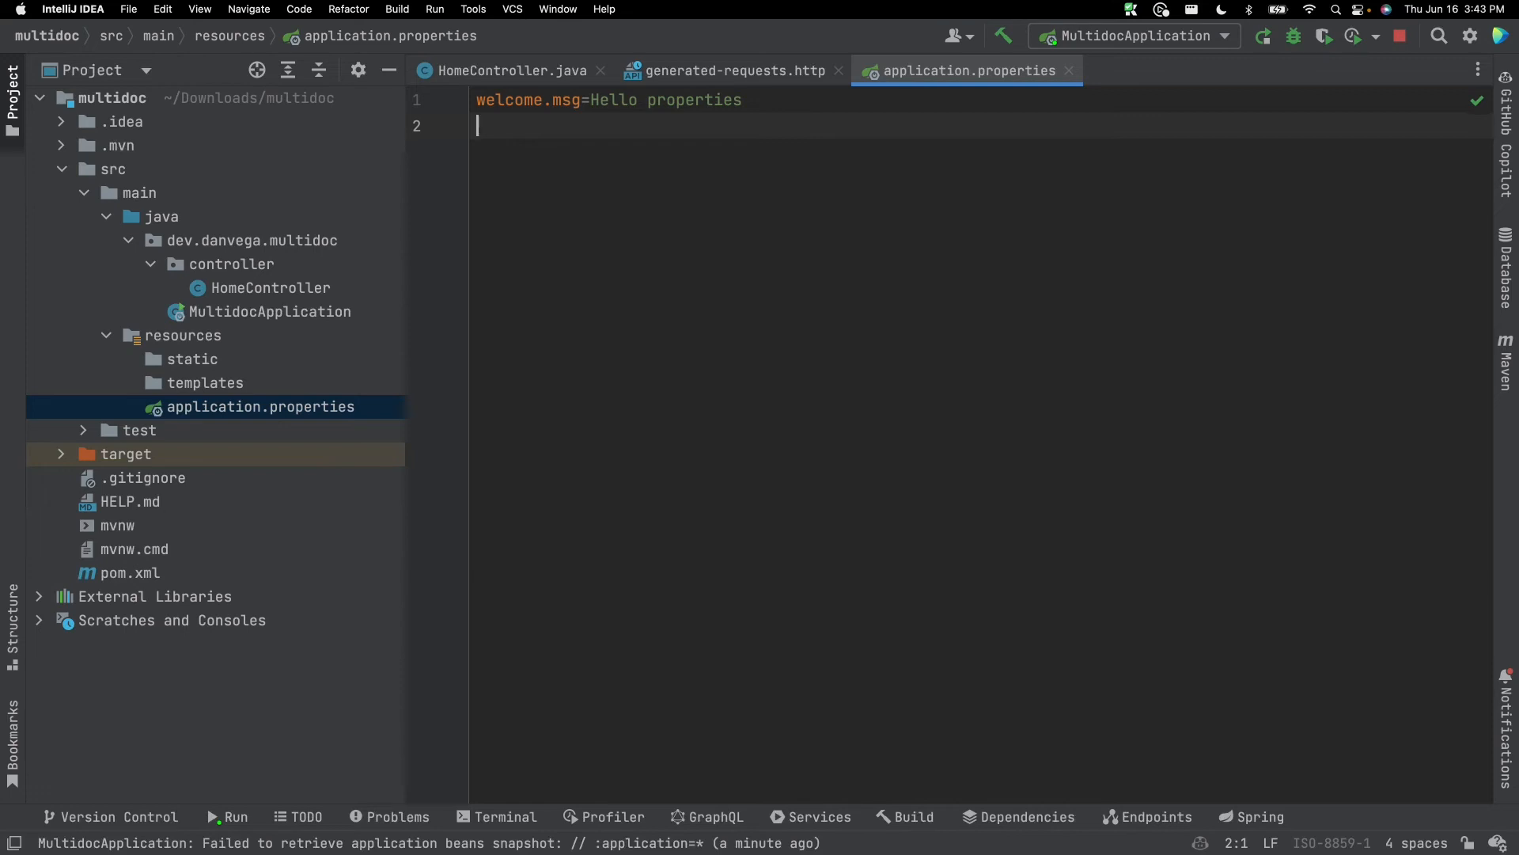
- Add a dev-profile document below a --- separator overriding welcome.msg with "Hello properties DEV"
type("---")
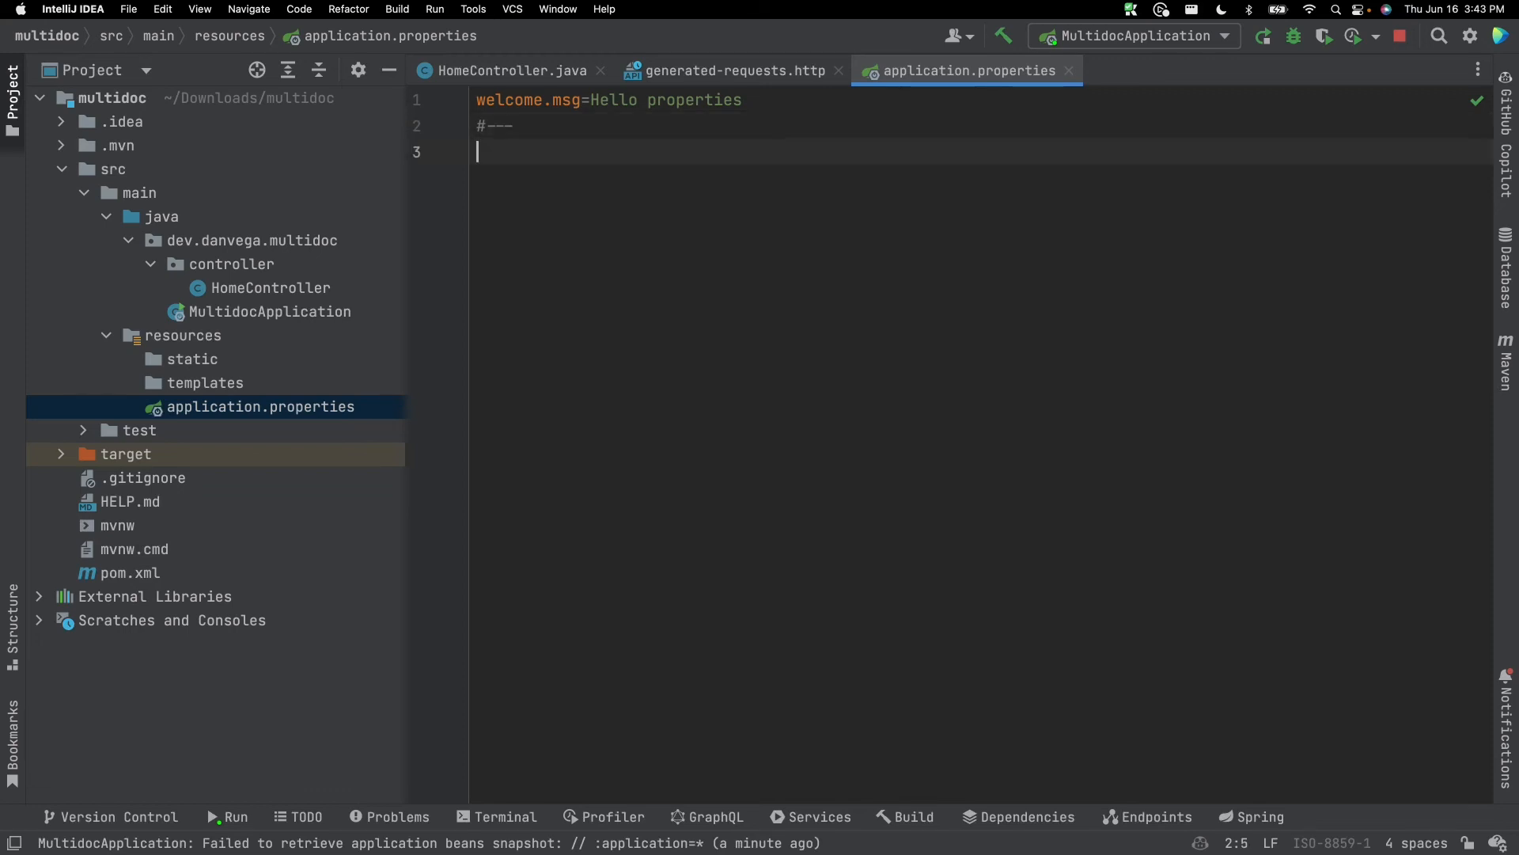
type("spring.config.activate.on-profile=dev")
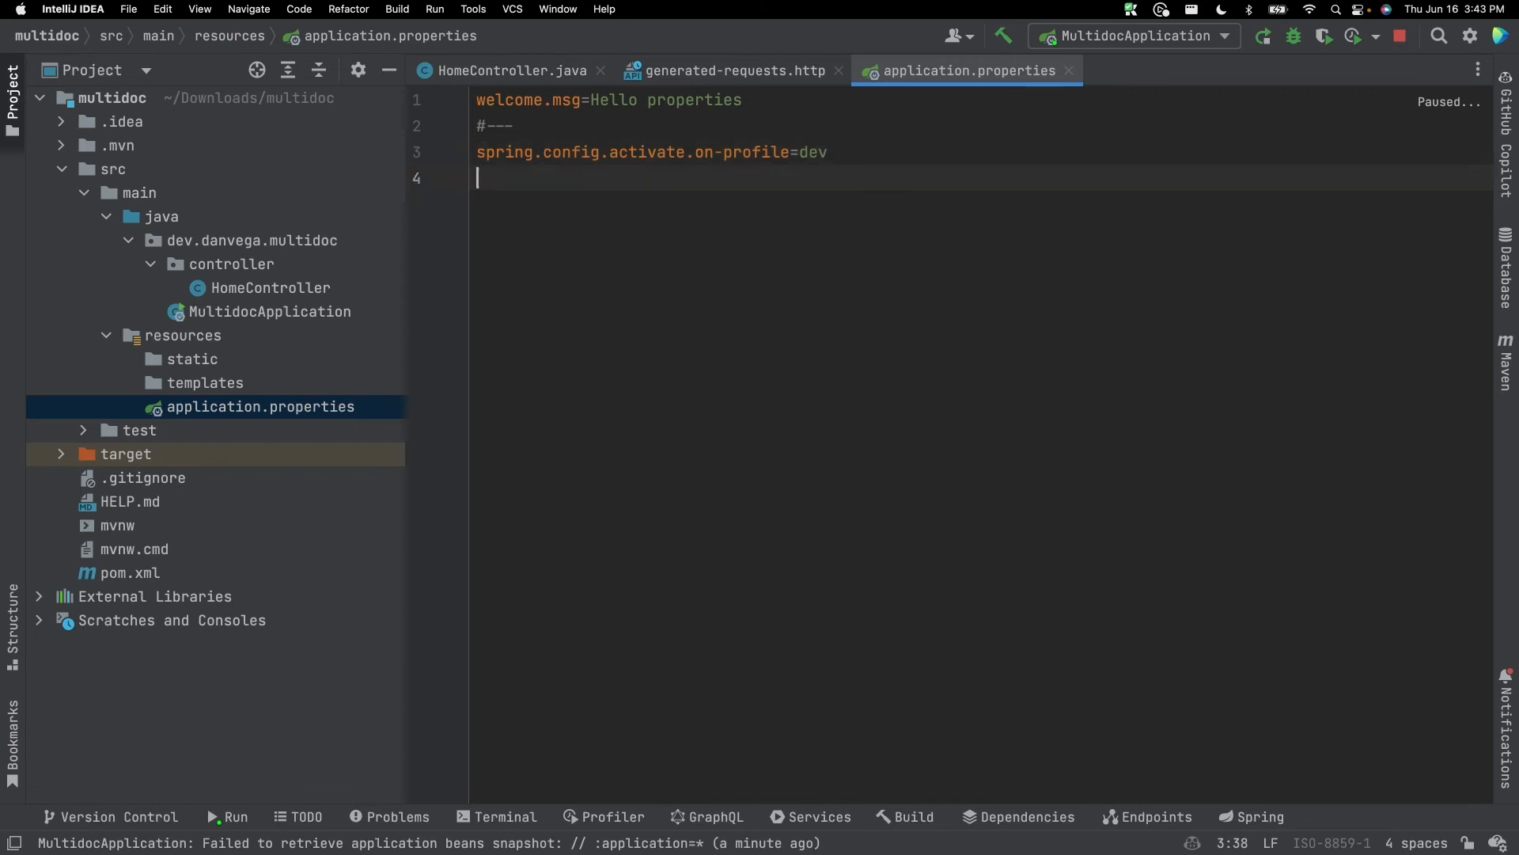
type("we")
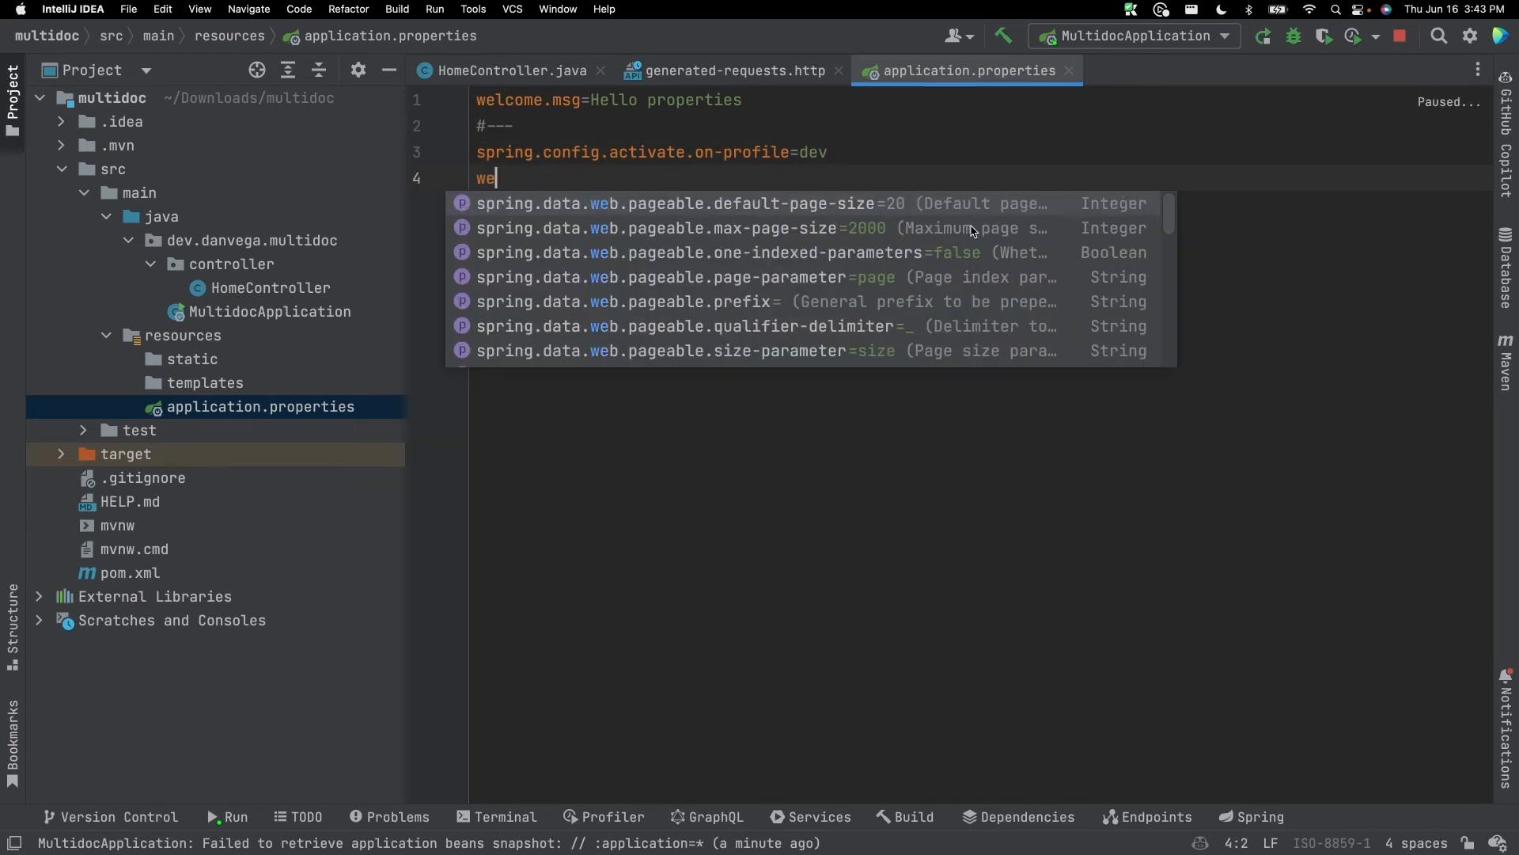
type("lcome.msg")
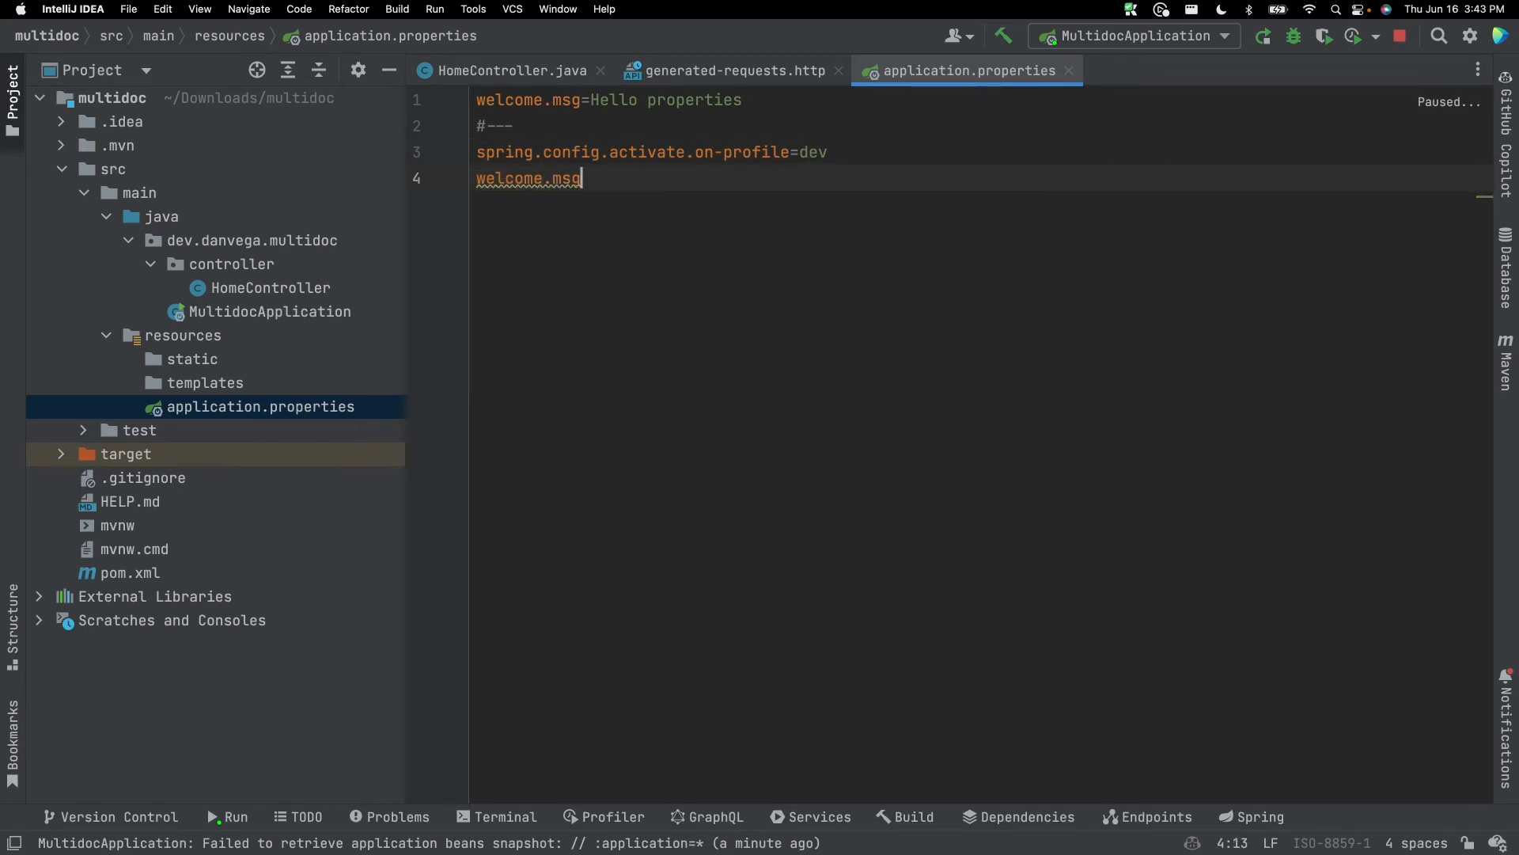
type("=Helllo properties DEV")
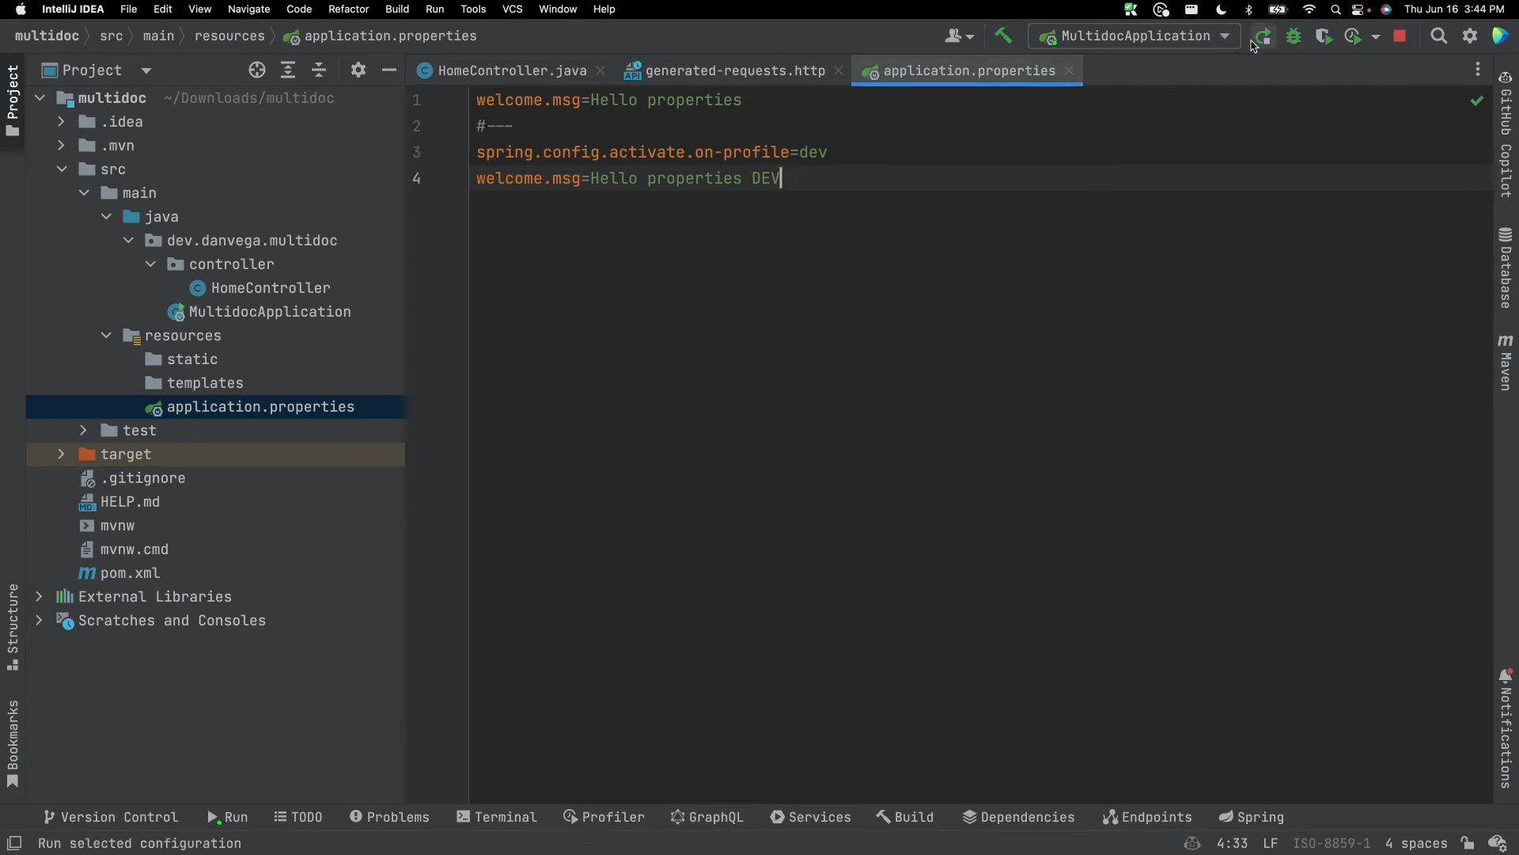
- Rerun multidoc, verify GET localhost:8080 returns 'Hello properties DEV', and close generated-requests.http
left_click(1264, 35)
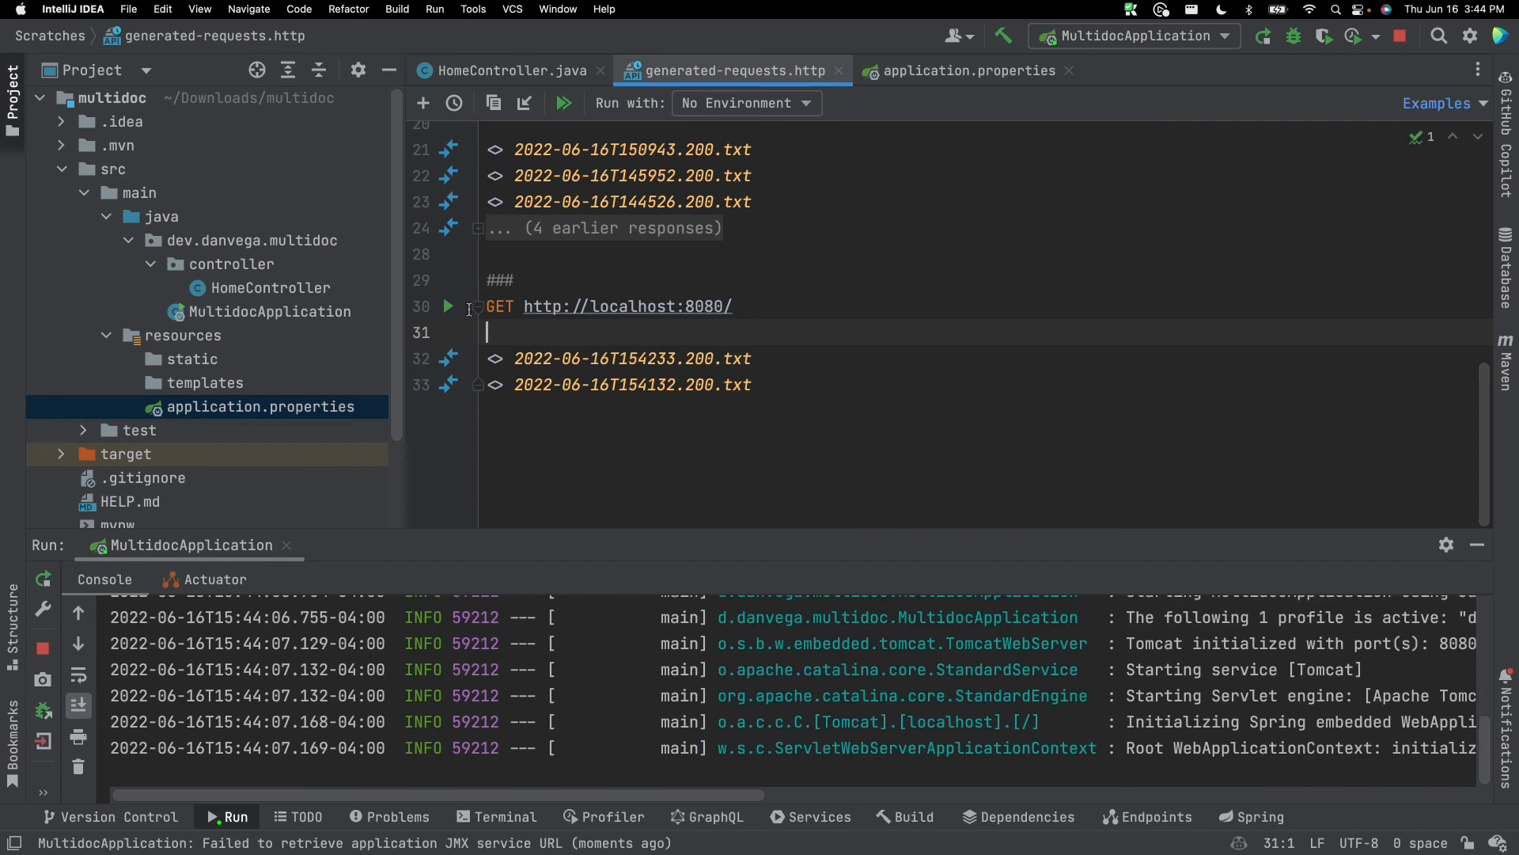
left_click(448, 305)
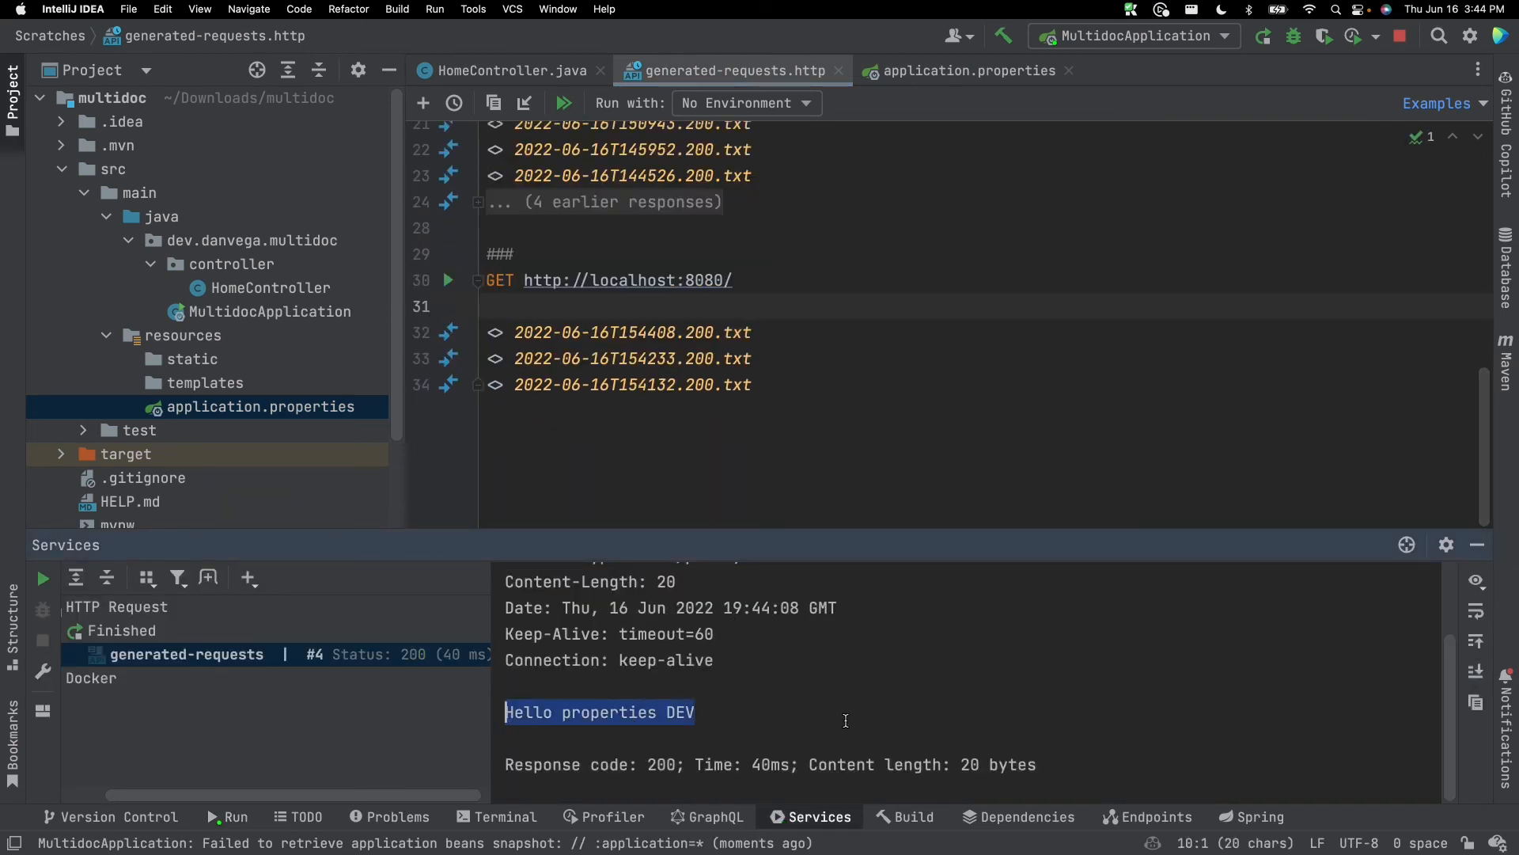
left_click(504, 70)
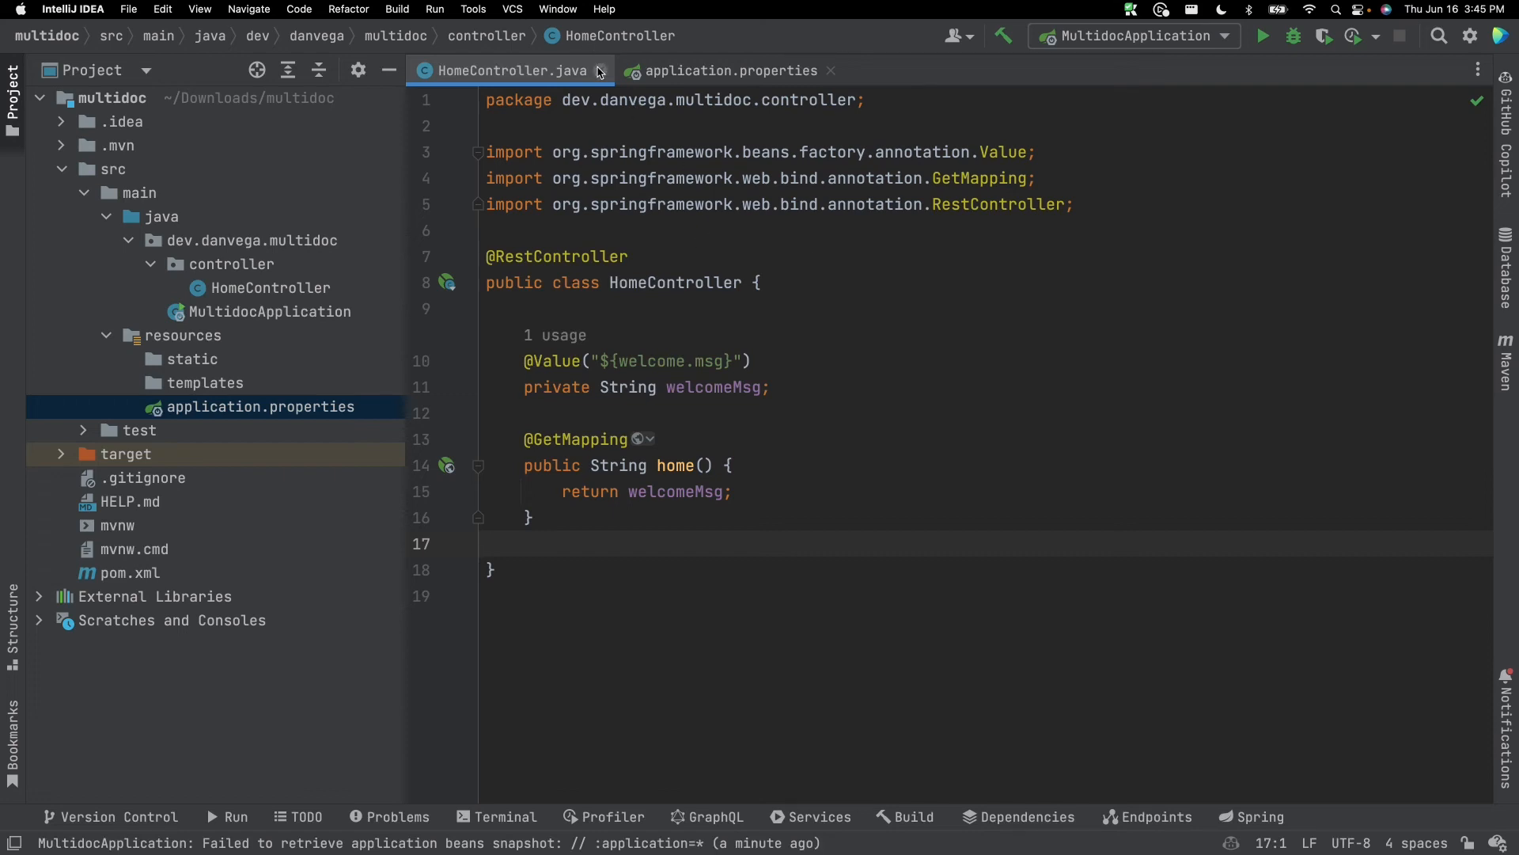
- Close the editor tabs, open a local terminal, and confirm MultidocApplication has no active profiles
left_click(600, 70)
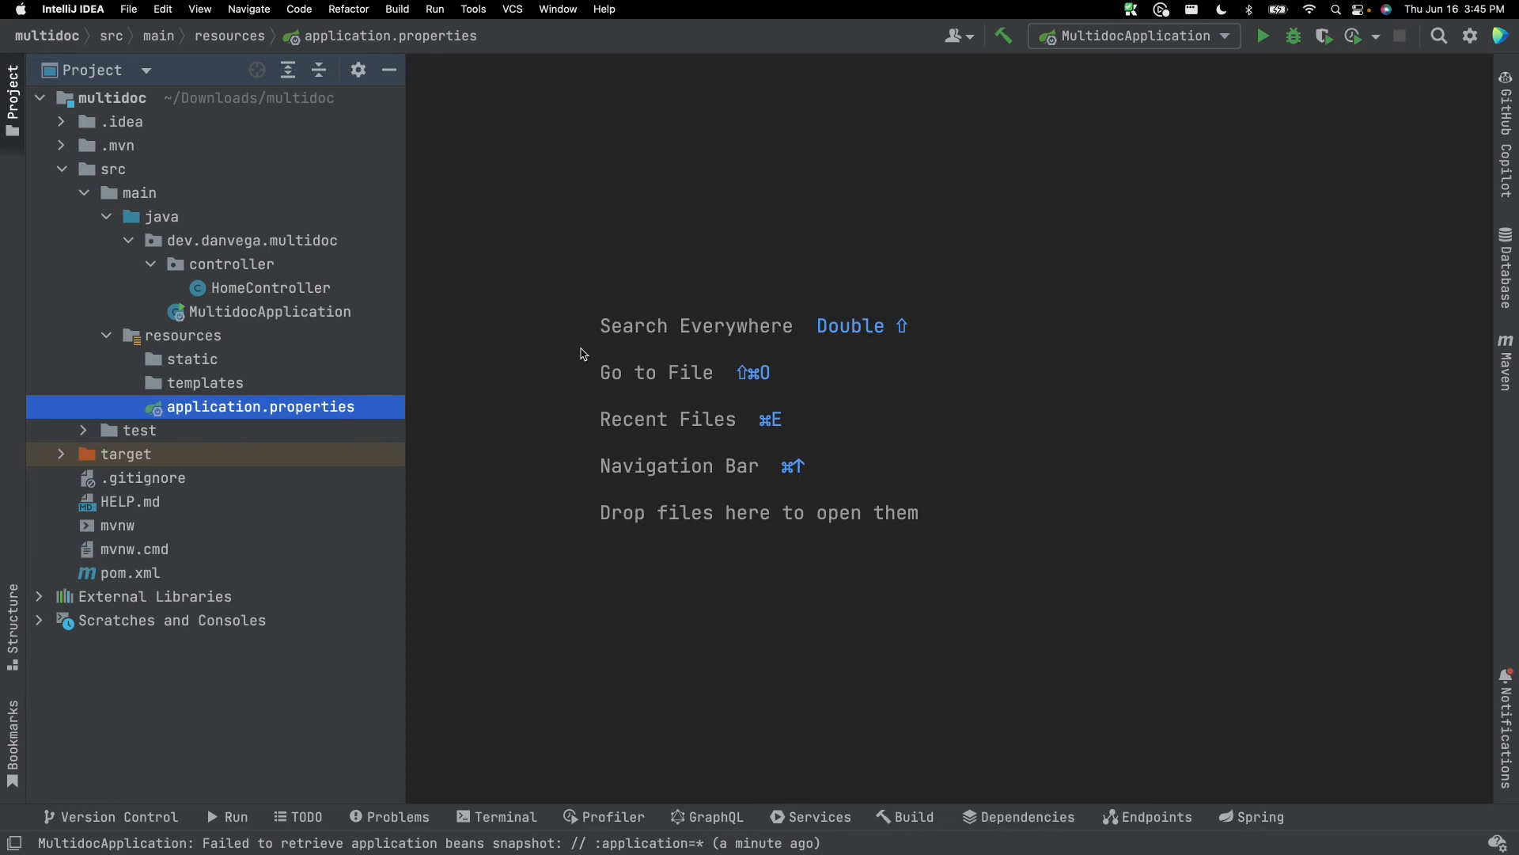
left_click(497, 817)
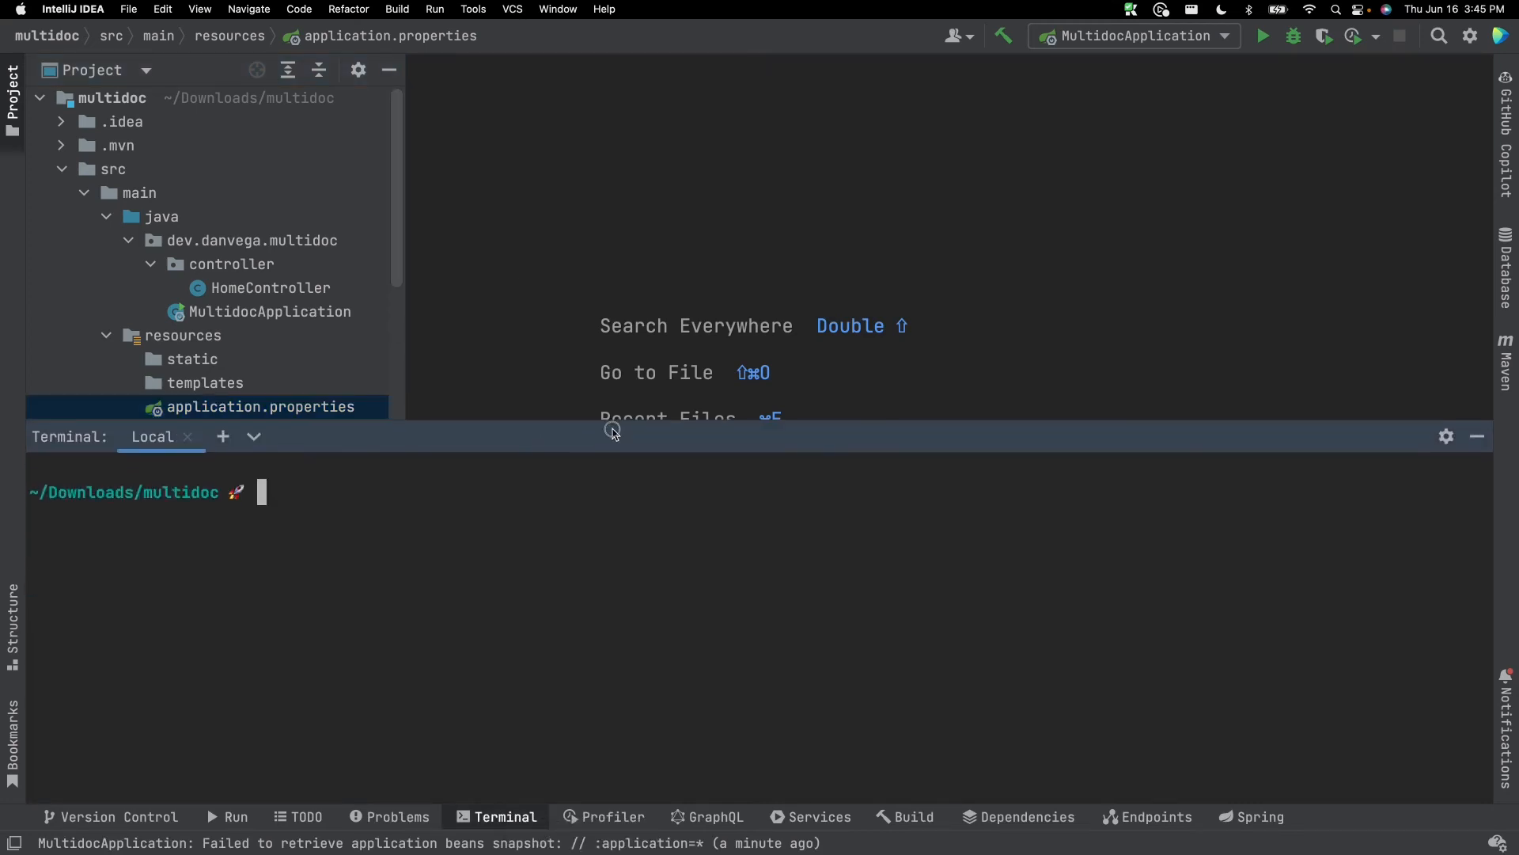
mouse_move(562, 494)
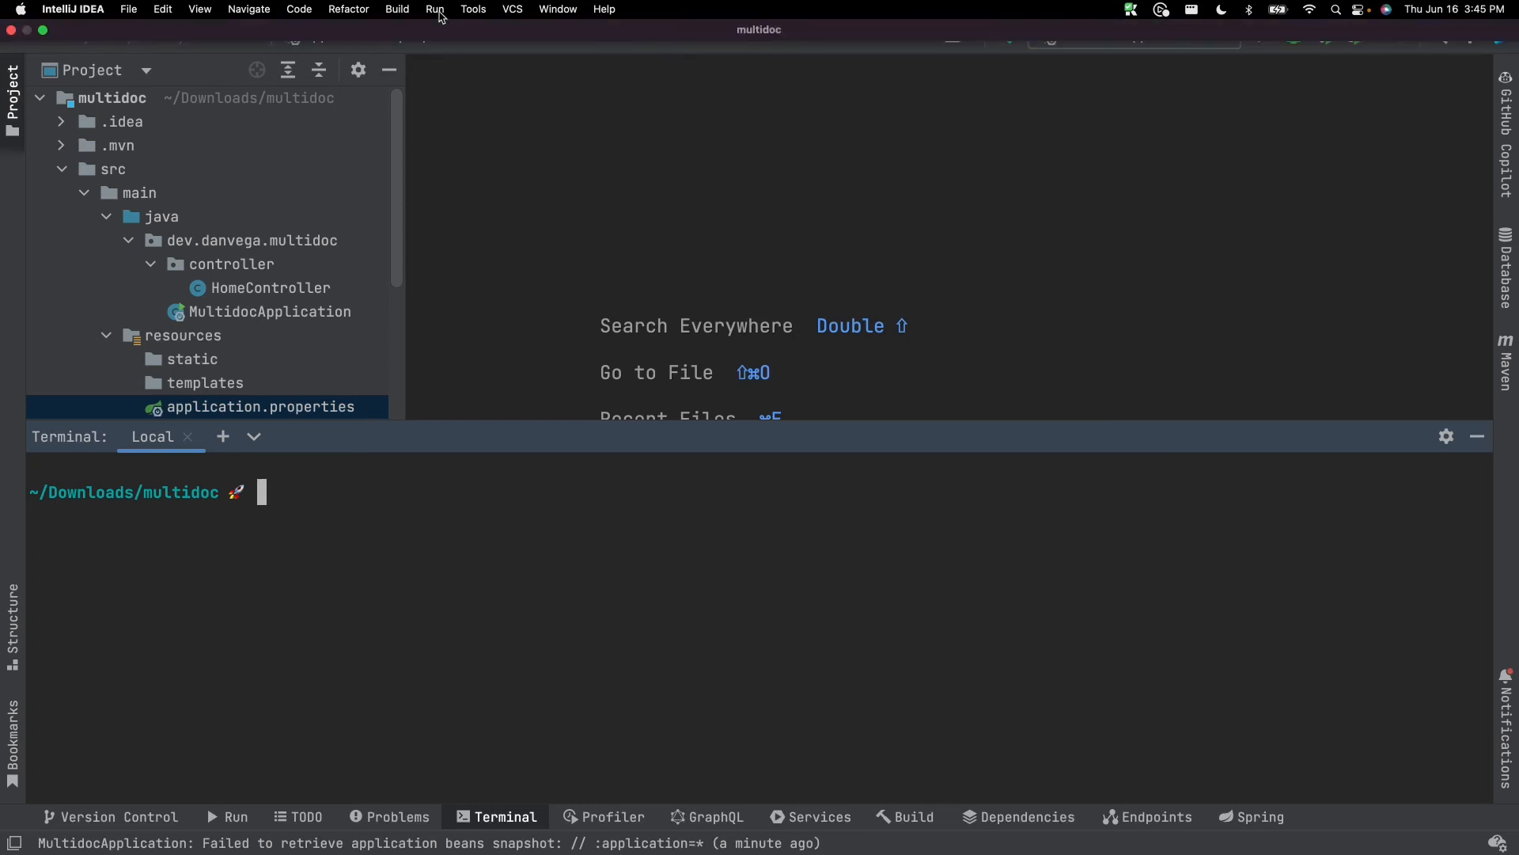
left_click(1131, 36)
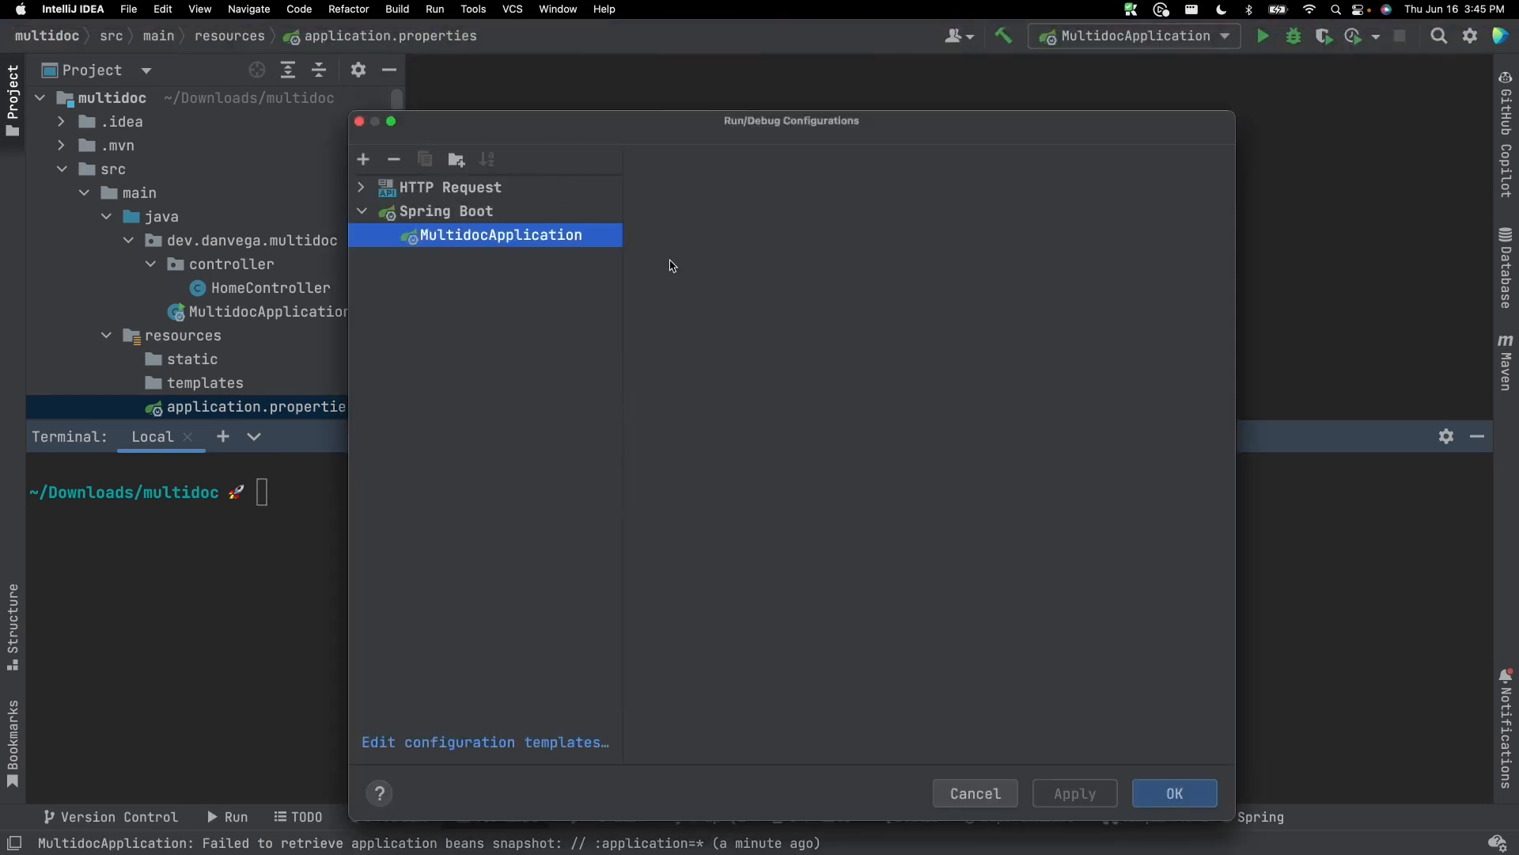
left_click(501, 235)
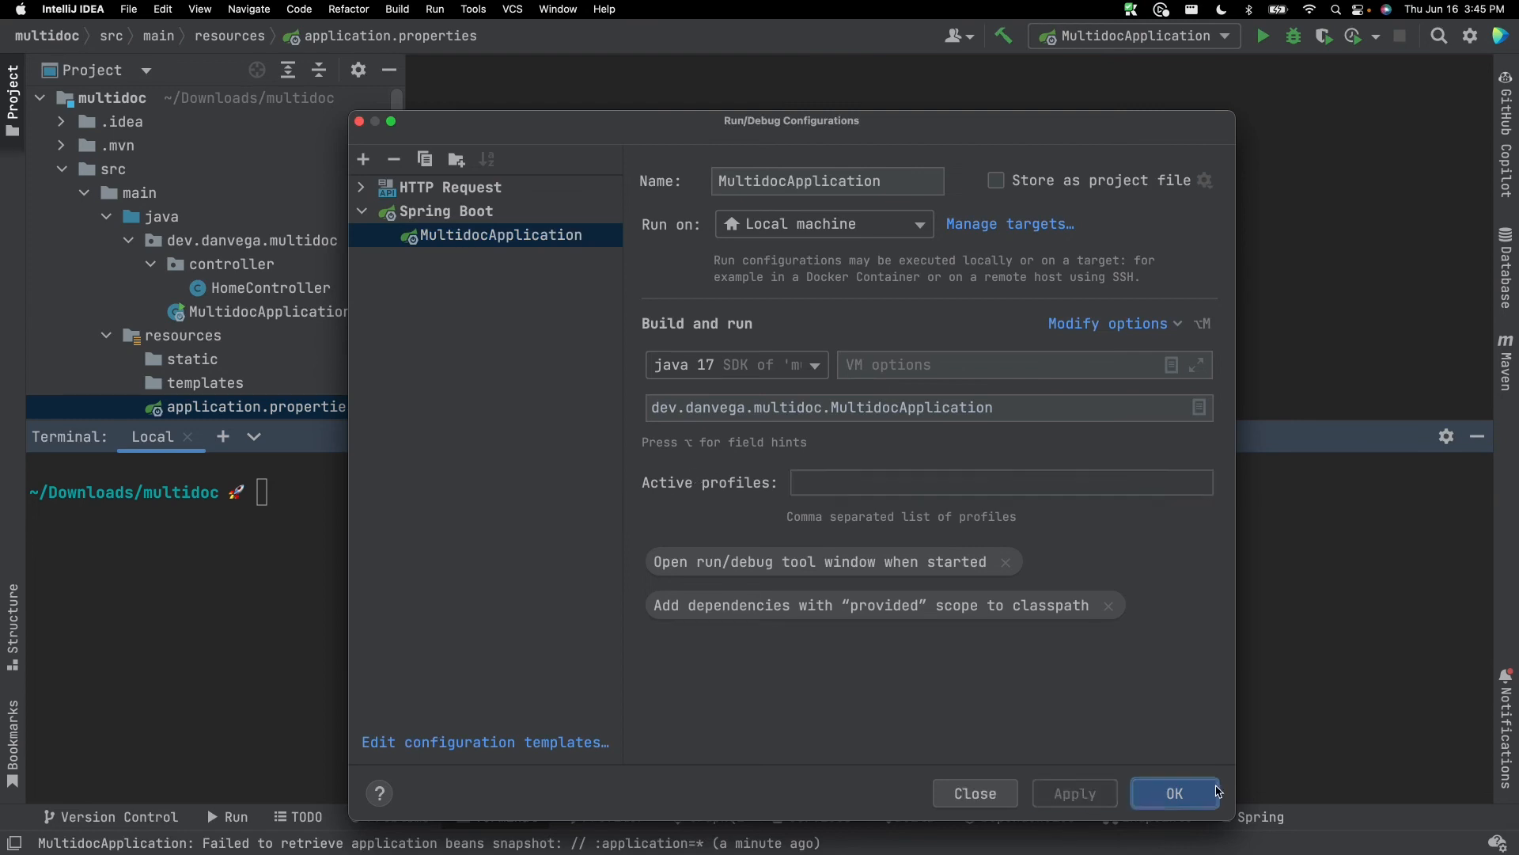
left_click(1174, 793)
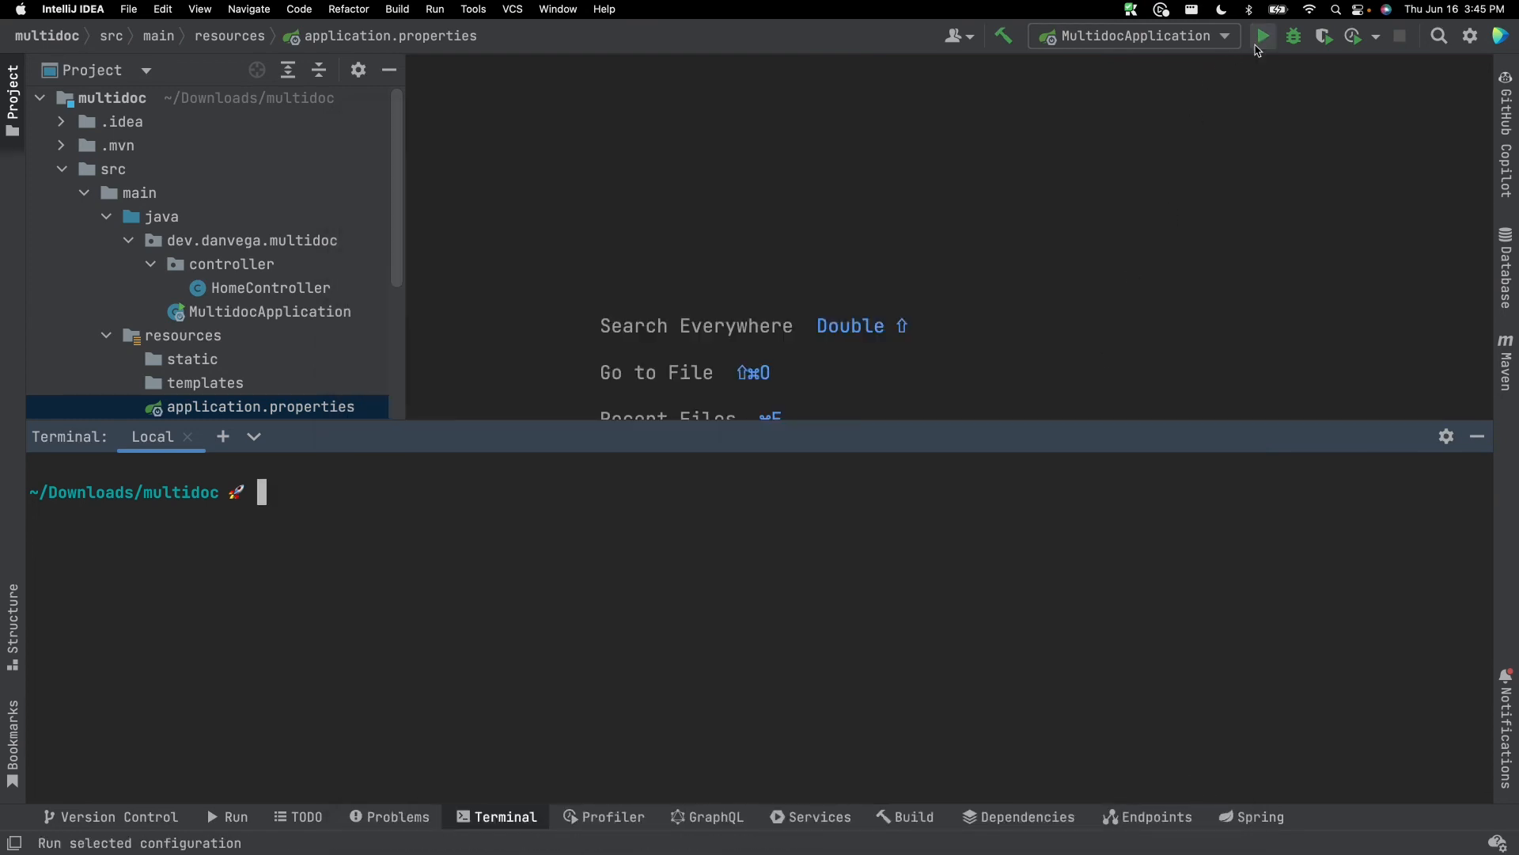
- Run MultidocApplication once more, hide its console, and return to the terminal
left_click(1263, 36)
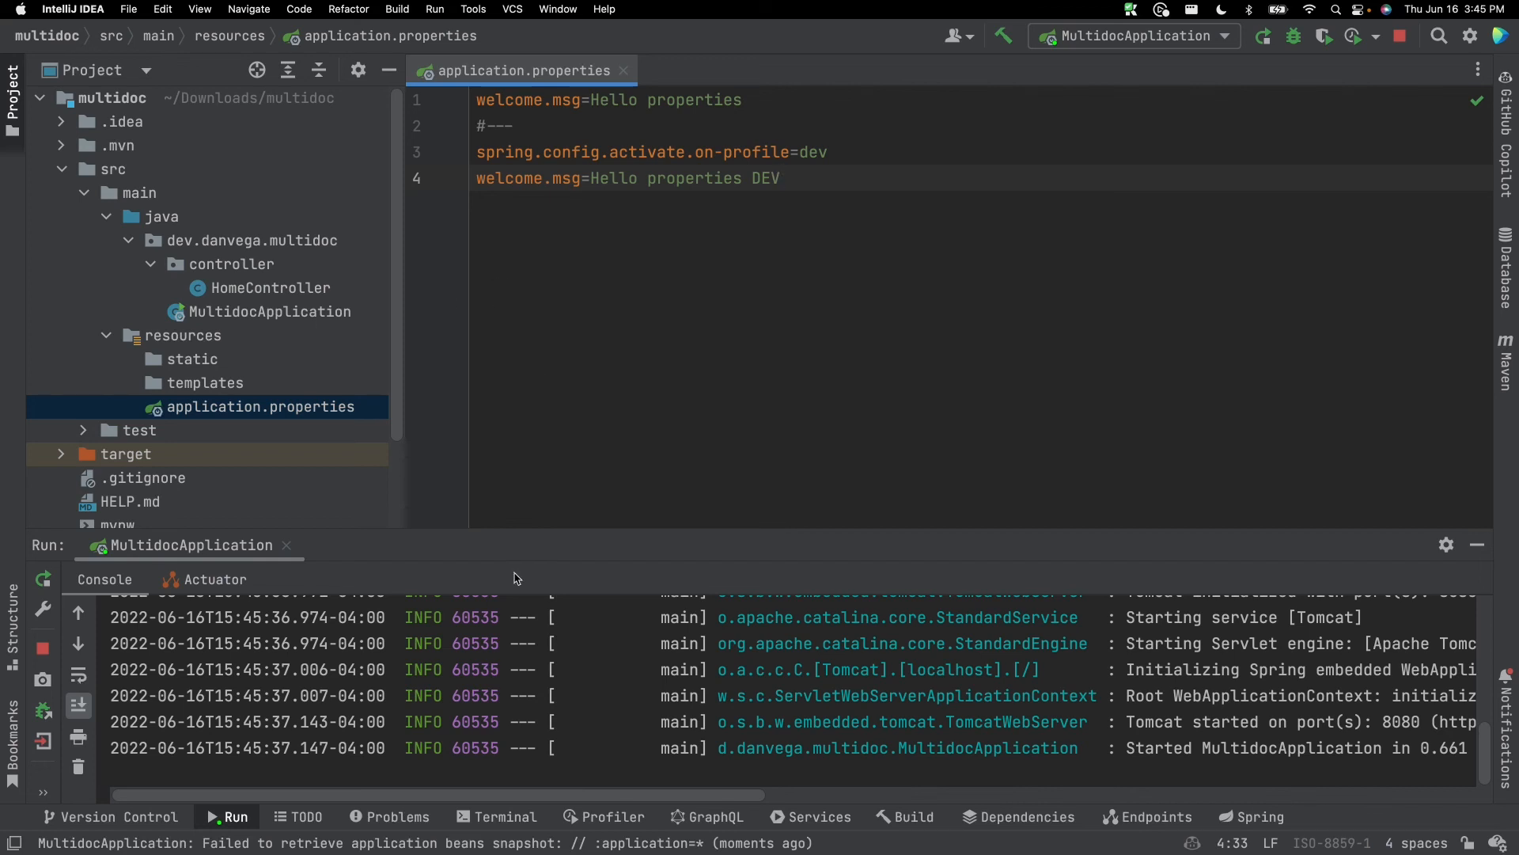
left_click(820, 816)
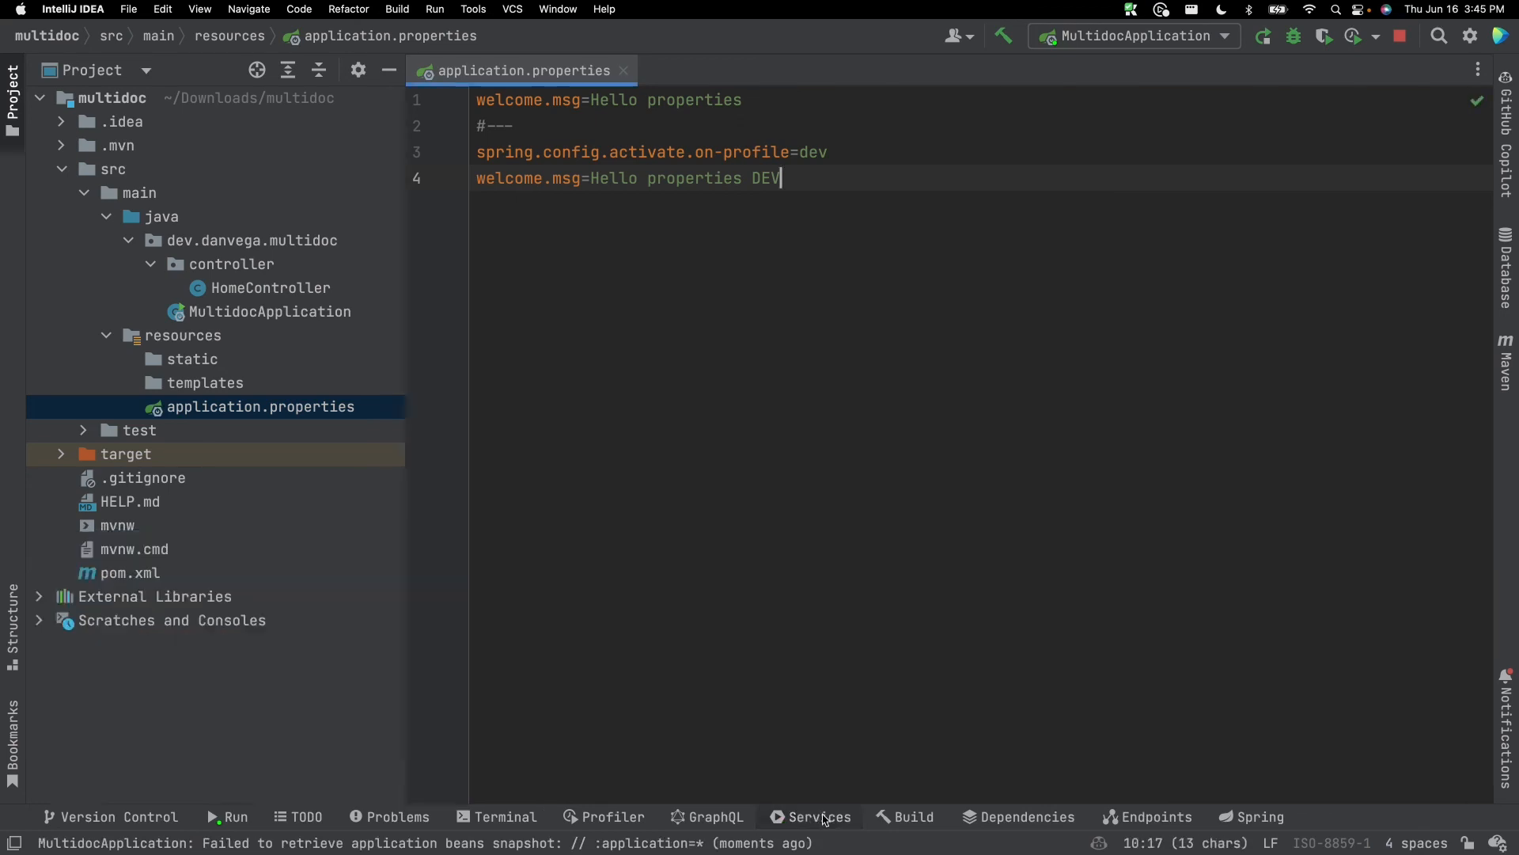
left_click(504, 817)
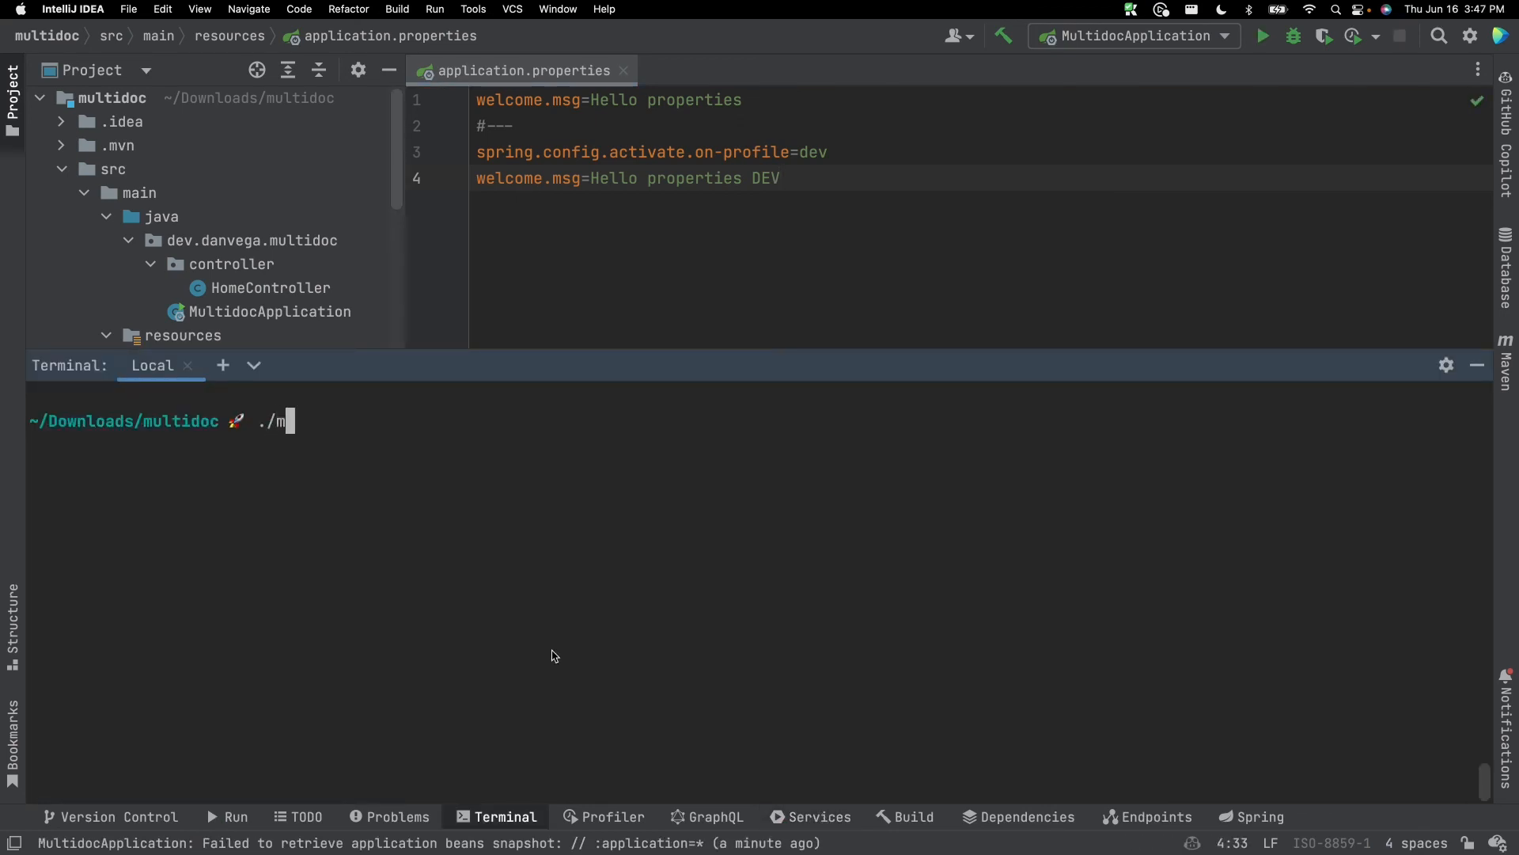
- Start the app via './mvnw spring-boot:run -Dspring-boot.run.profiles=dev' in the terminal
type("vnw")
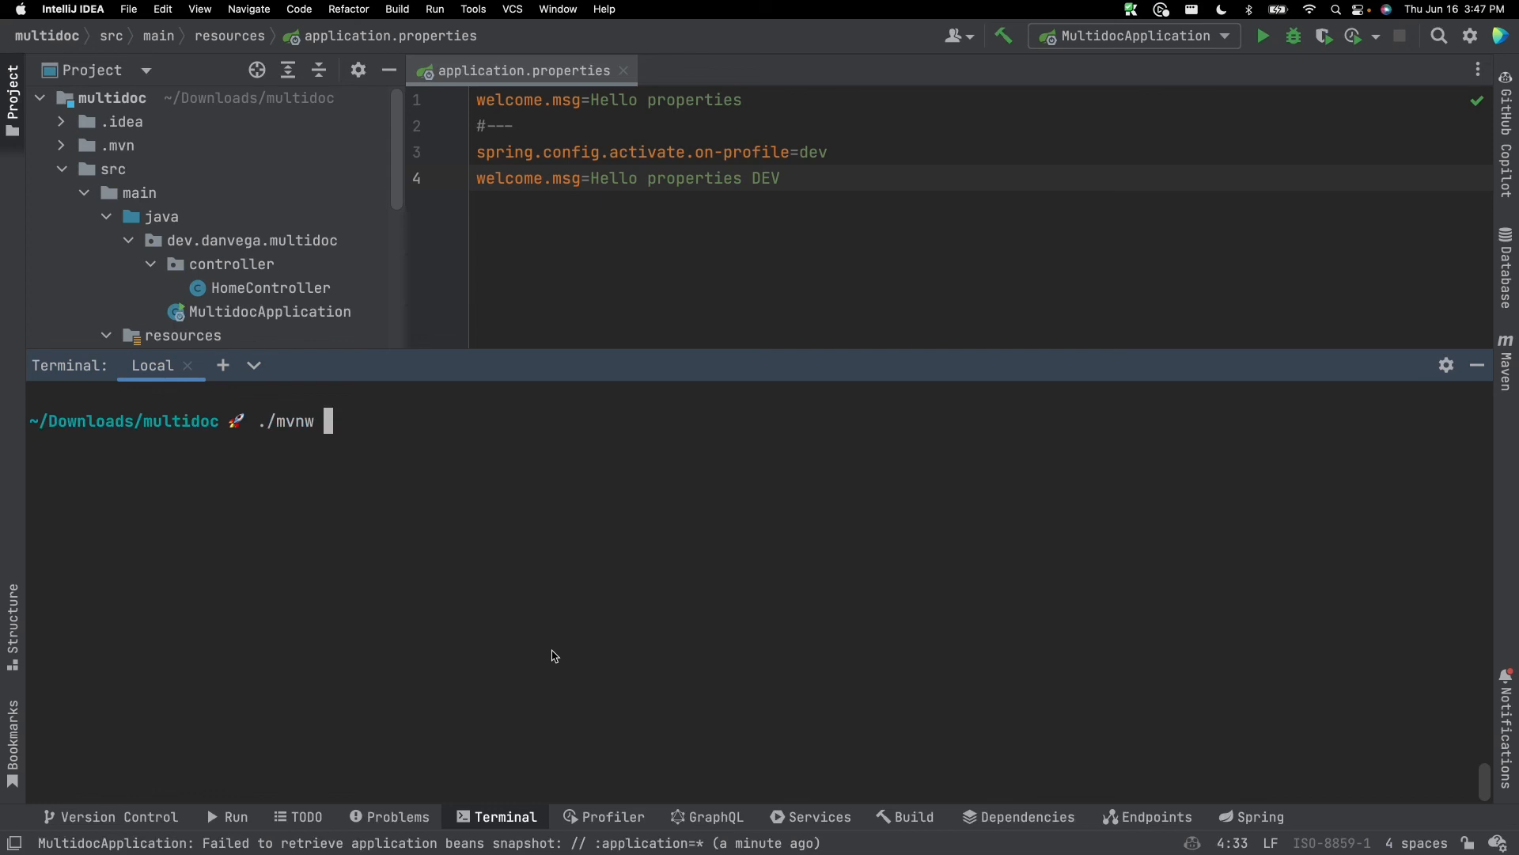
type("spring-bo")
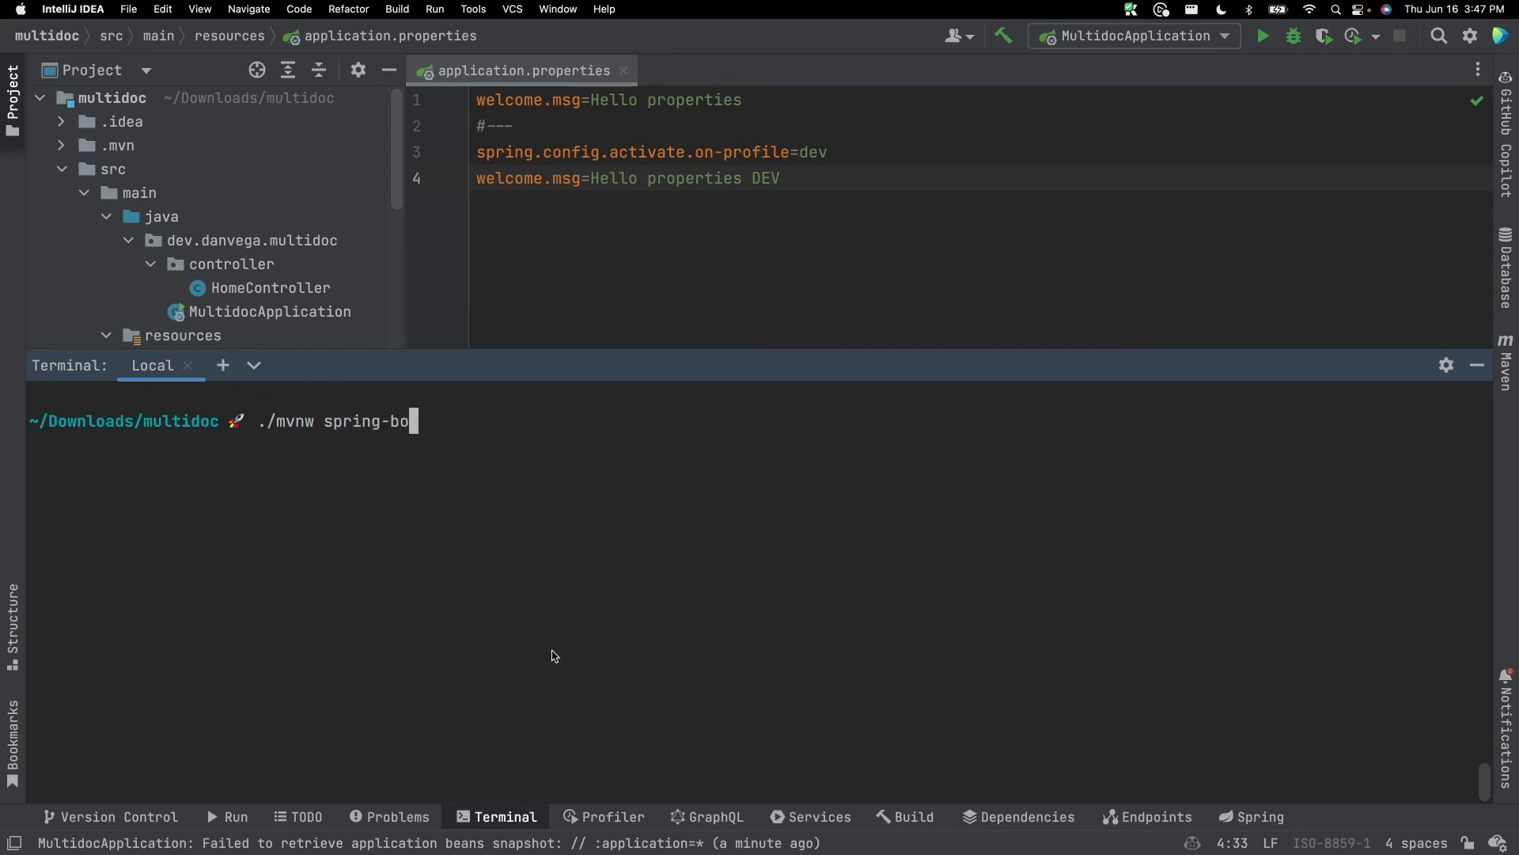
type("ot:run -Dspr")
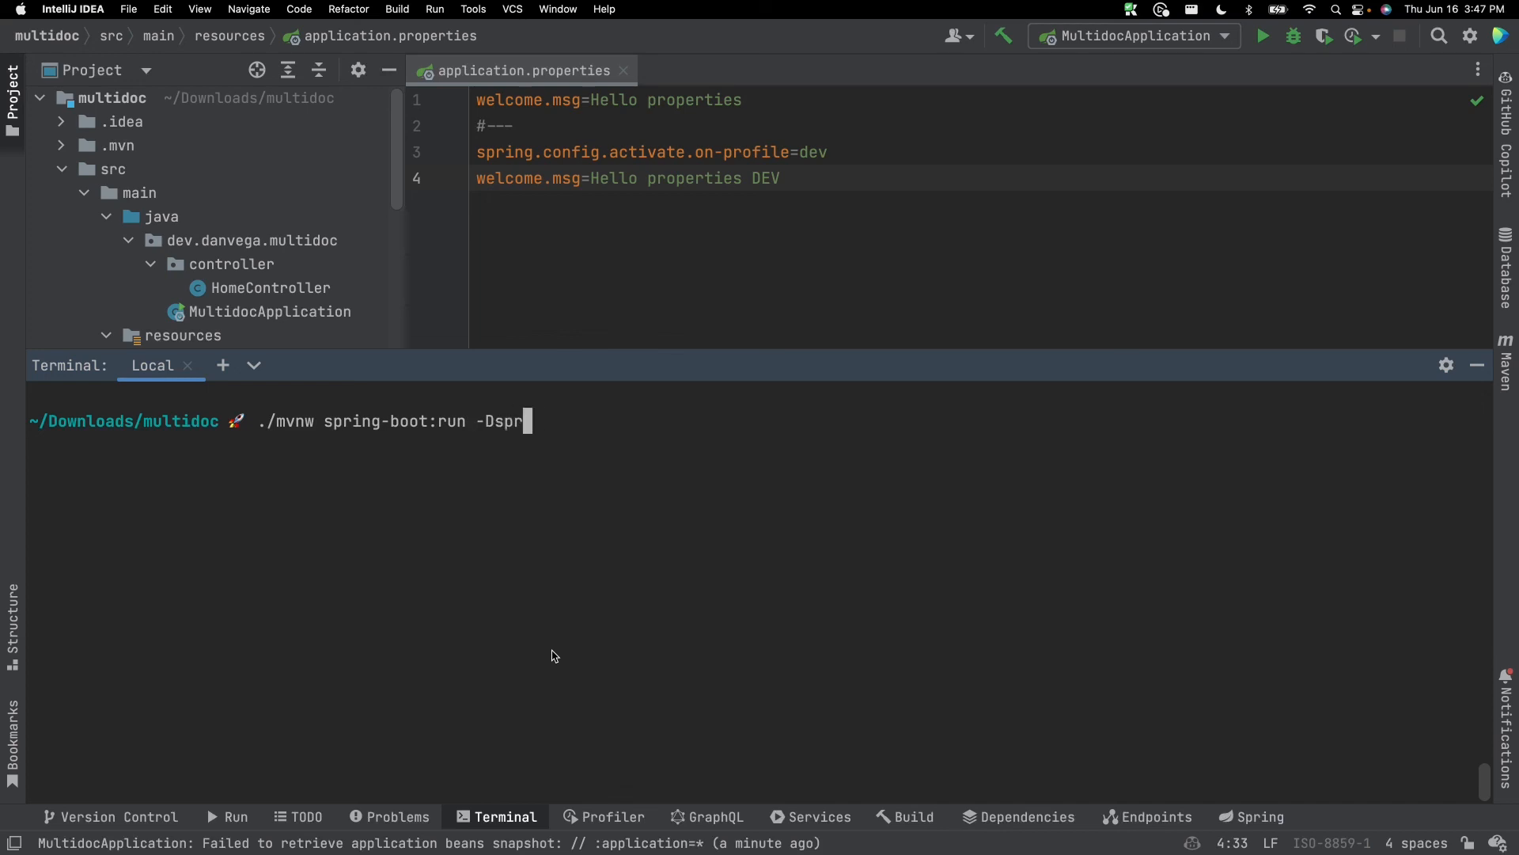
type("ing-boot.")
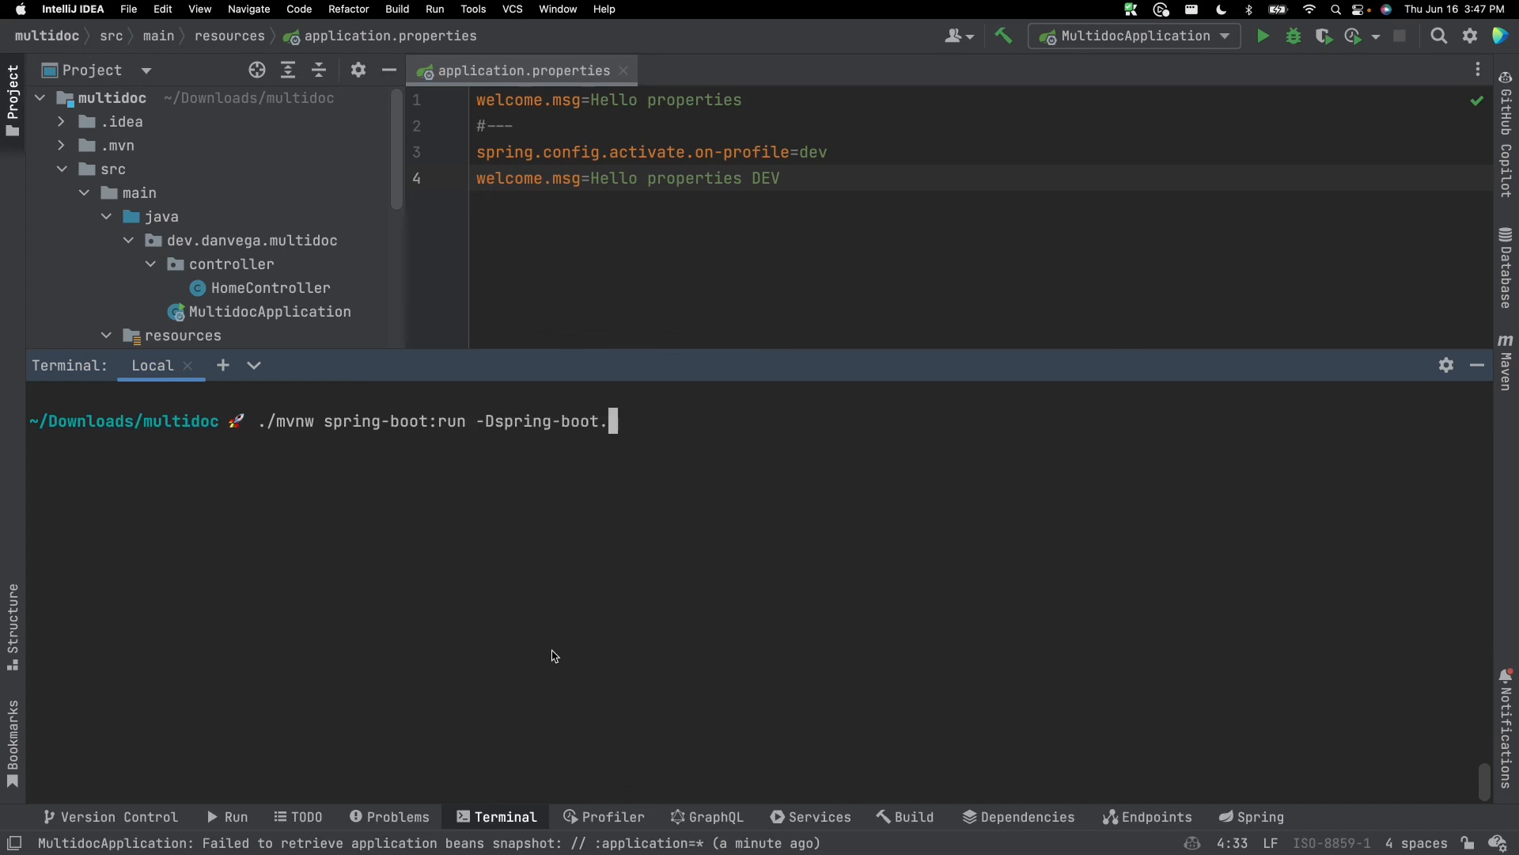
type("run.pro")
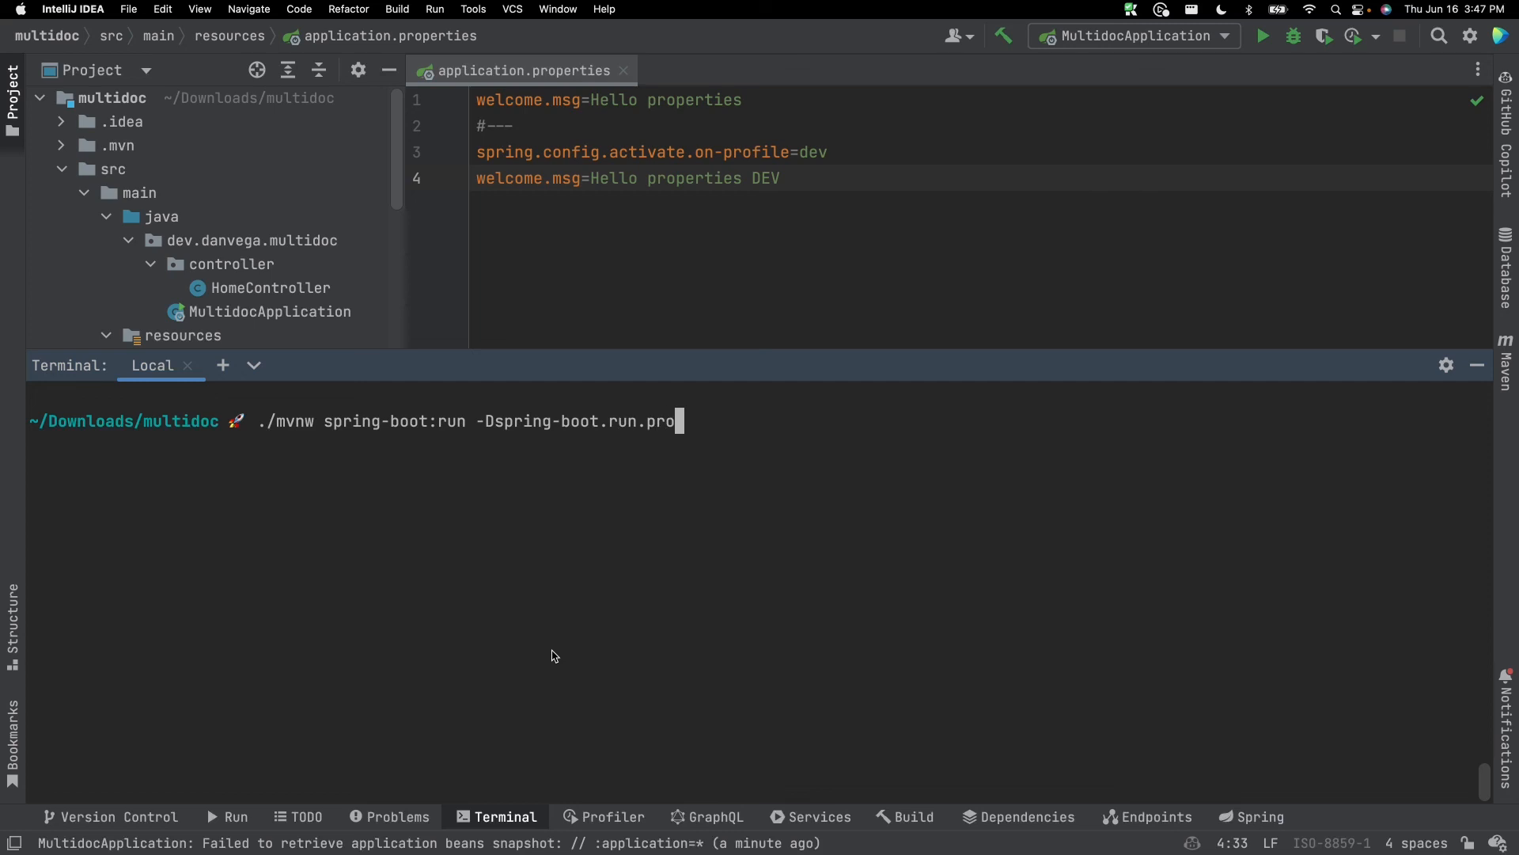
type("files")
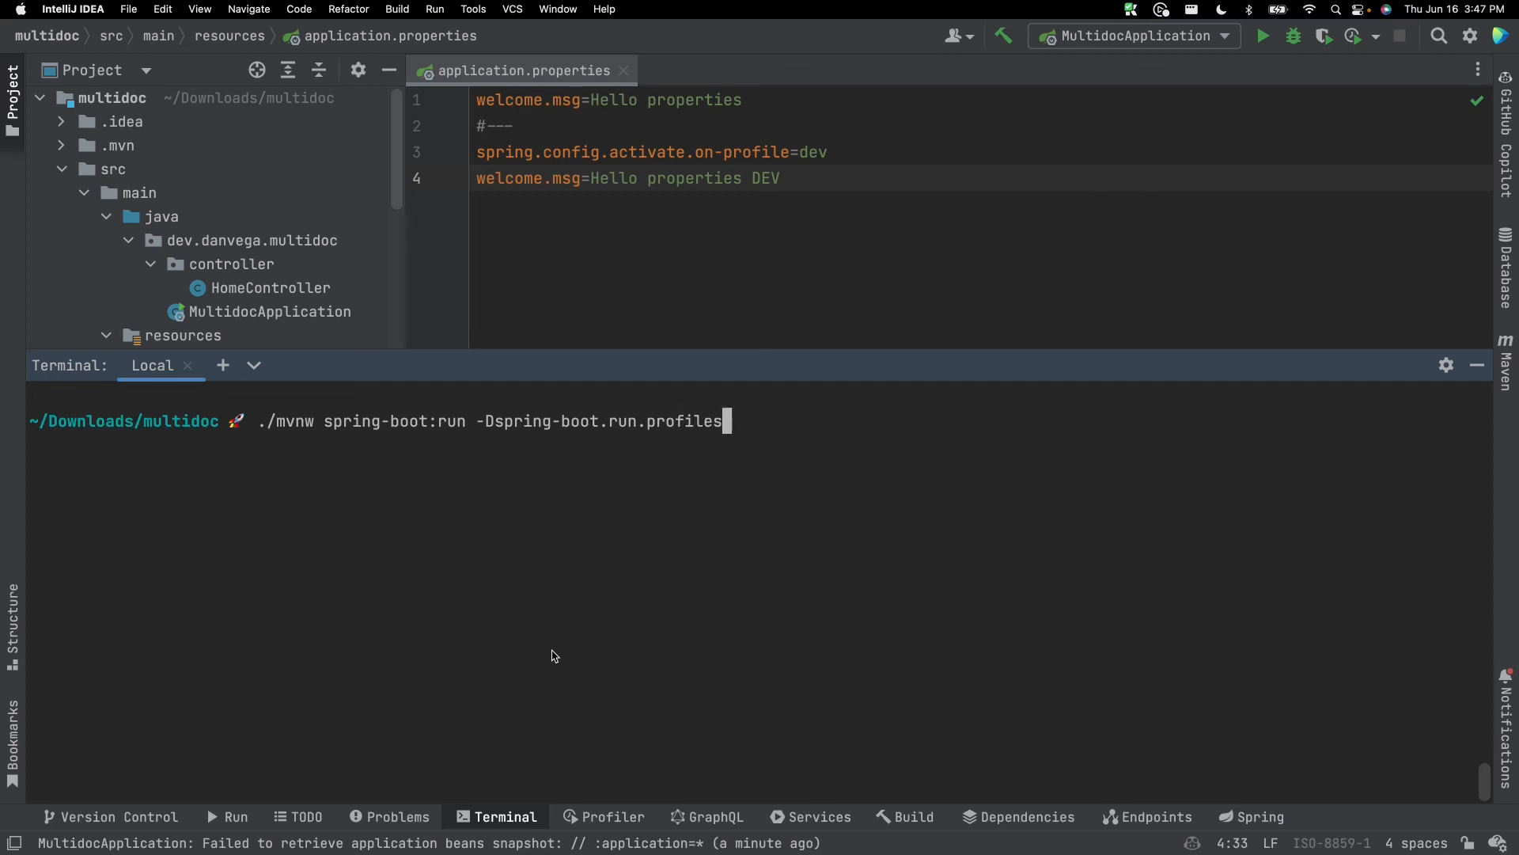
type("=")
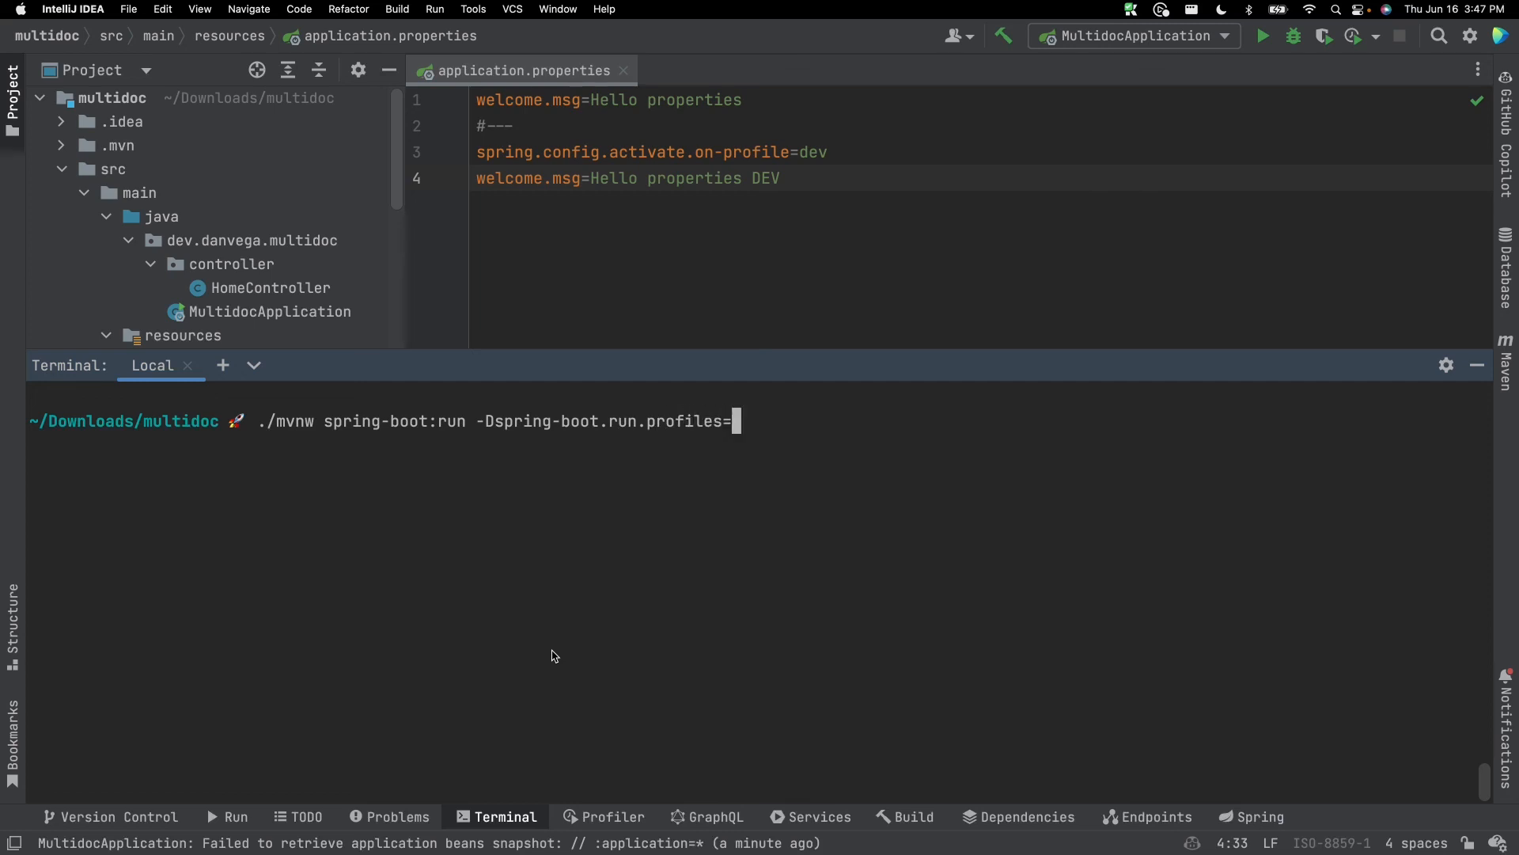
type("dev")
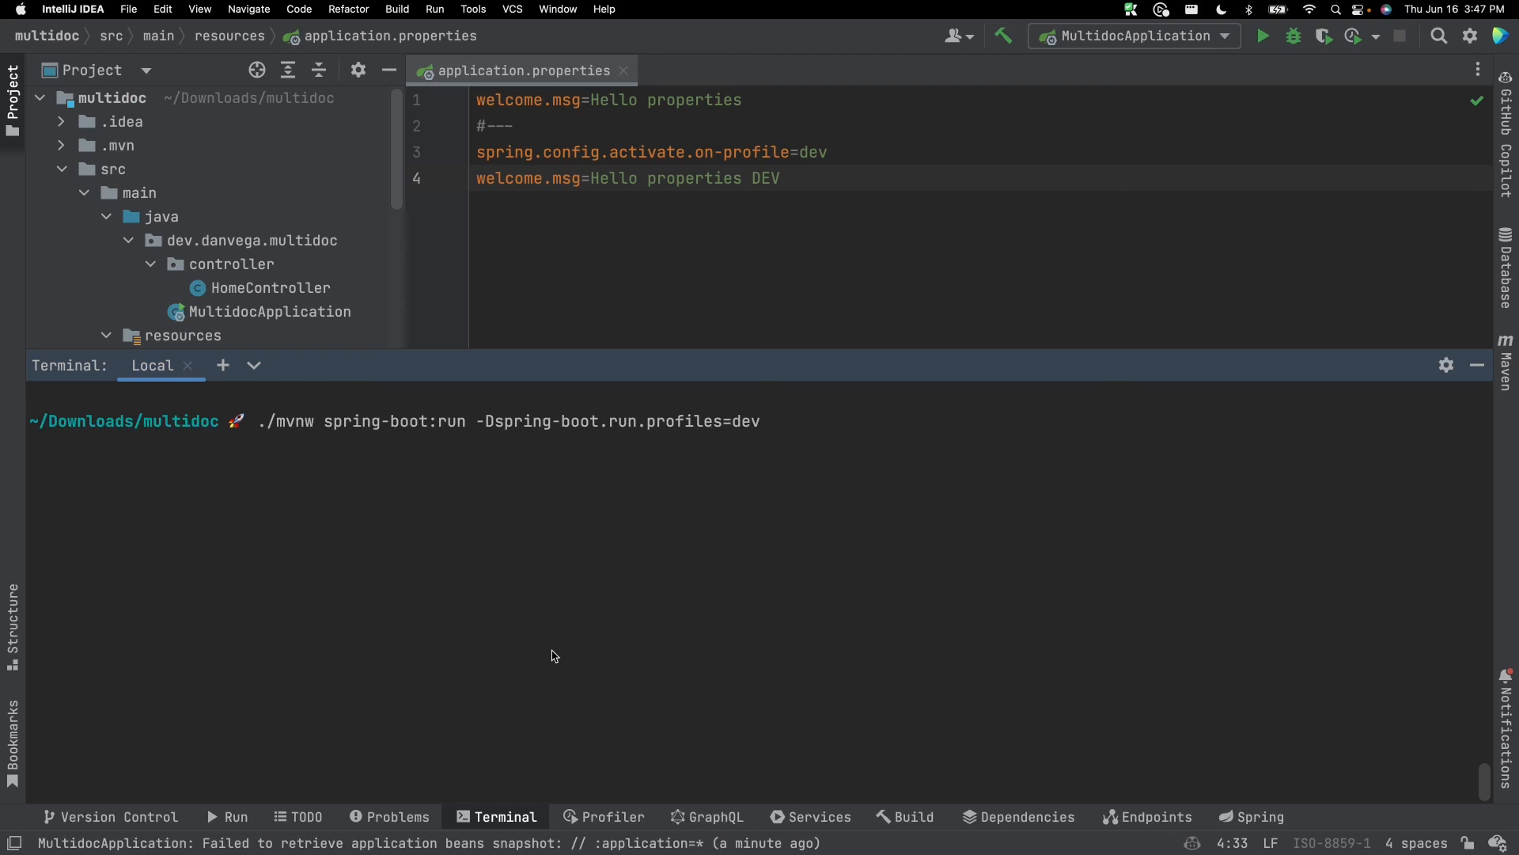
key("enter")
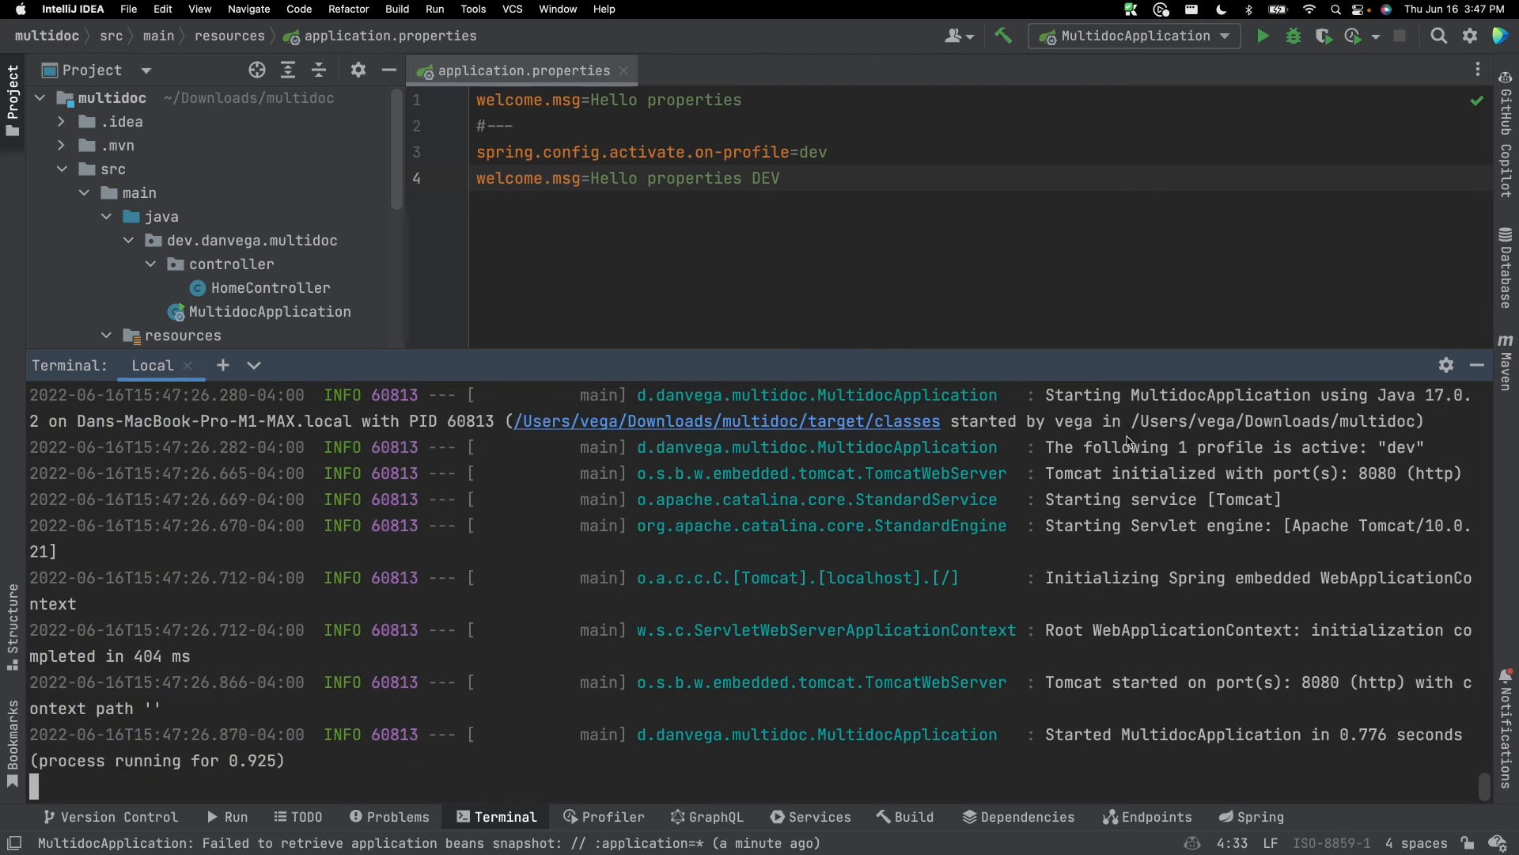
mouse_move(1322, 462)
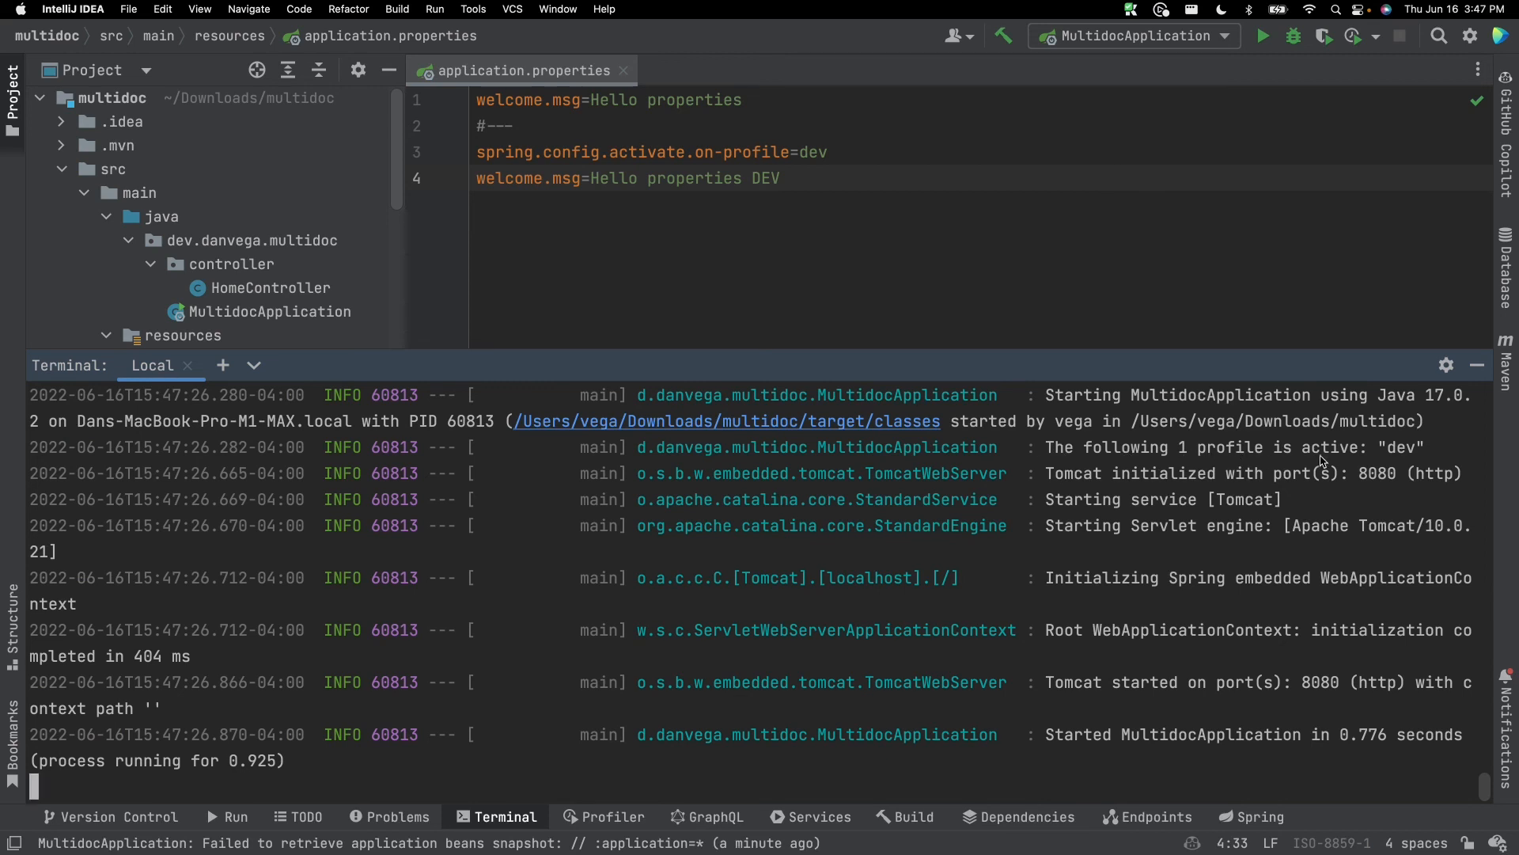